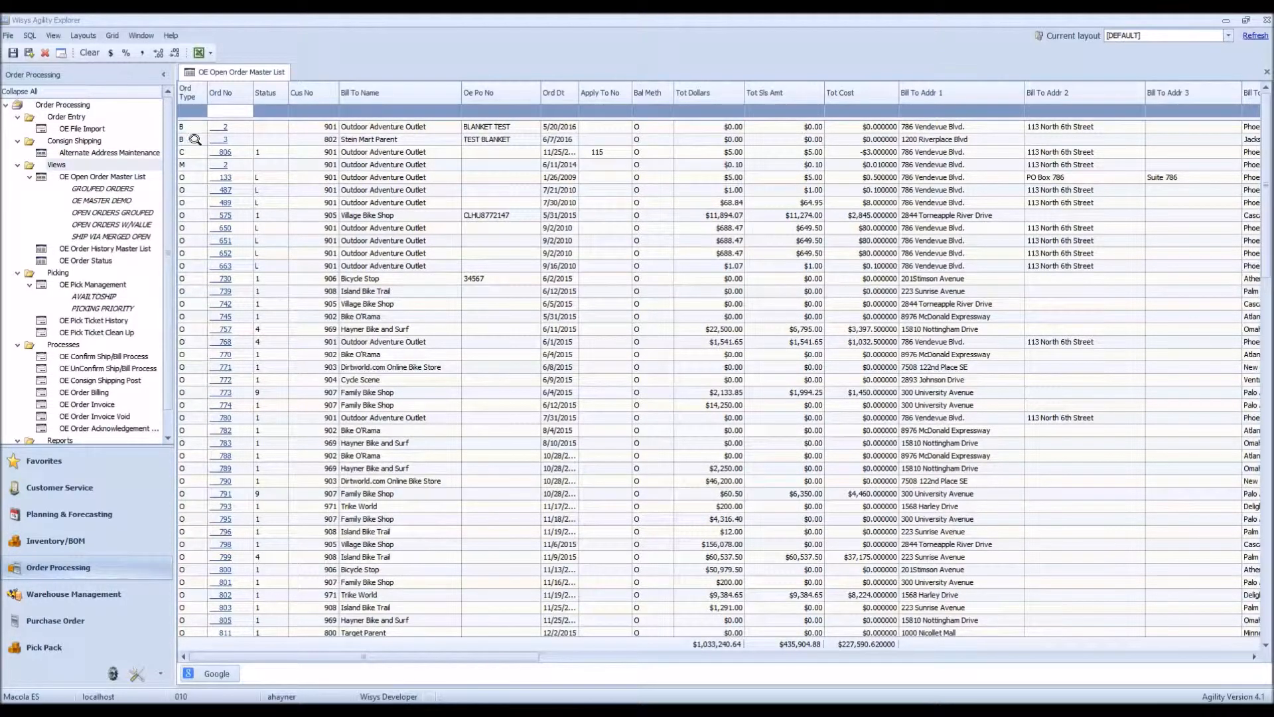
mouse_move(195, 215)
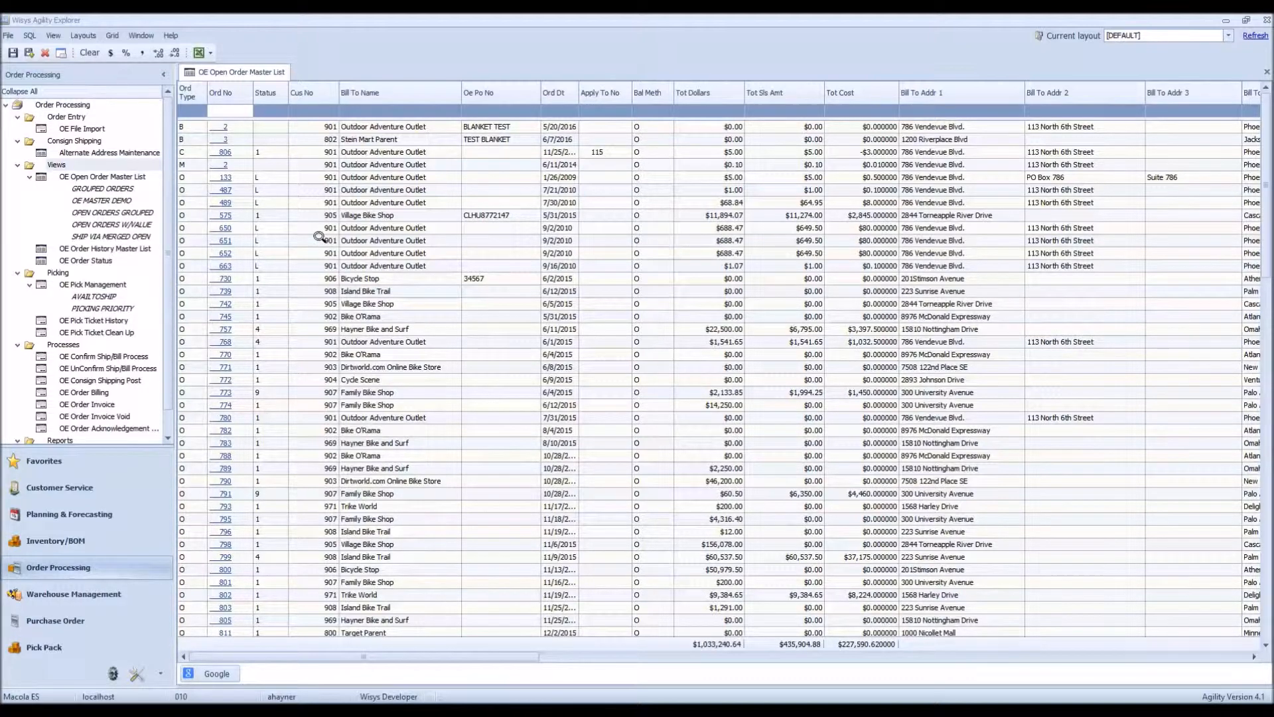
mouse_move(274, 236)
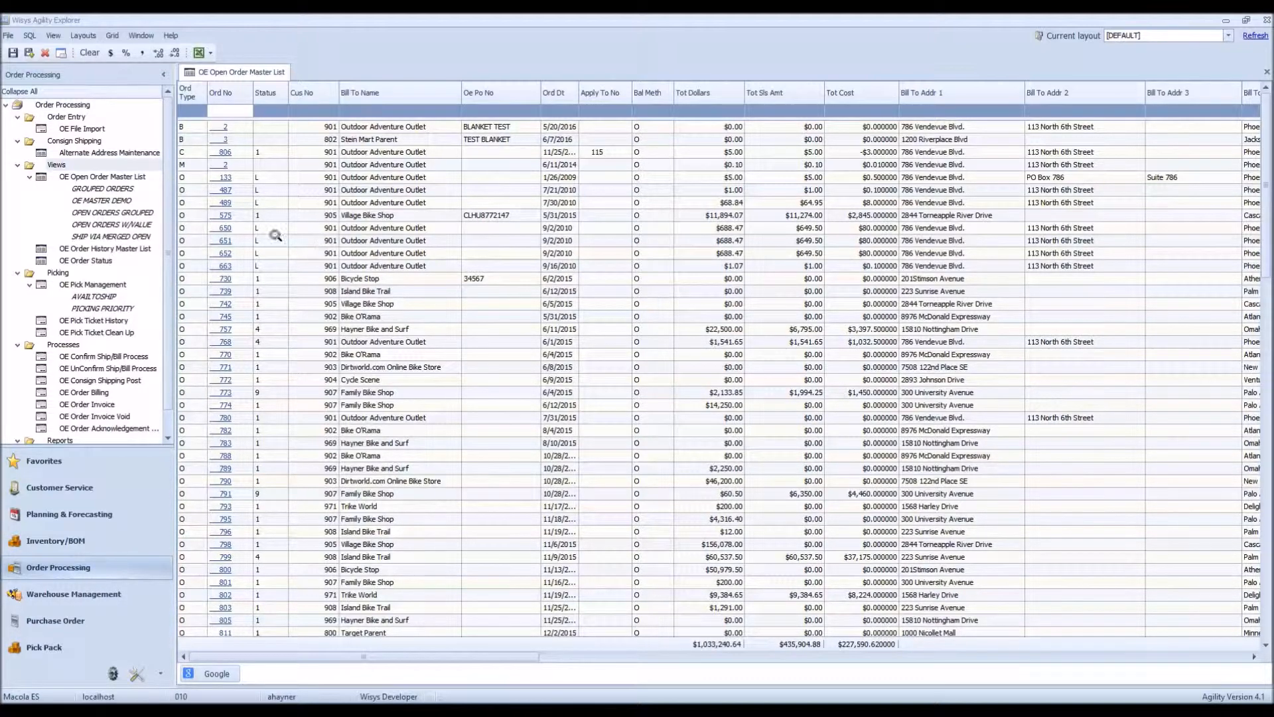
mouse_move(270, 215)
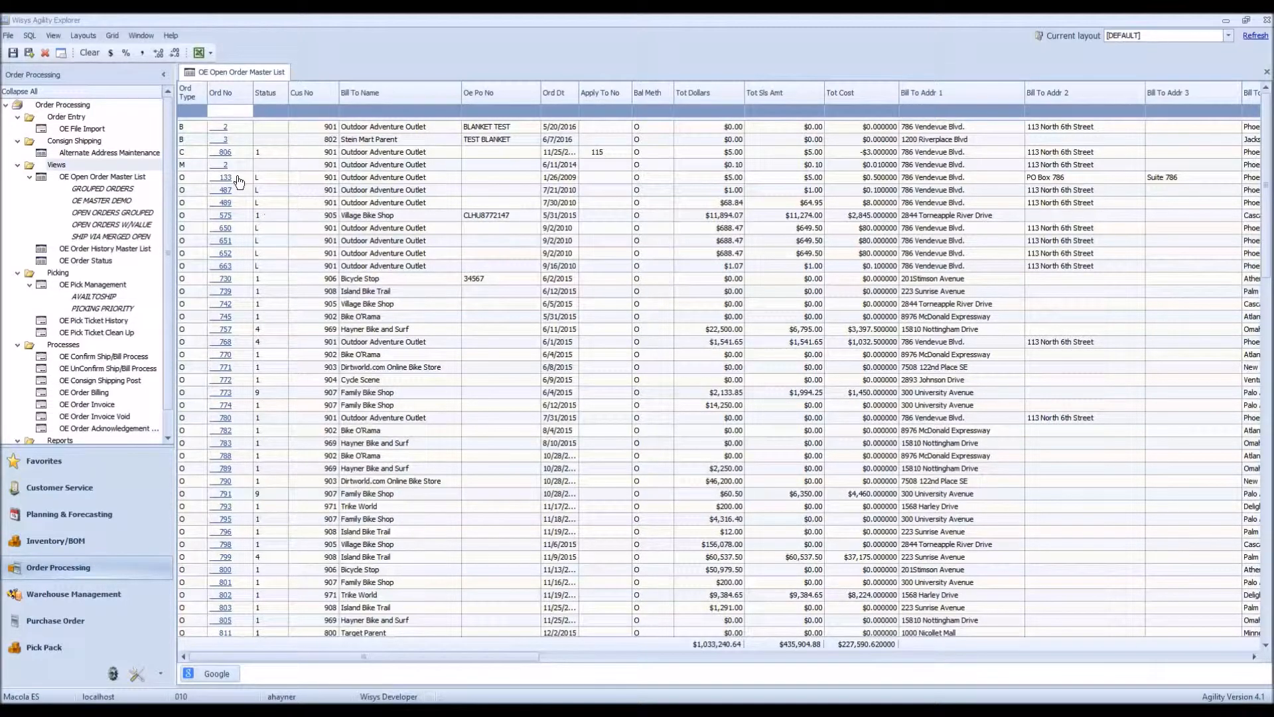
Step: Filter the Ord No column to order numbers containing 57
left_click(229, 108)
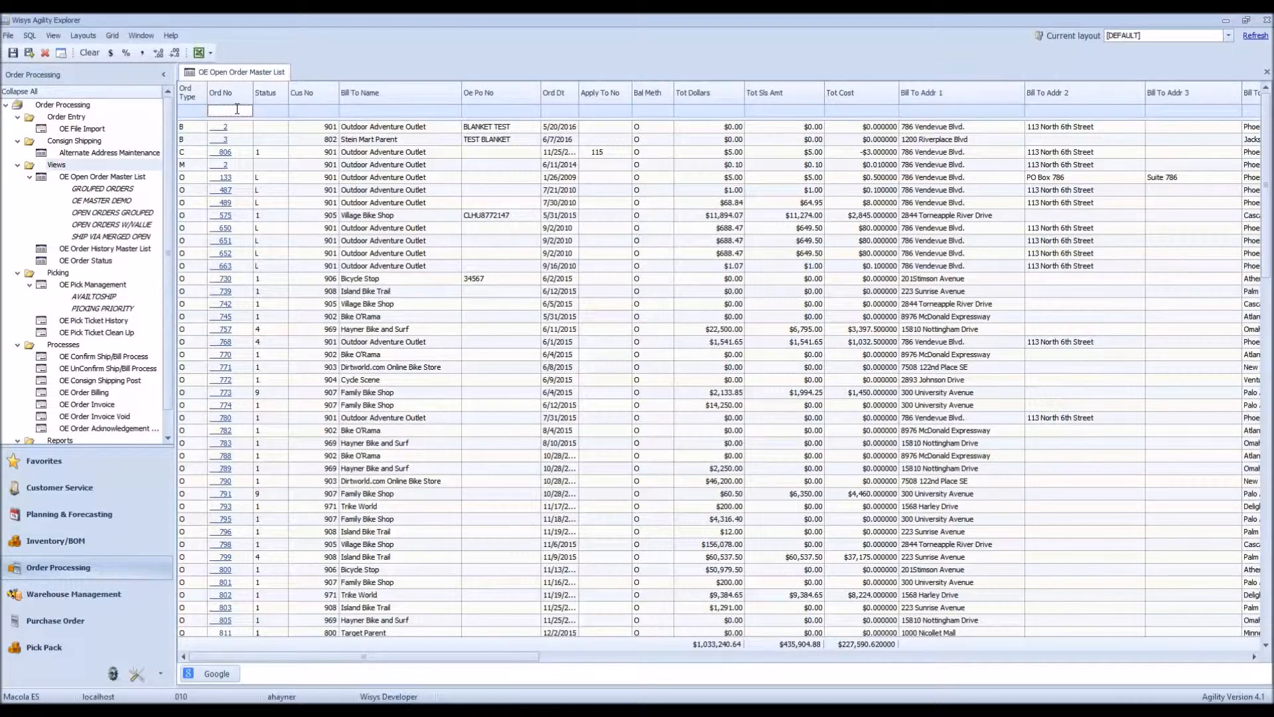
type("57")
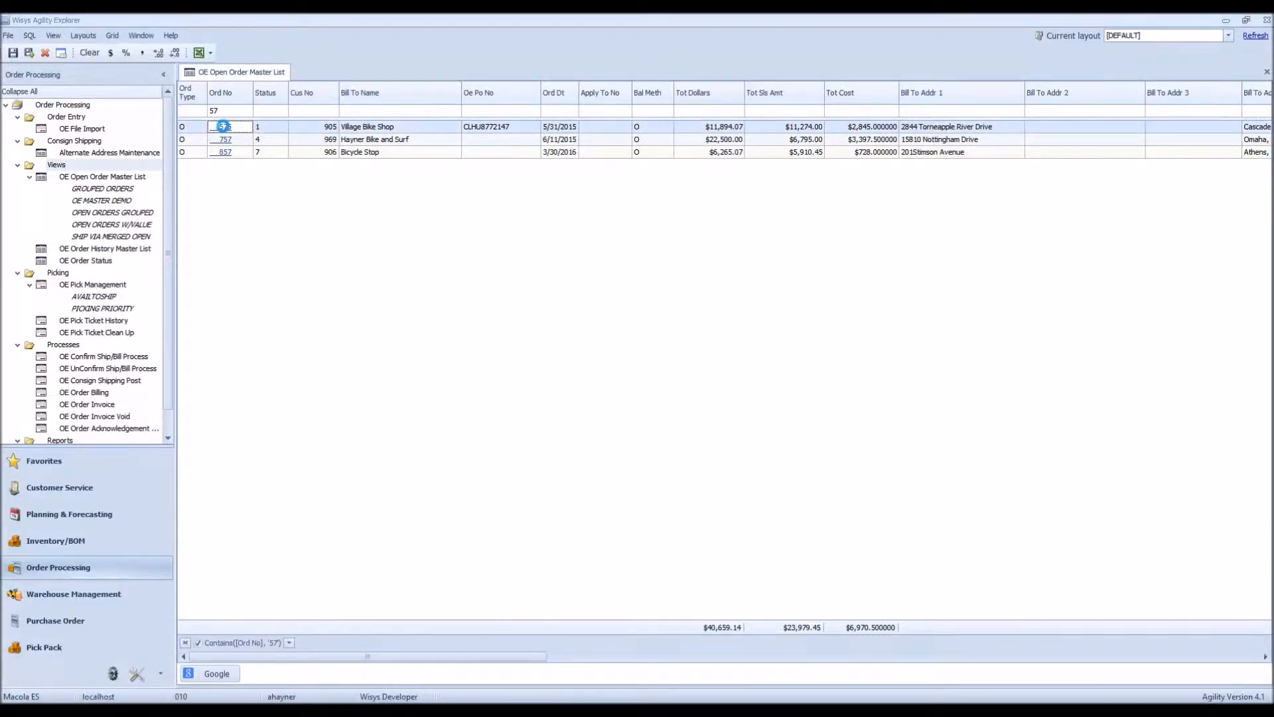
Step: Open order 575 for Village Bike Shop, reposition its dialog, and view Basic and Billing tabs
double_click(223, 126)
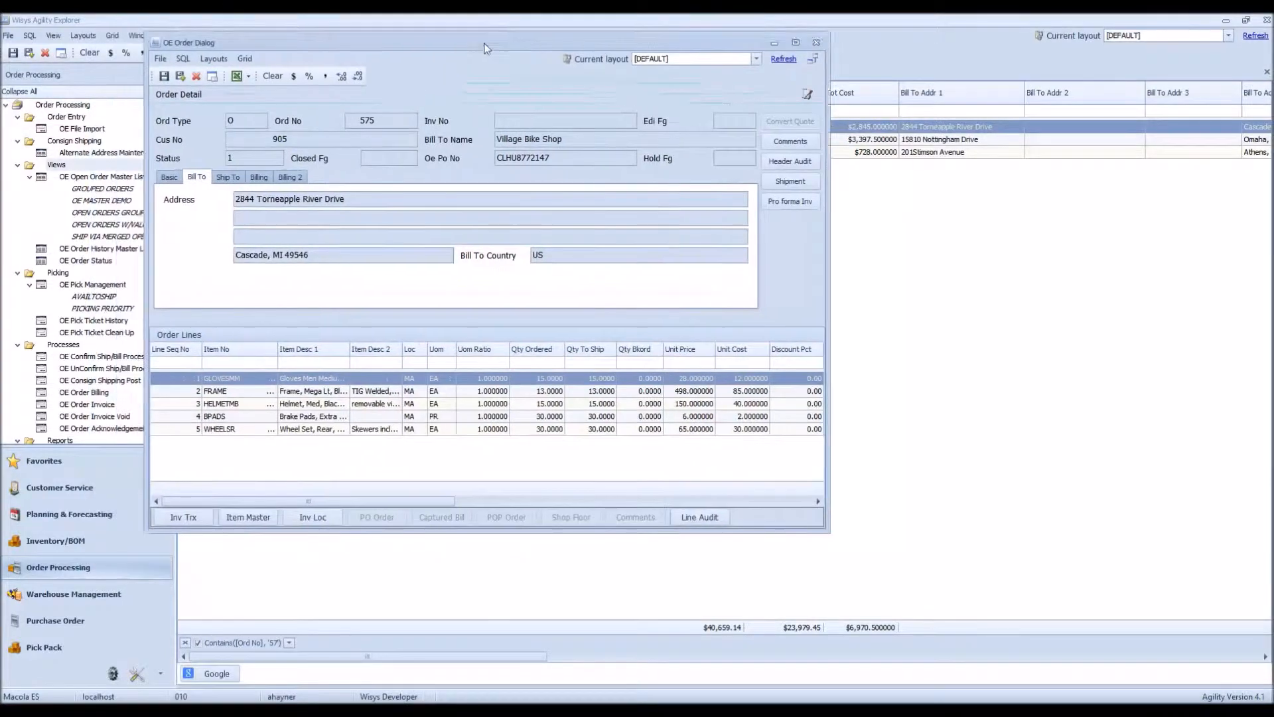
left_click_drag(488, 46, 551, 65)
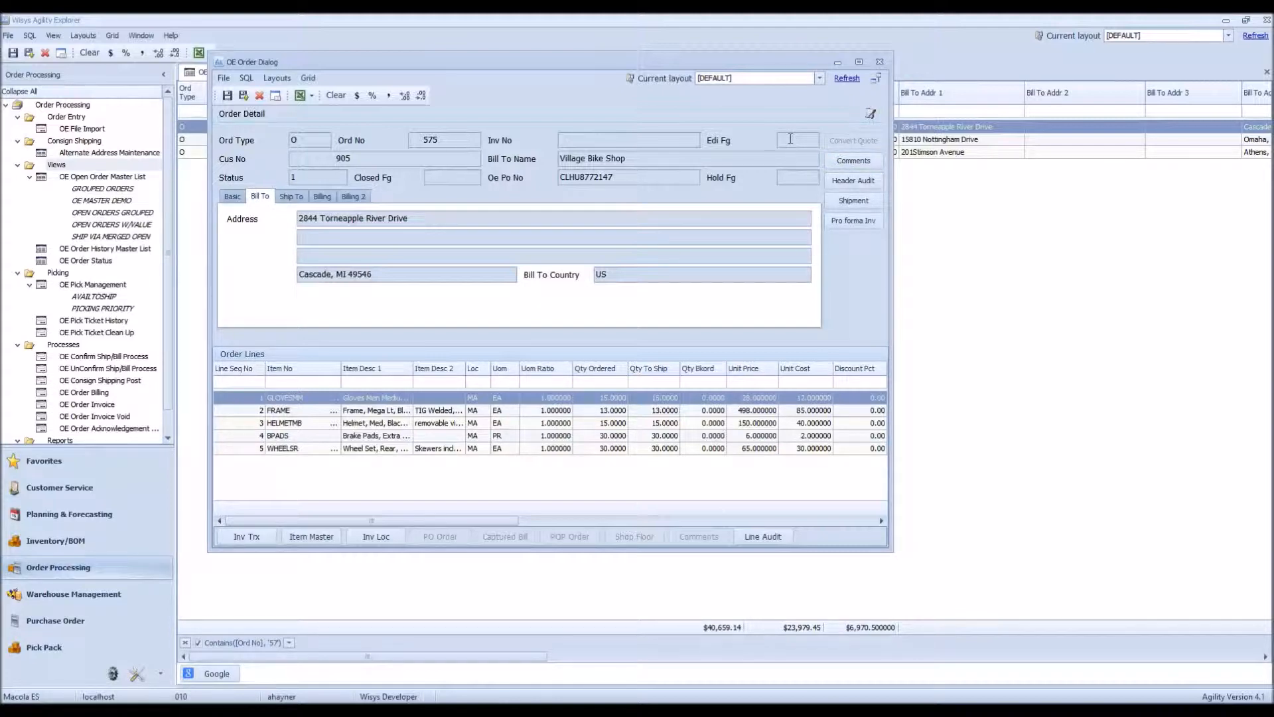
mouse_move(202, 223)
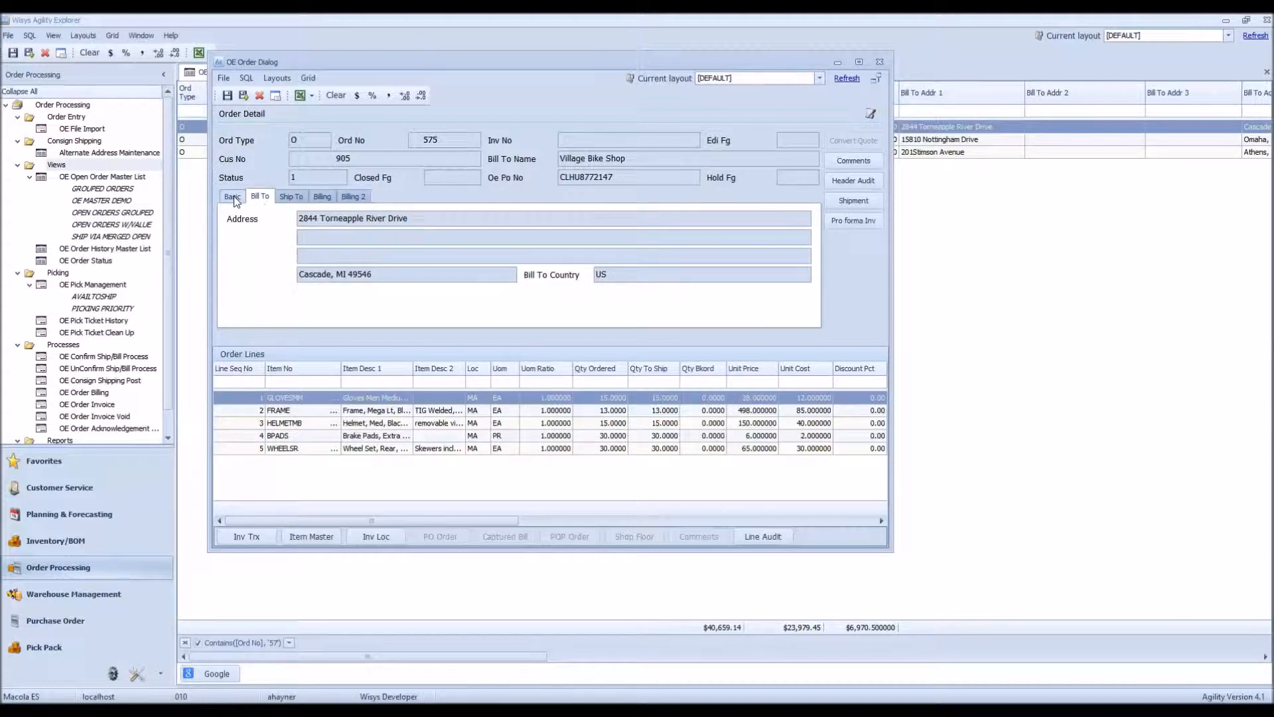
left_click(232, 196)
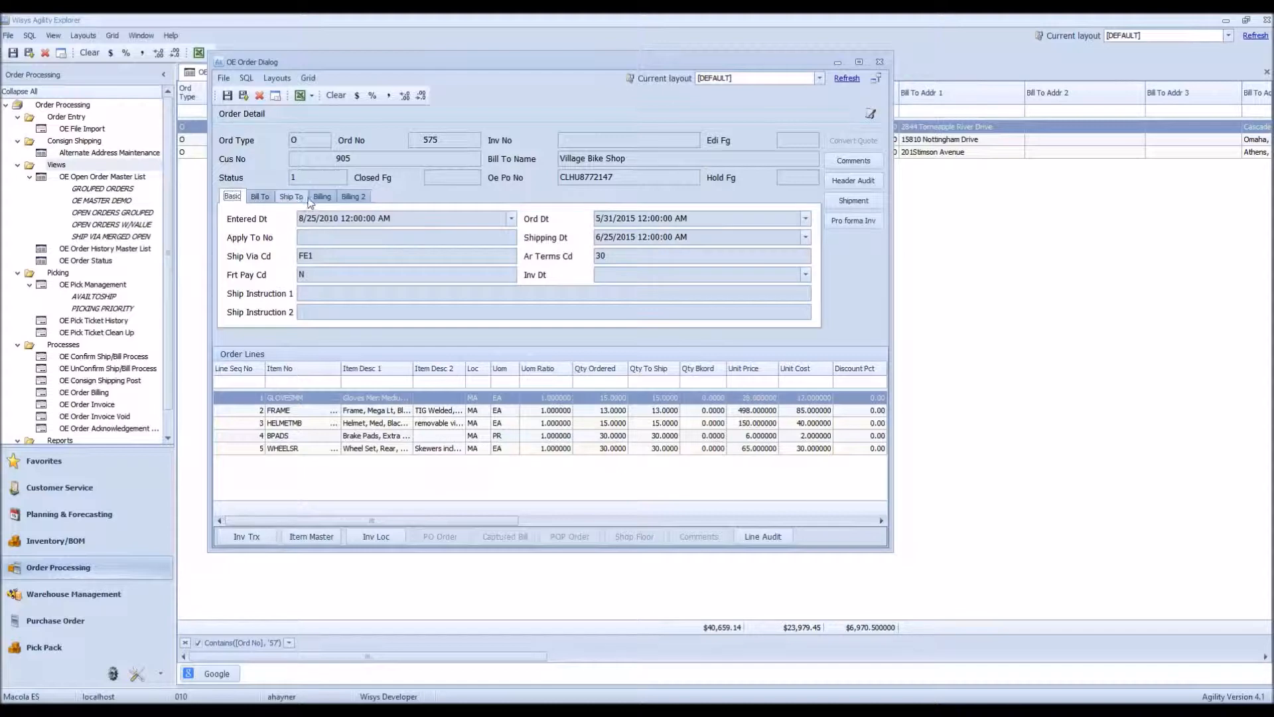
left_click(322, 196)
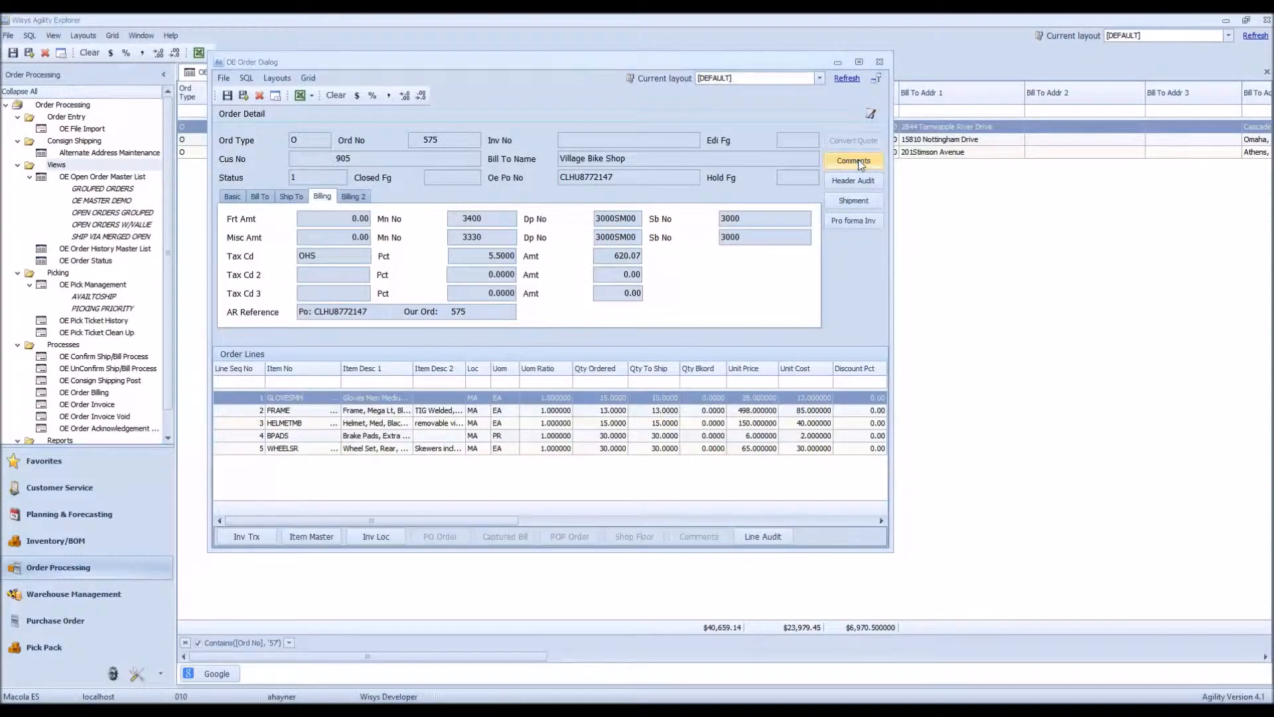
left_click(853, 160)
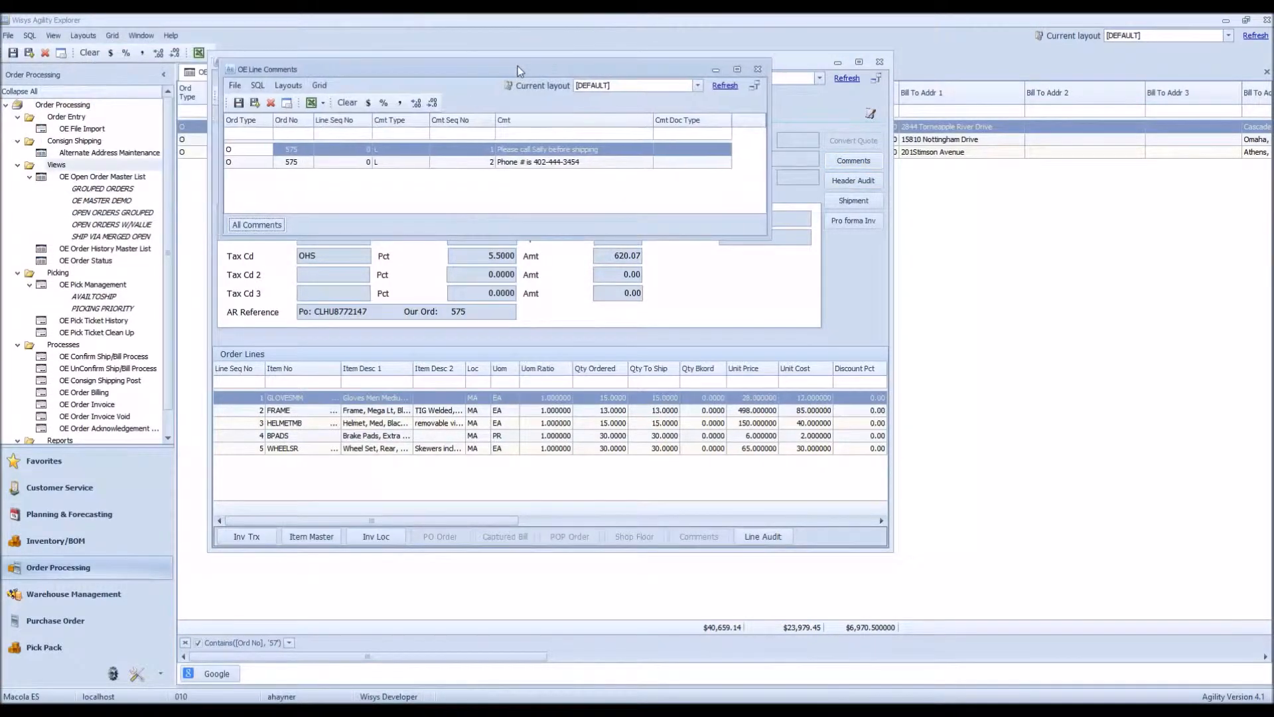
left_click(256, 224)
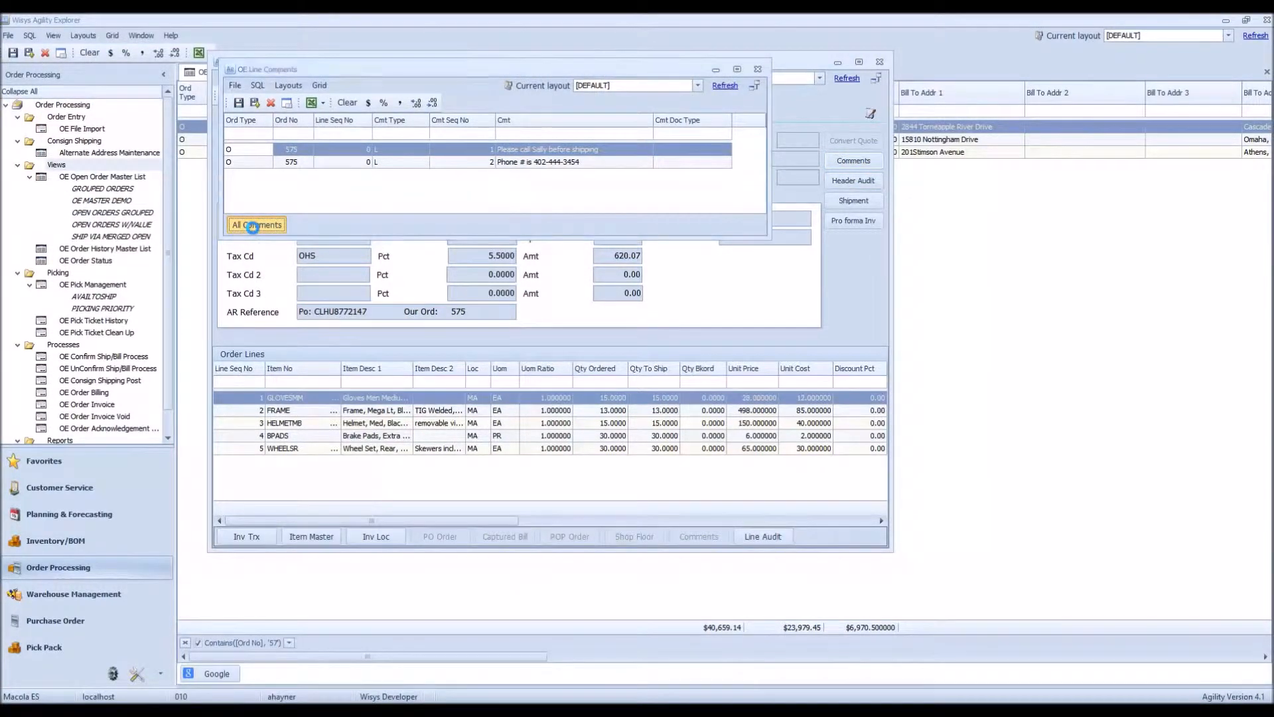
left_click(256, 225)
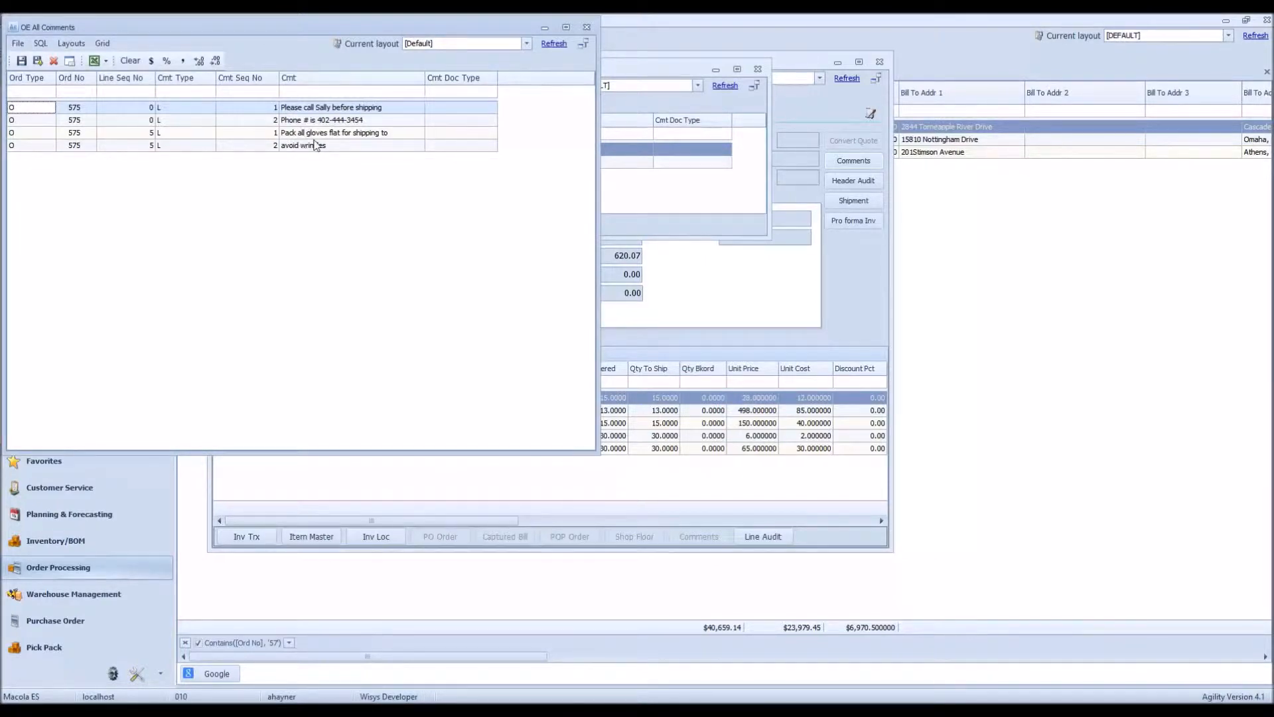
mouse_move(299, 138)
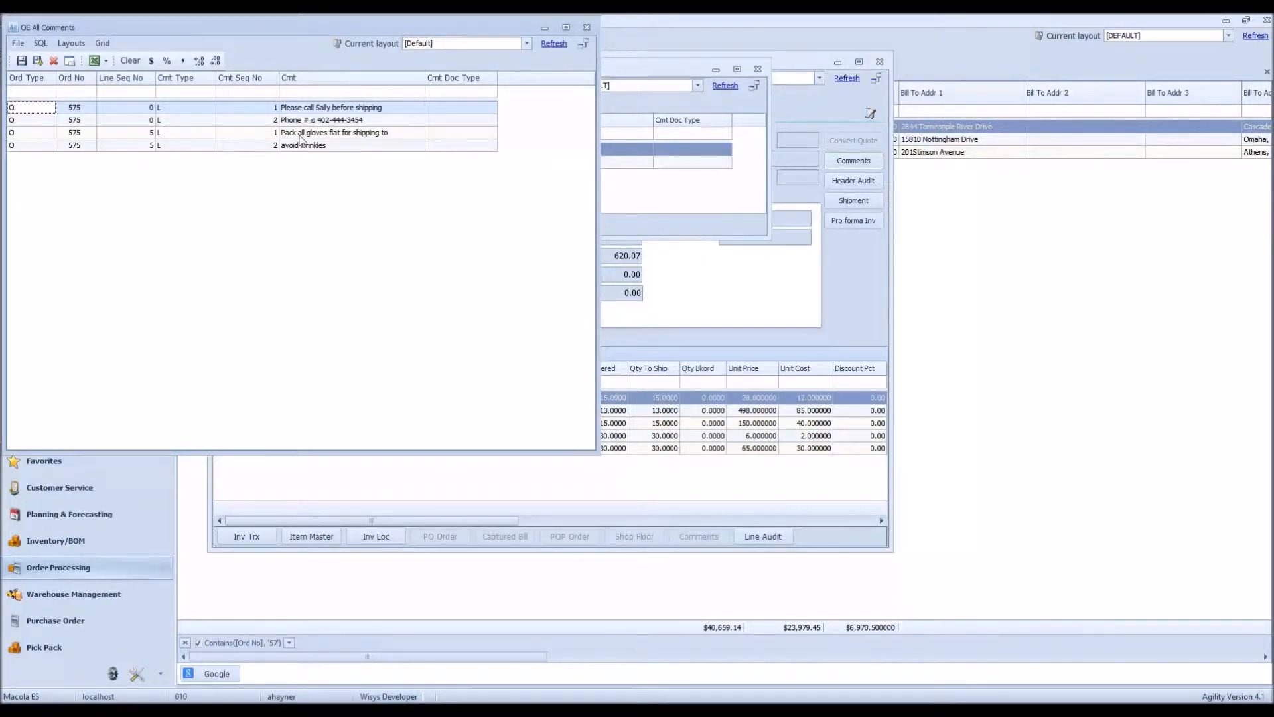
left_click(334, 132)
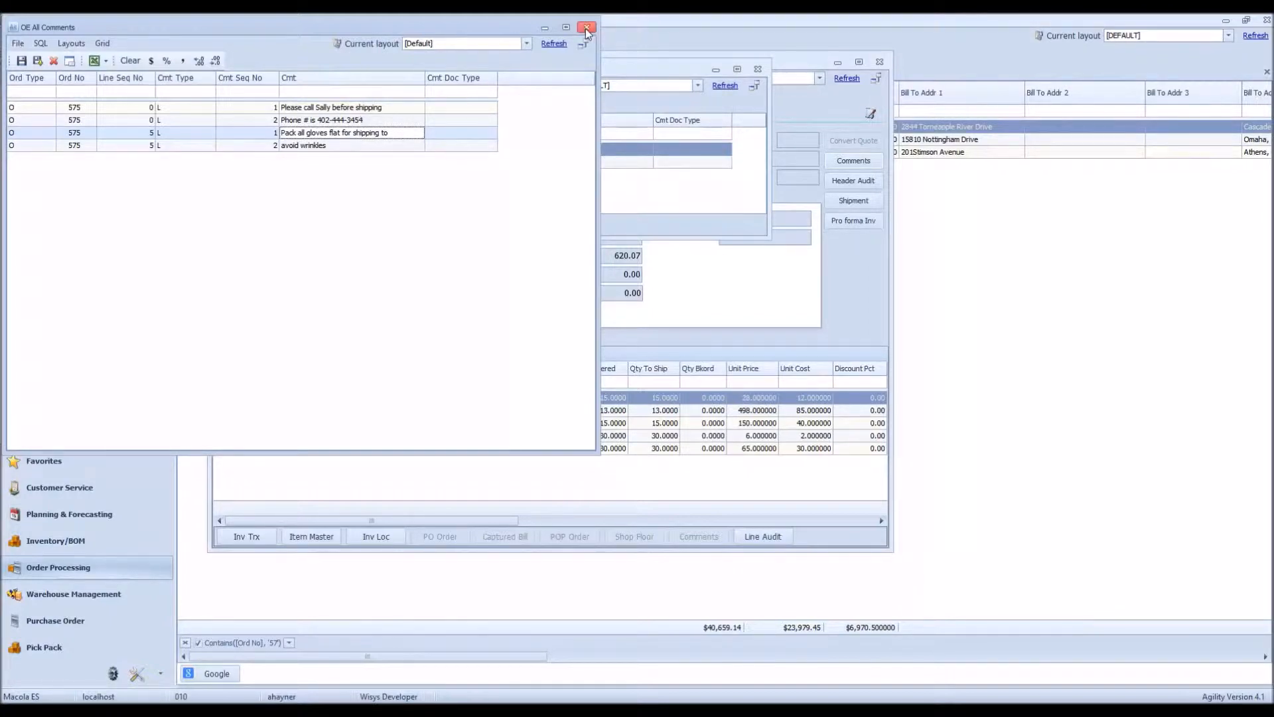
left_click(587, 25)
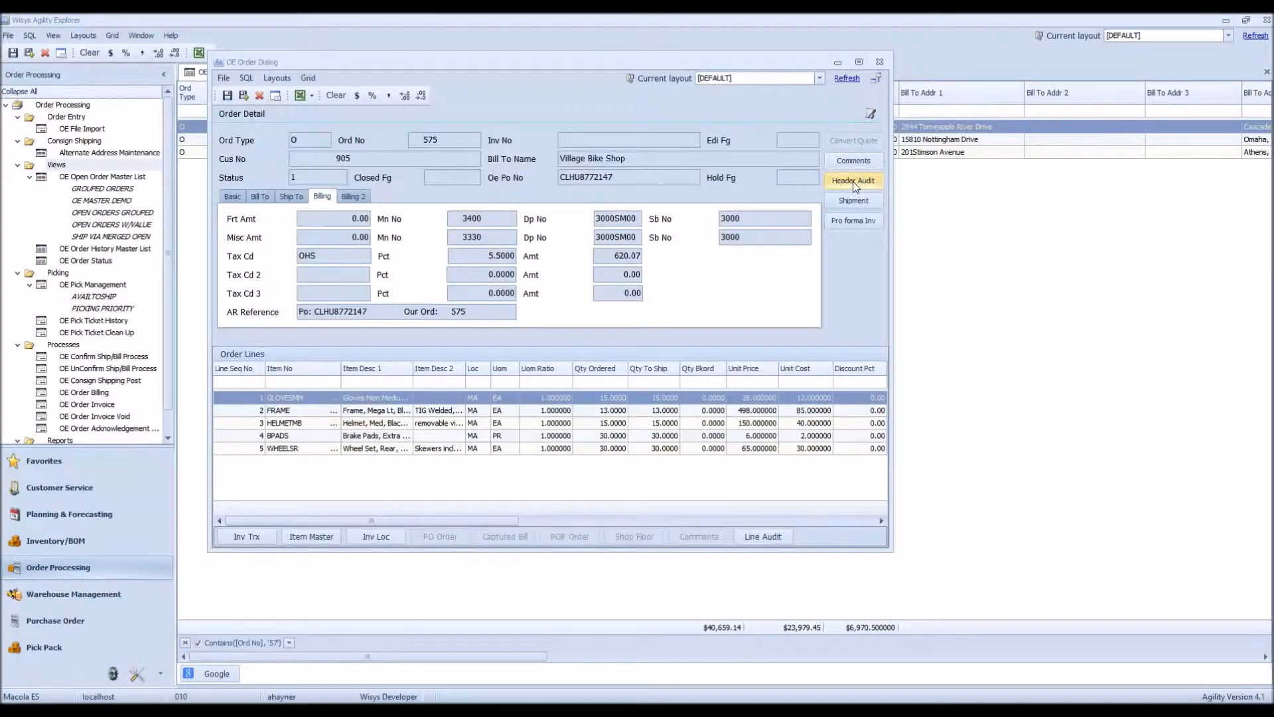
Step: Check order 575's Header Audit and WHEELSR line, then close the OE Order Dialog
left_click(854, 180)
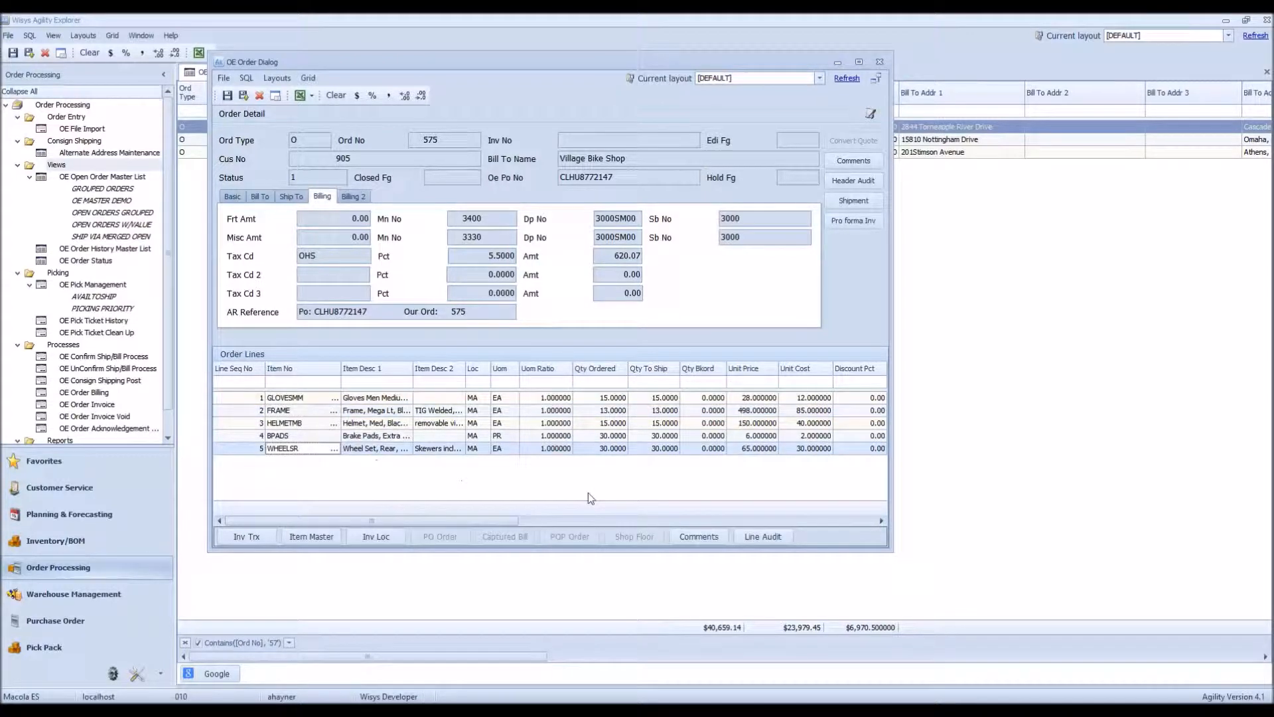
left_click(763, 536)
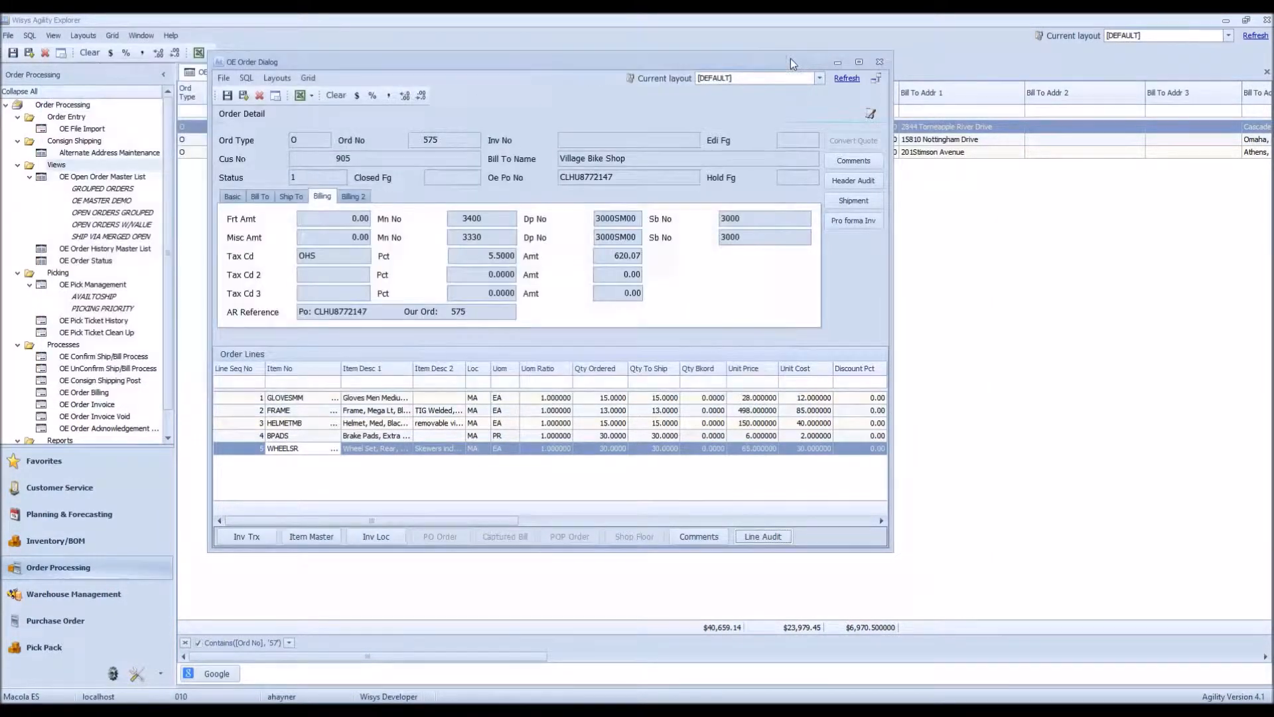
mouse_move(703, 350)
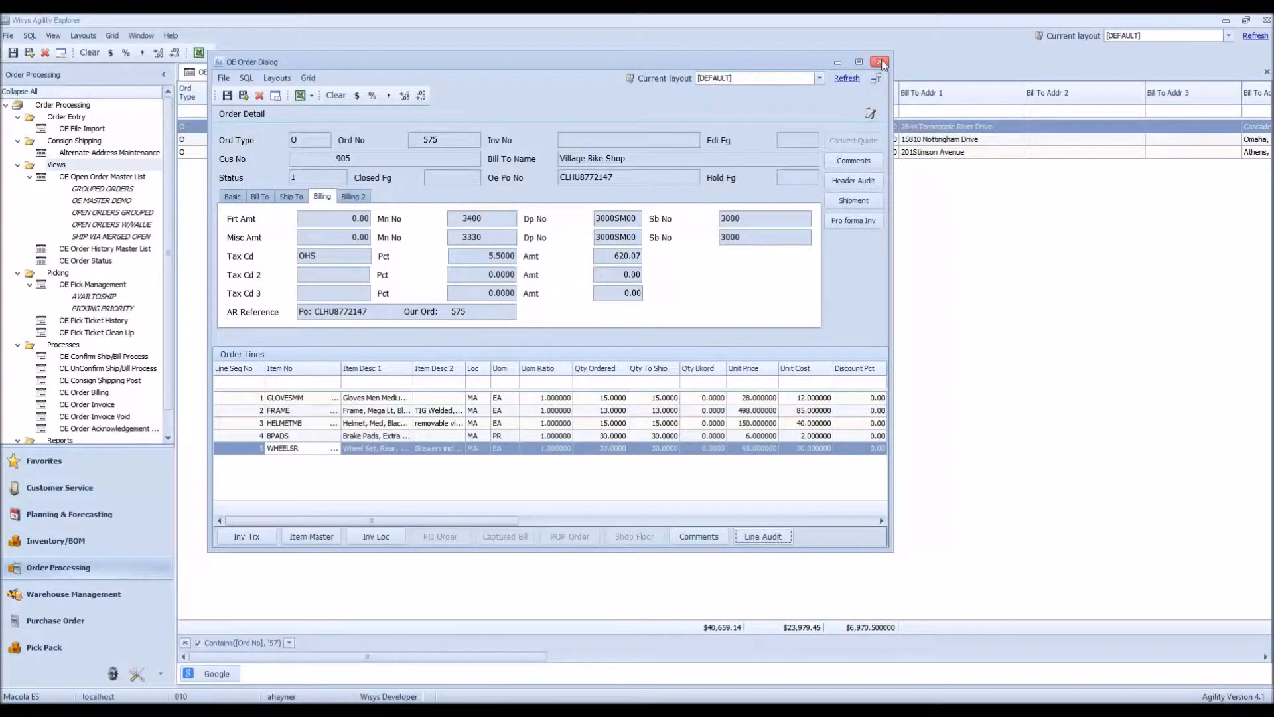
left_click(879, 60)
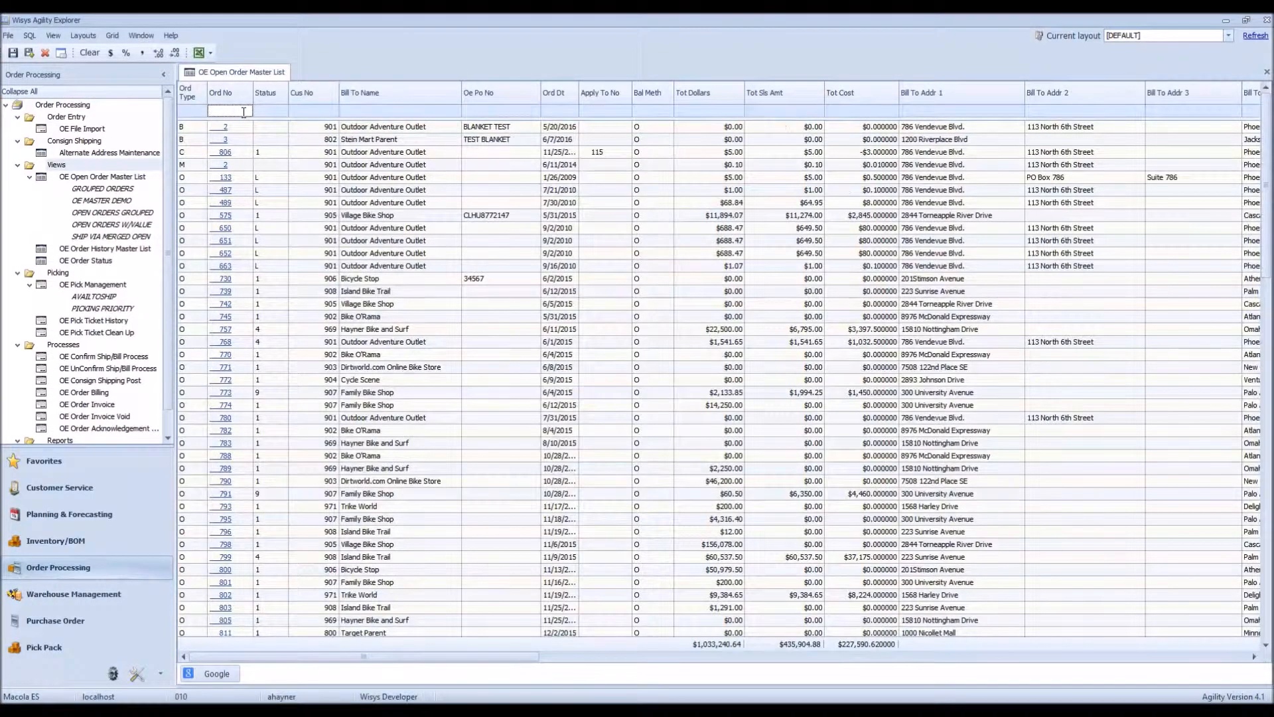
Step: Filter to order 800, open it for Bicycle Stop, and select its BIKESF line
type("800")
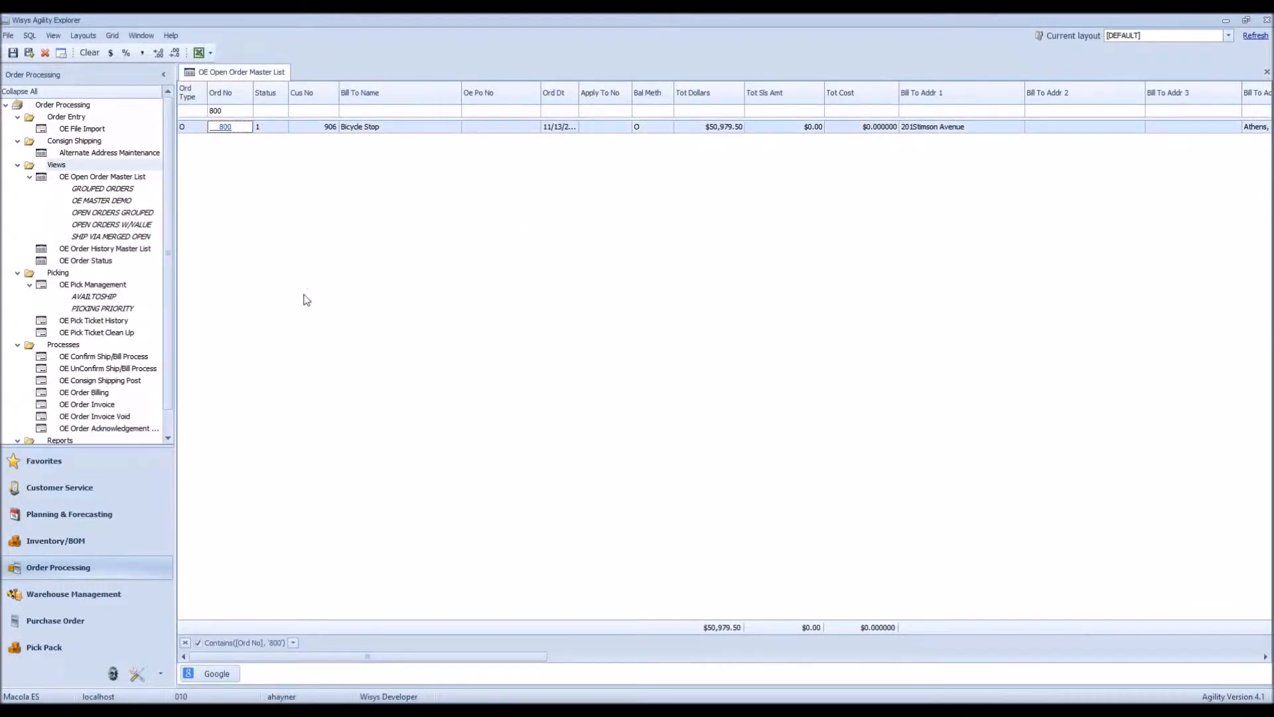
double_click(229, 127)
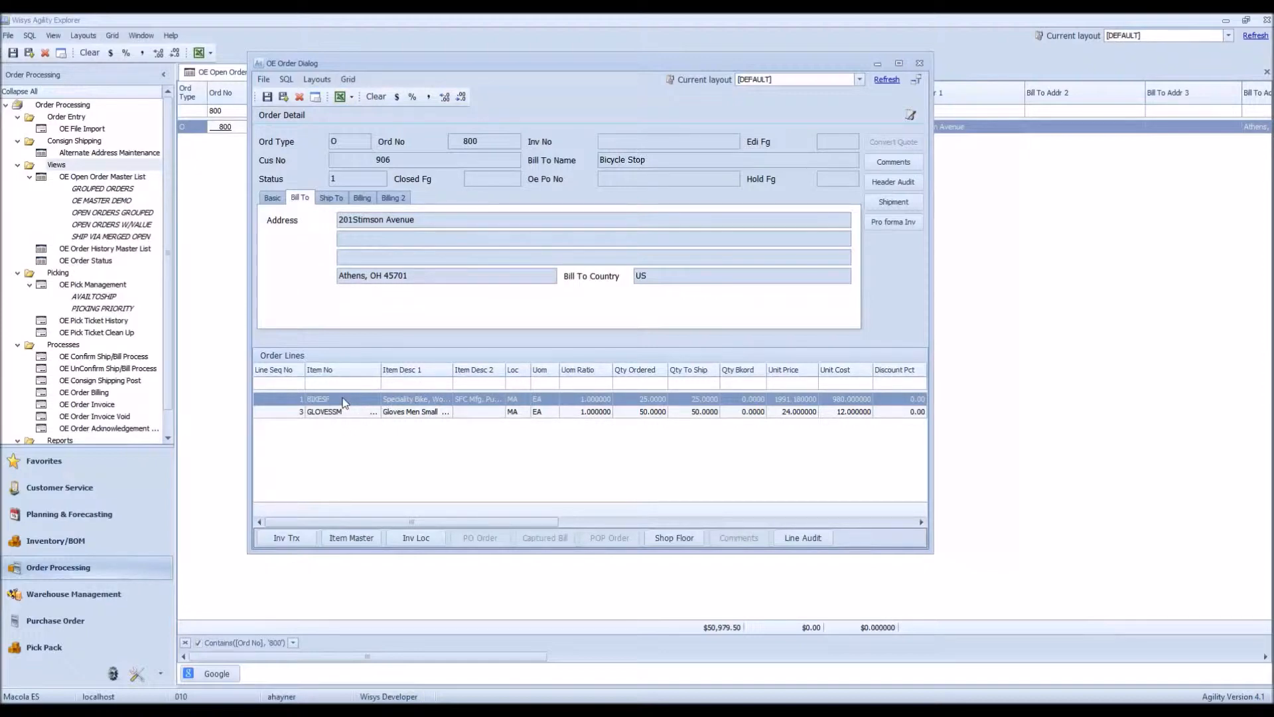
mouse_move(675, 537)
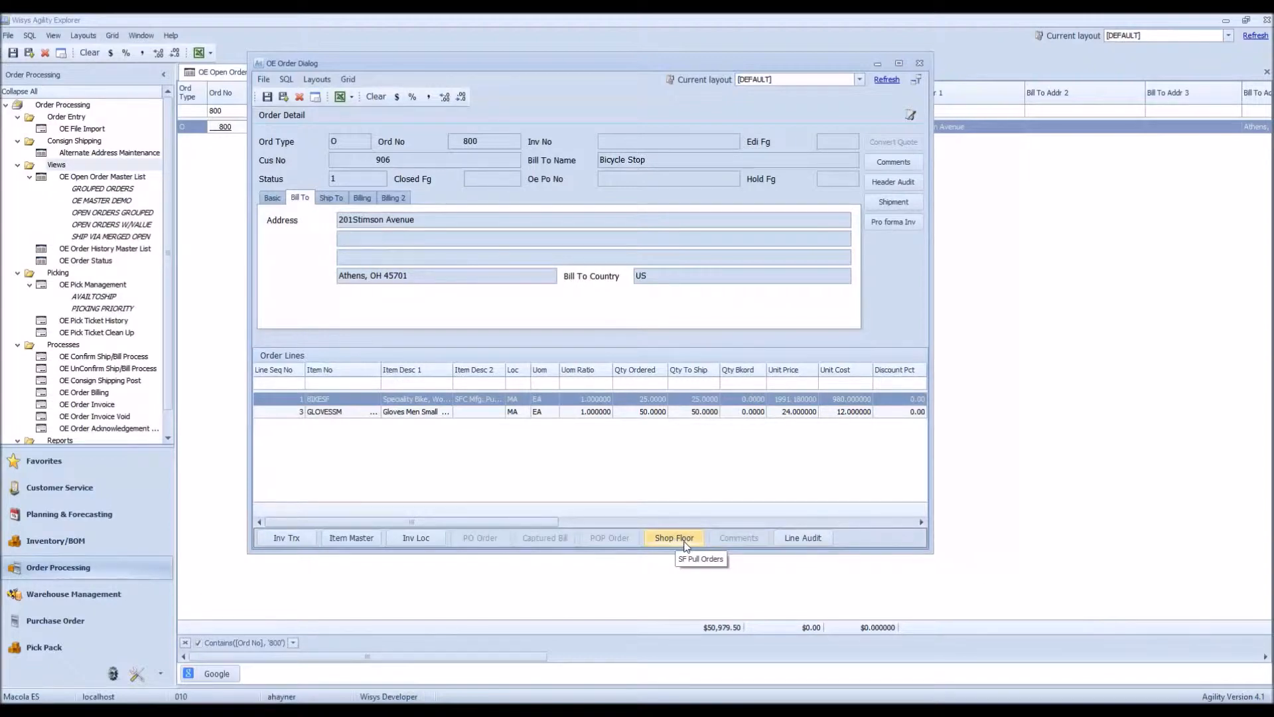
mouse_move(288, 547)
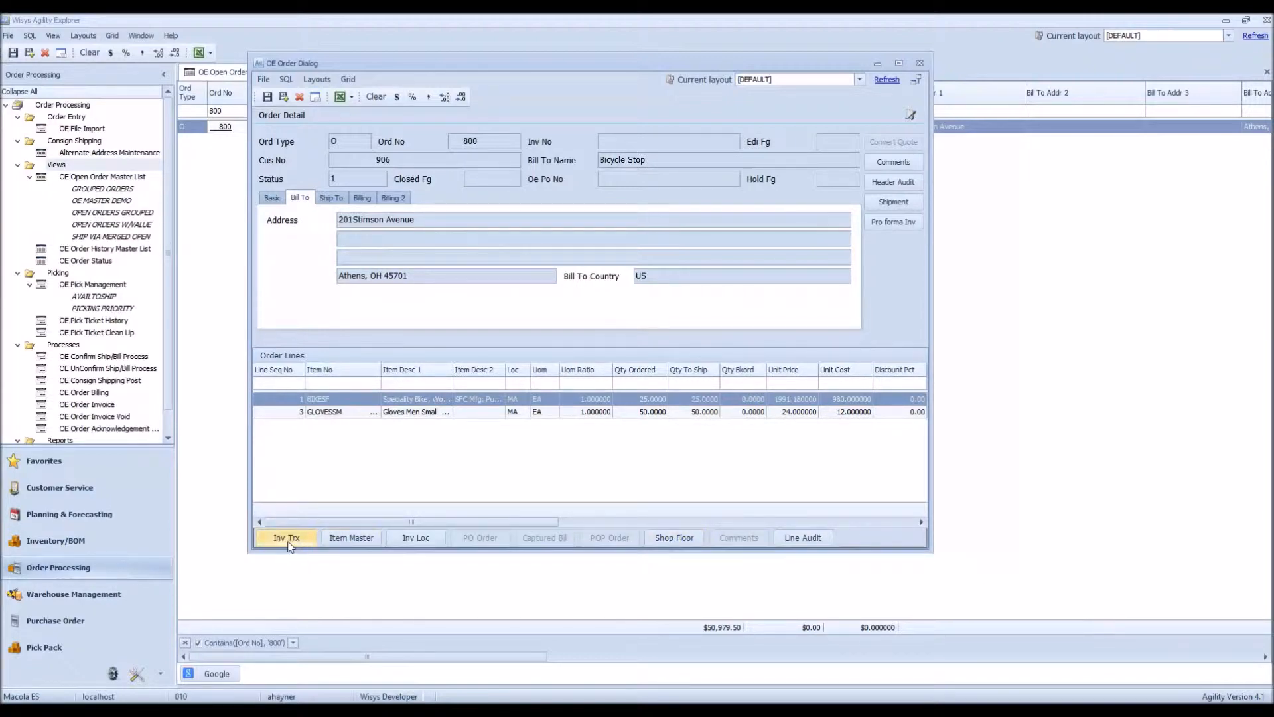
left_click(416, 537)
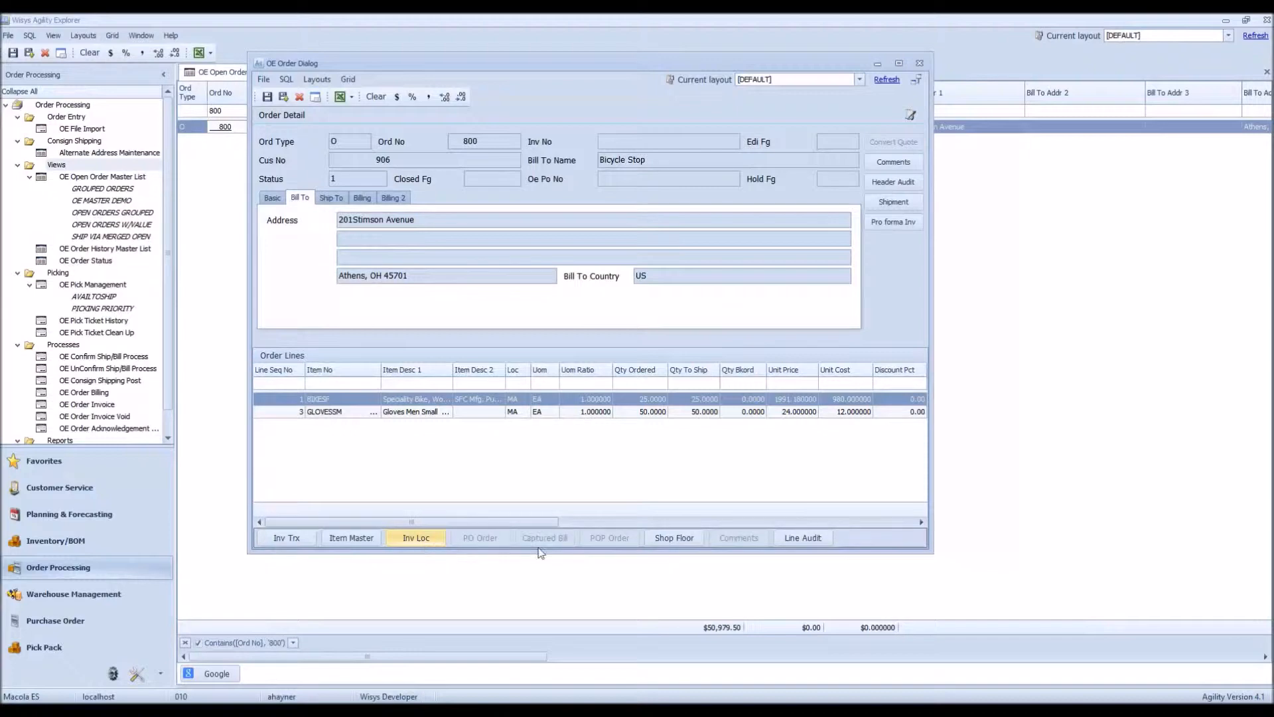
left_click(673, 538)
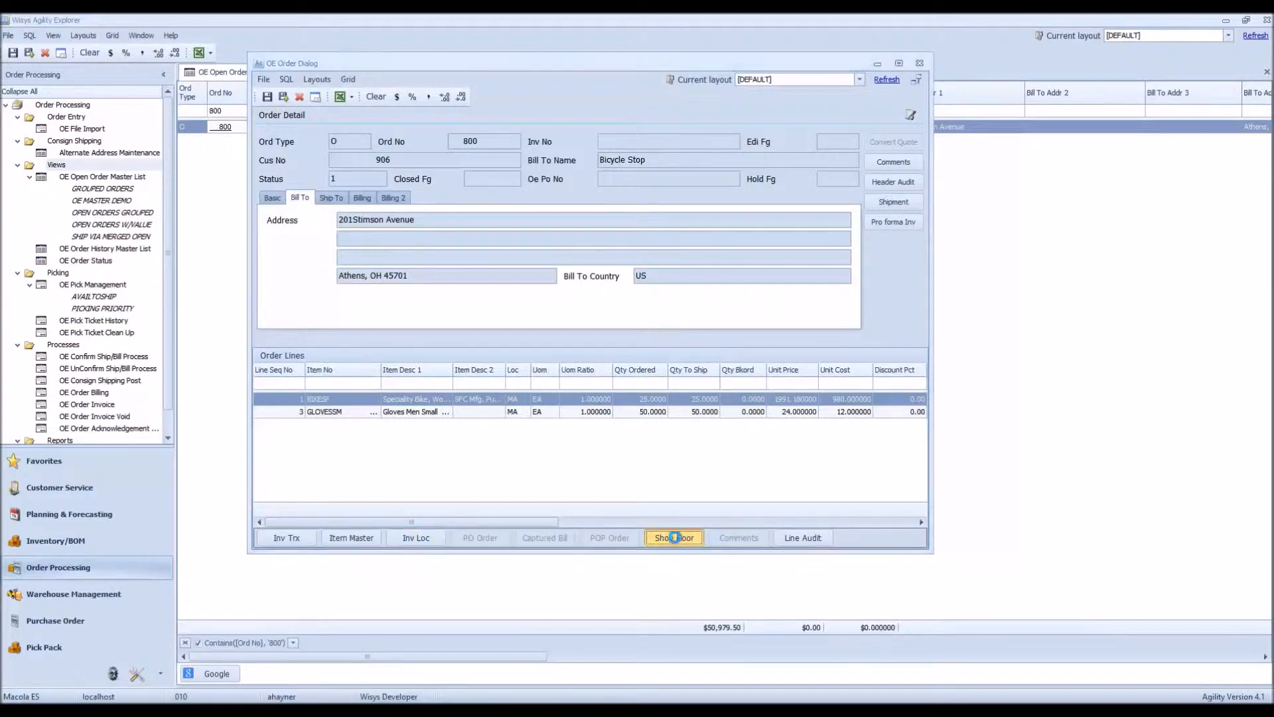
Step: Open shop floor job 83 for the BIKESF line and scroll its All Detail grid
left_click(674, 538)
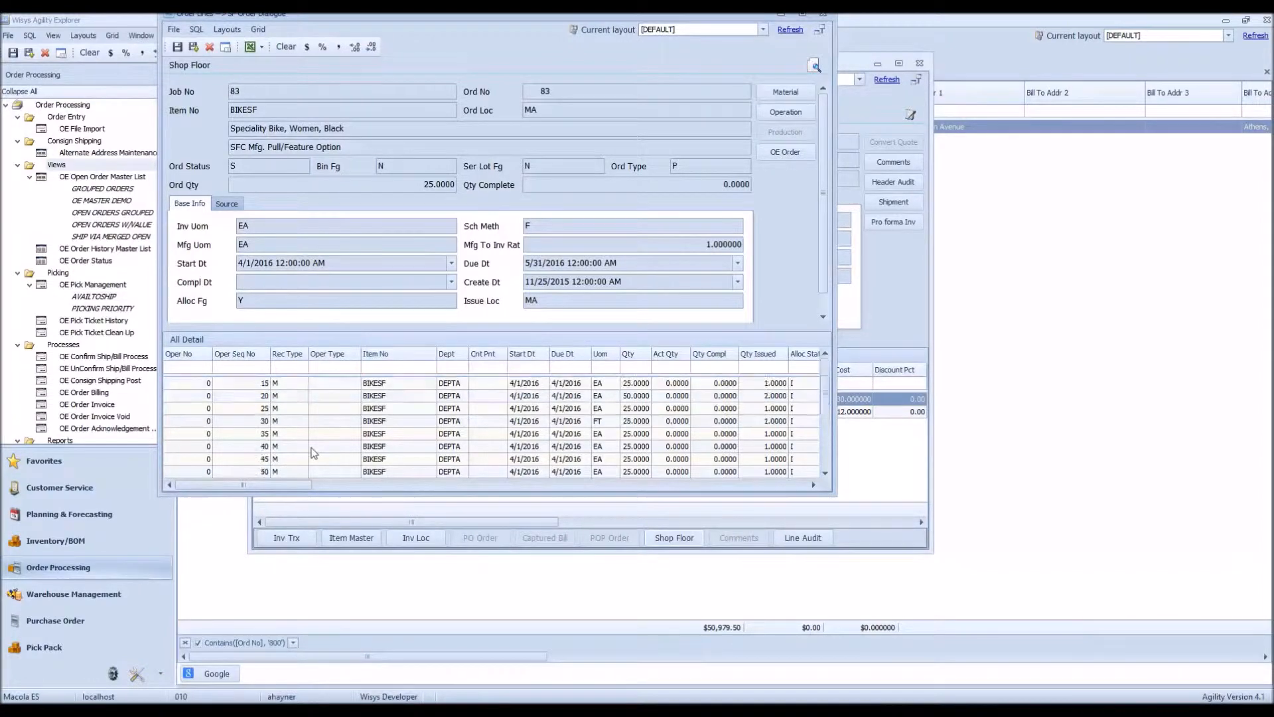
scroll("down", 3)
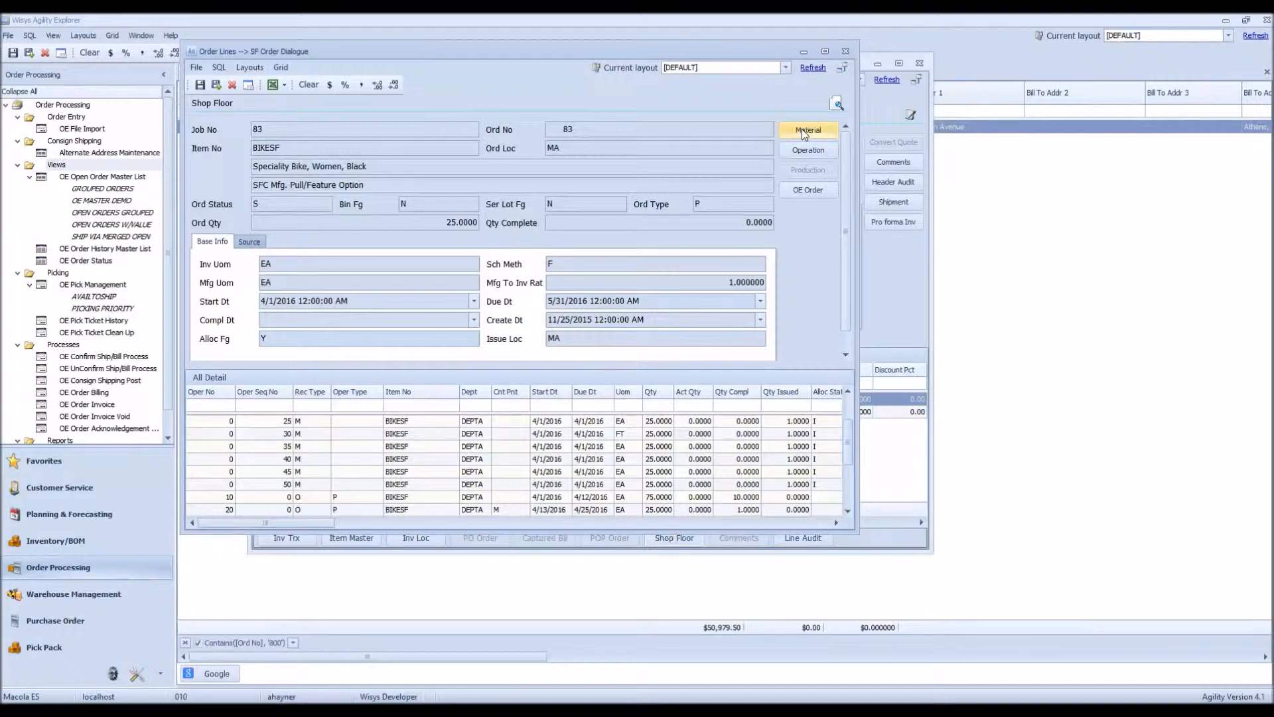
Step: Review job 83's material and operation details, then close the SF Order Dialogue
left_click(808, 129)
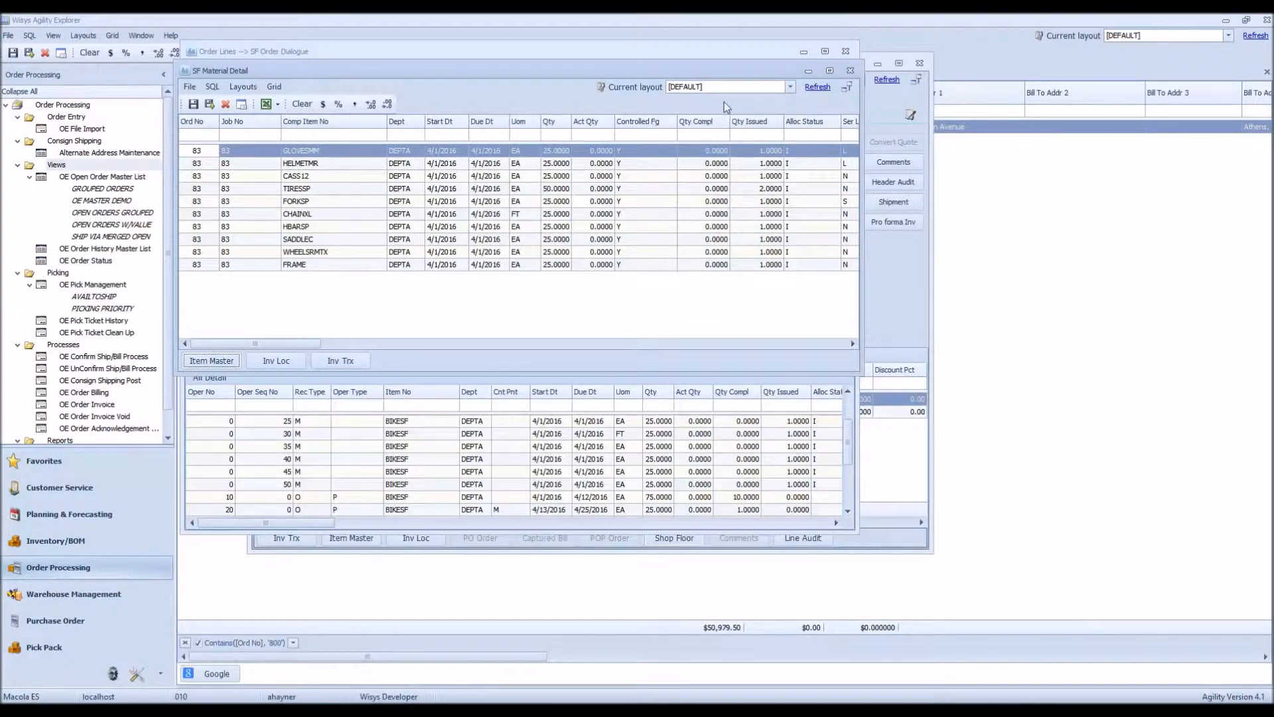
mouse_move(870, 95)
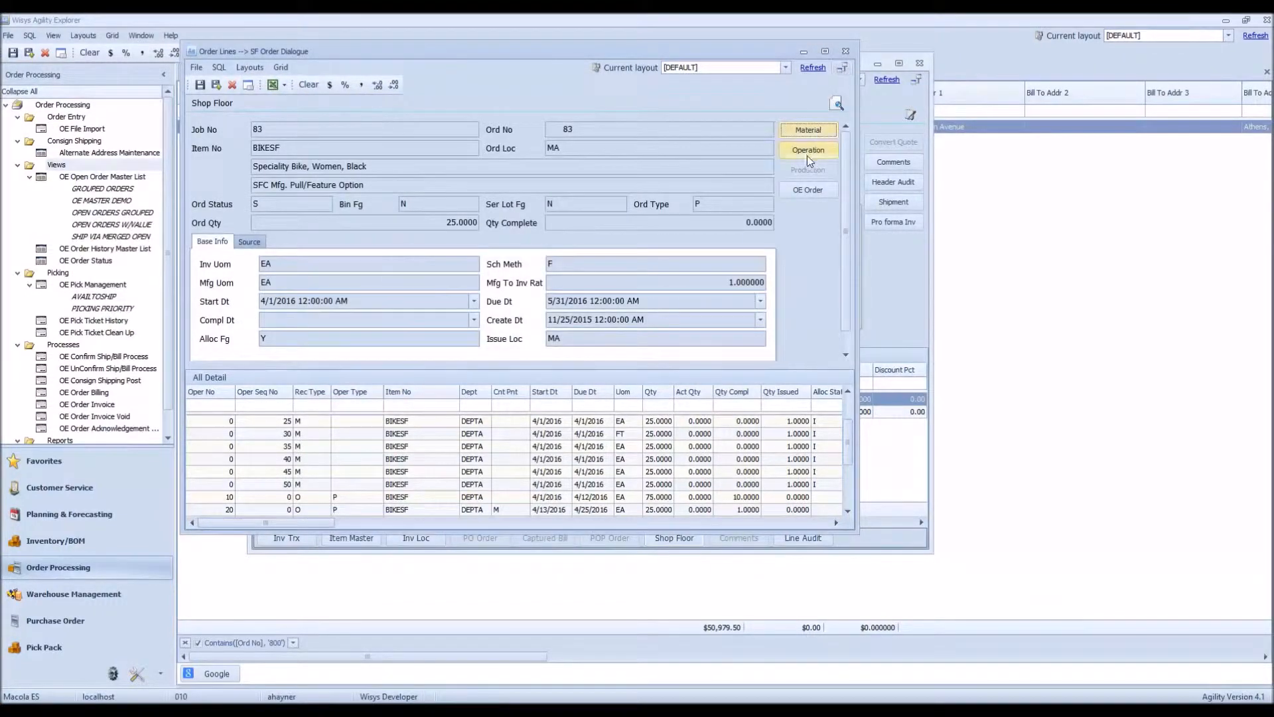
left_click(808, 149)
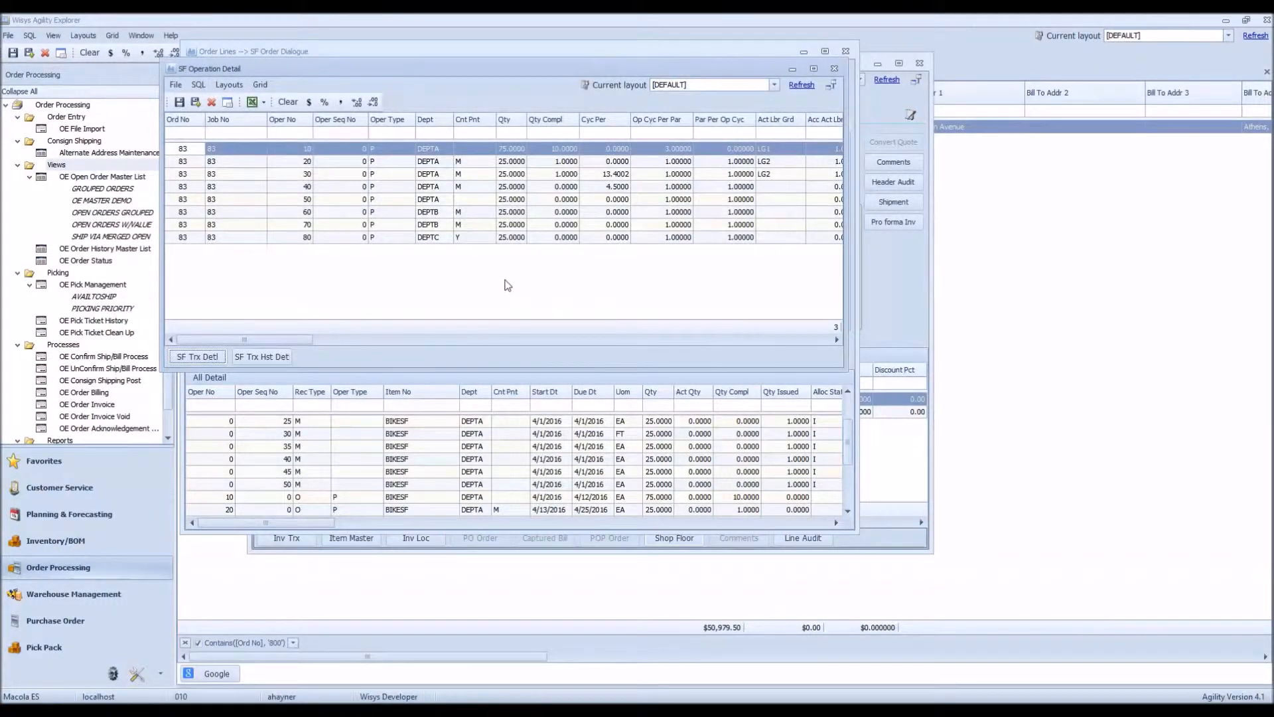
mouse_move(358, 325)
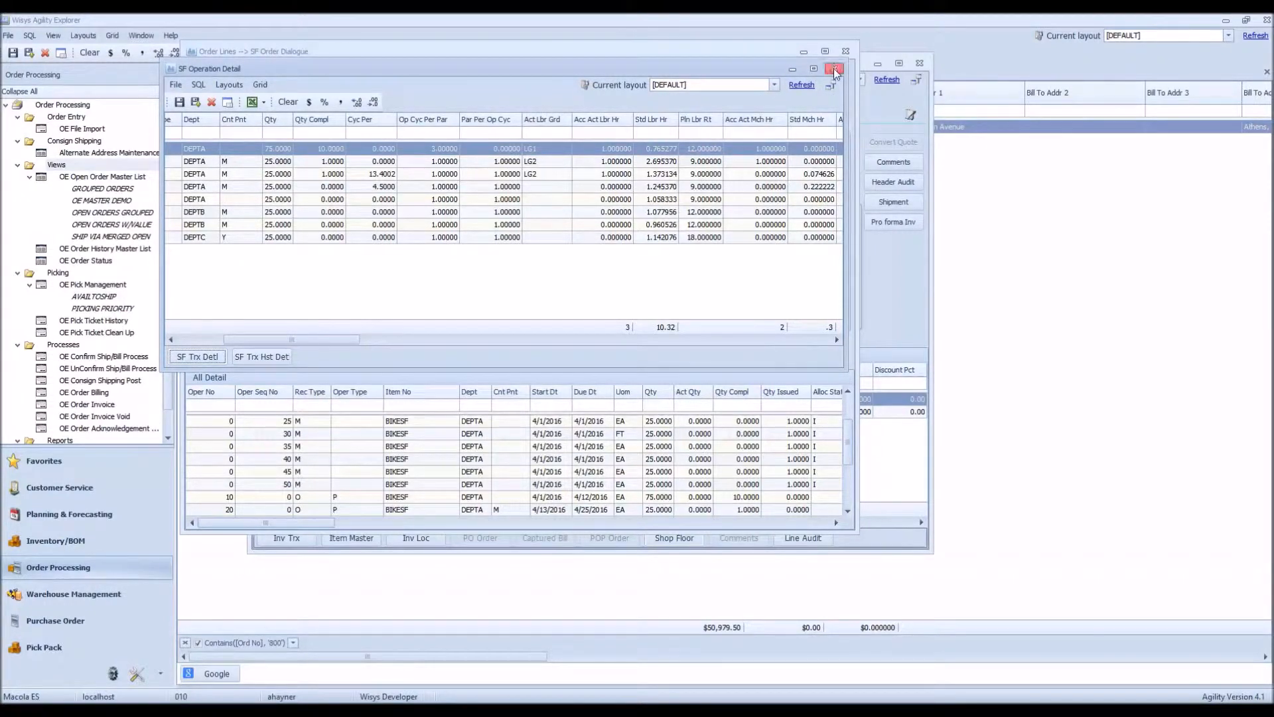
left_click(833, 67)
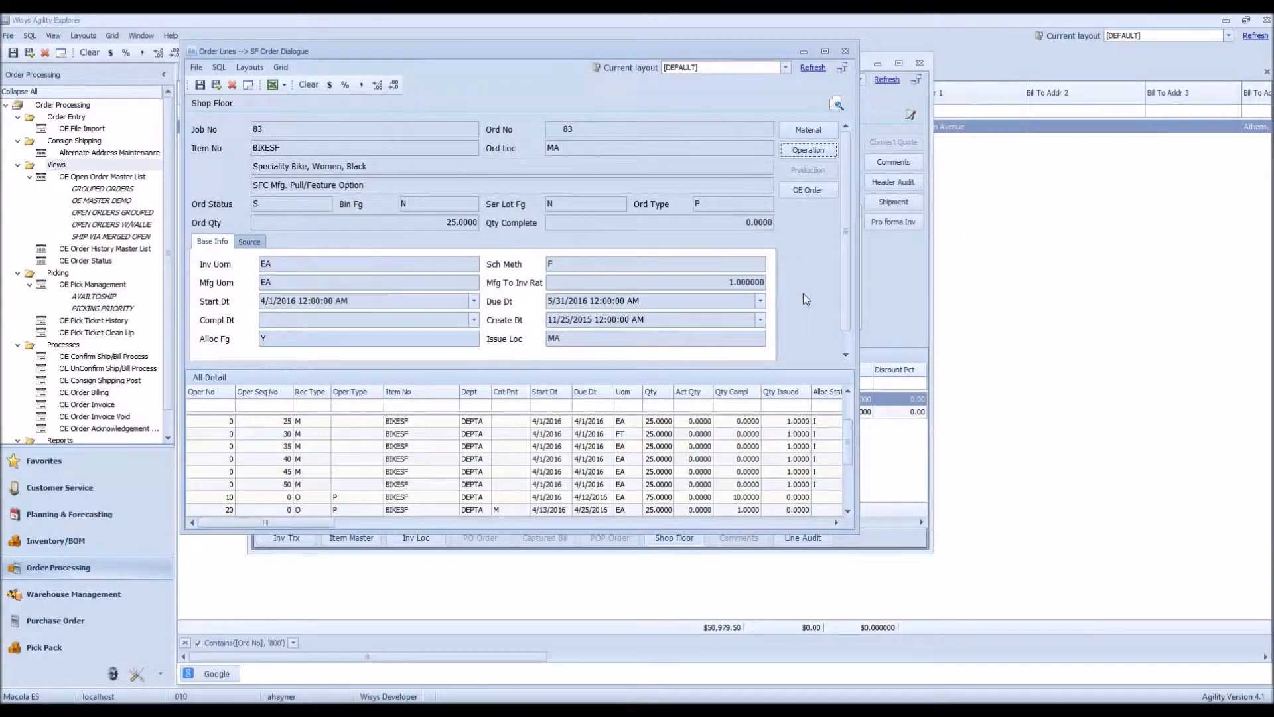
mouse_move(820, 301)
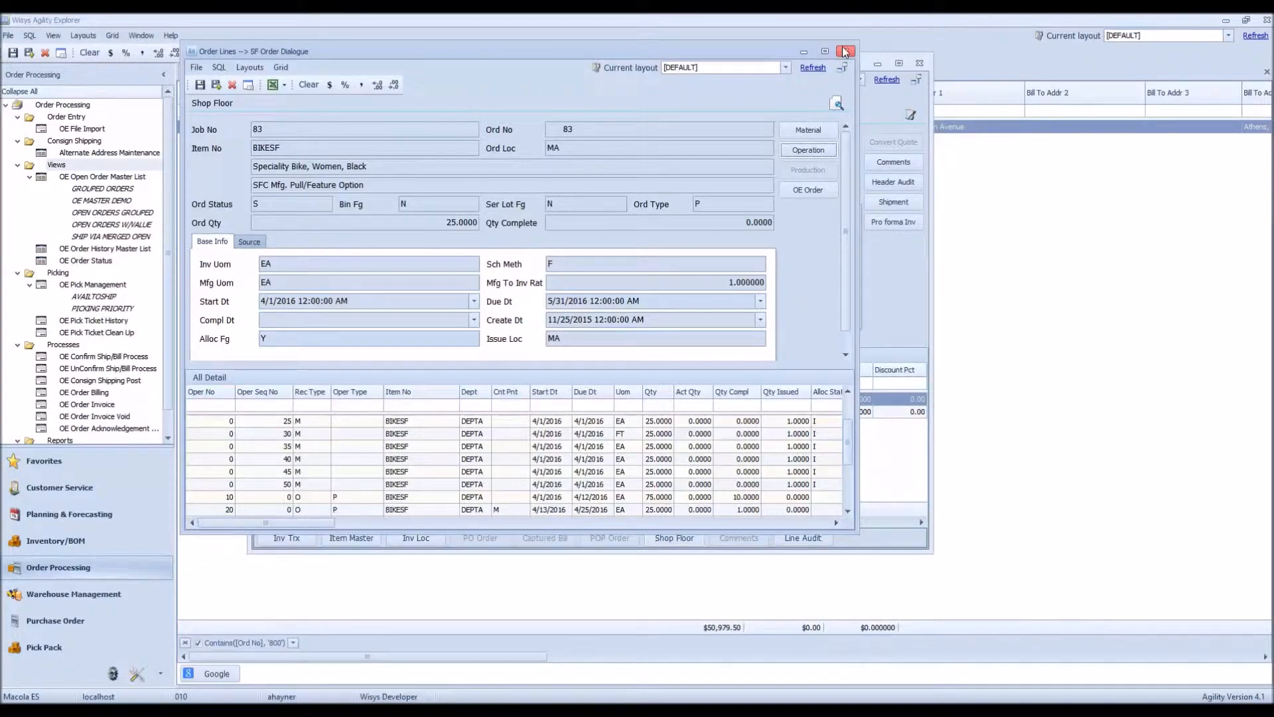
left_click(845, 52)
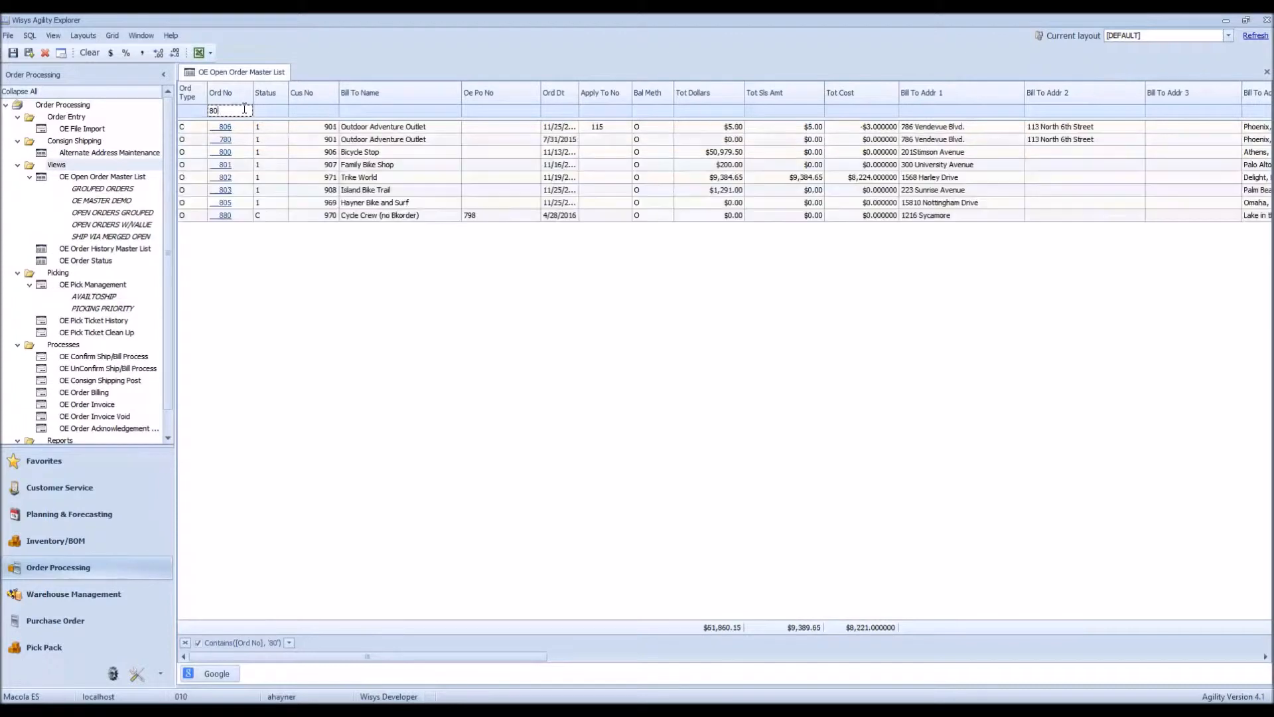
Step: Filter to order 888, open it, and bring up PO 233 for the HELMETLR line
type("88")
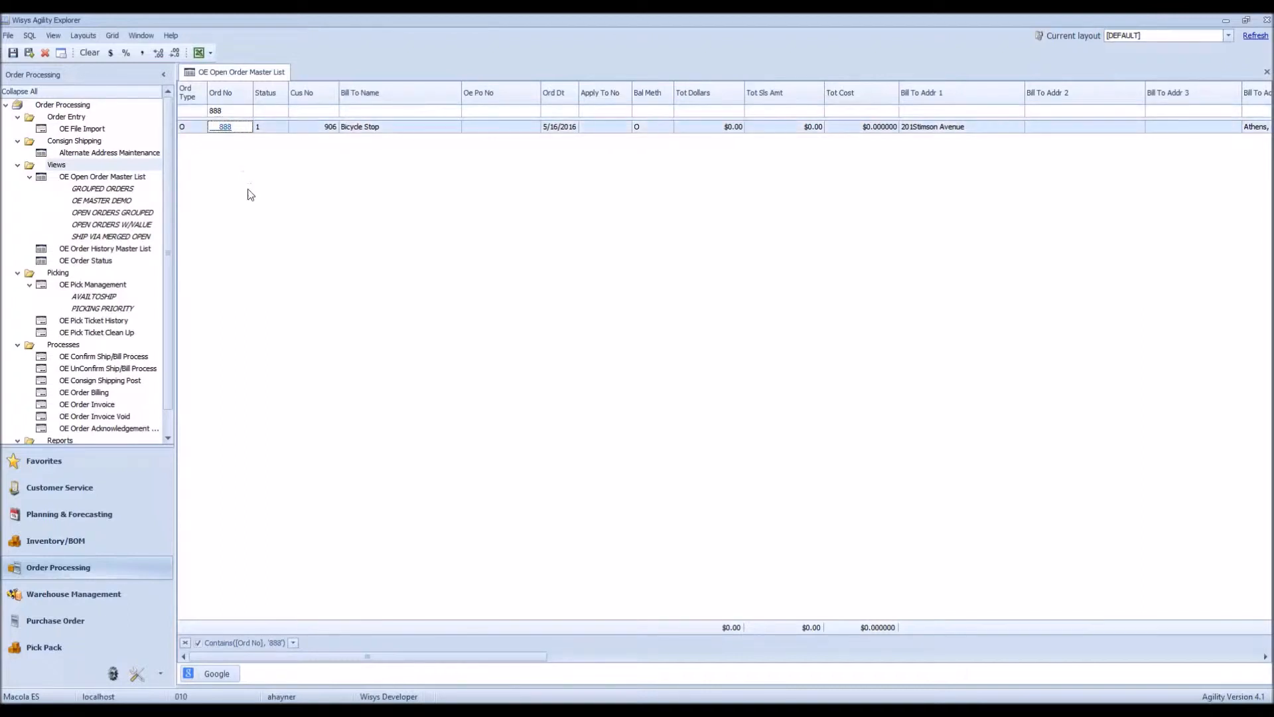
double_click(224, 126)
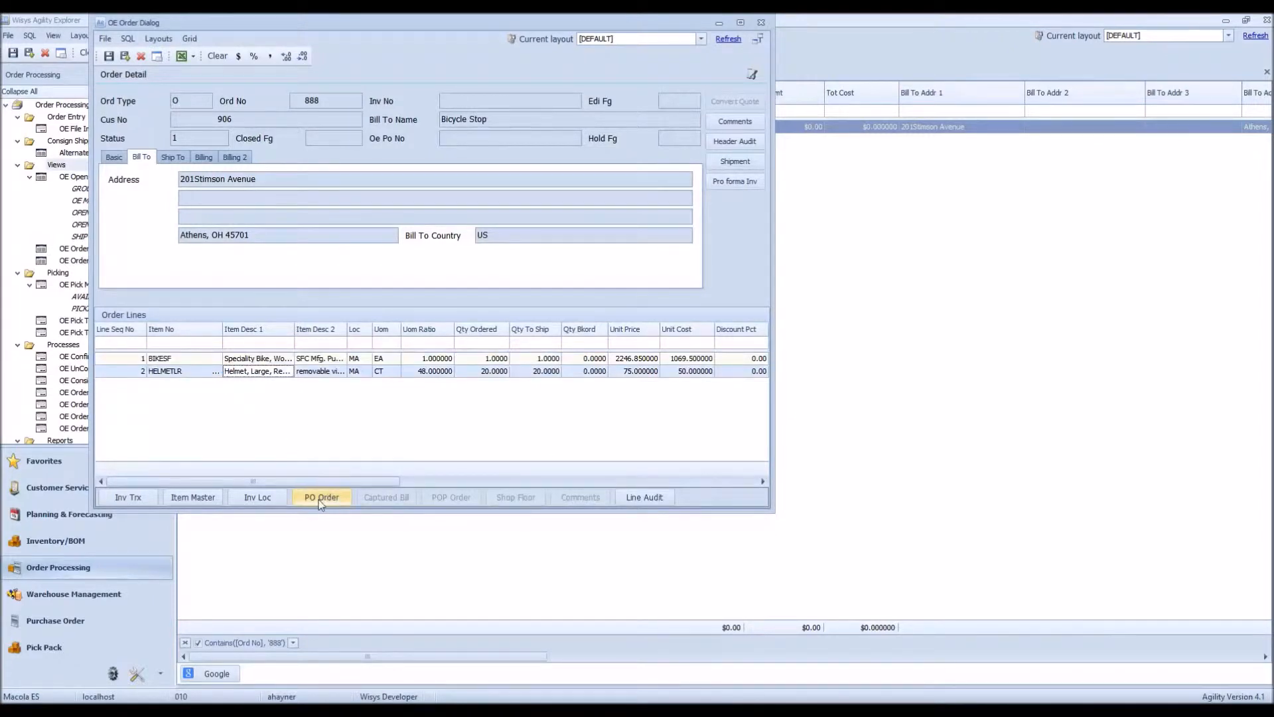
left_click(321, 497)
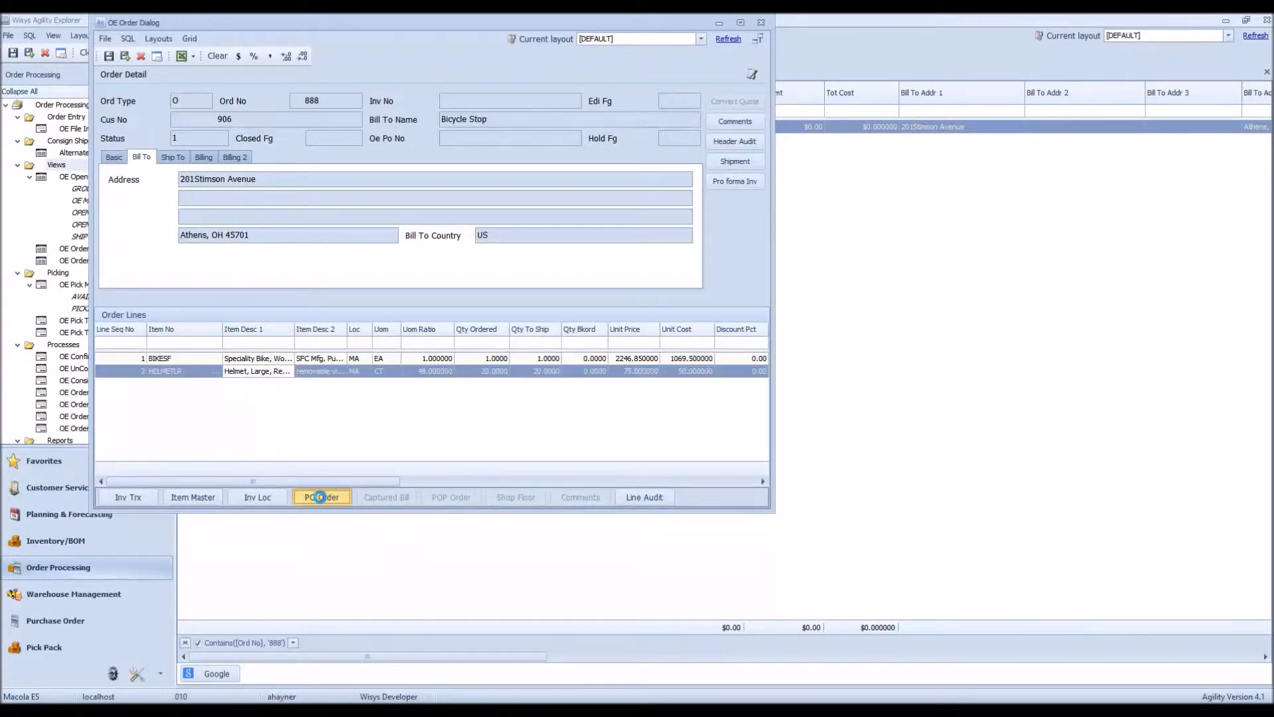
left_click(322, 496)
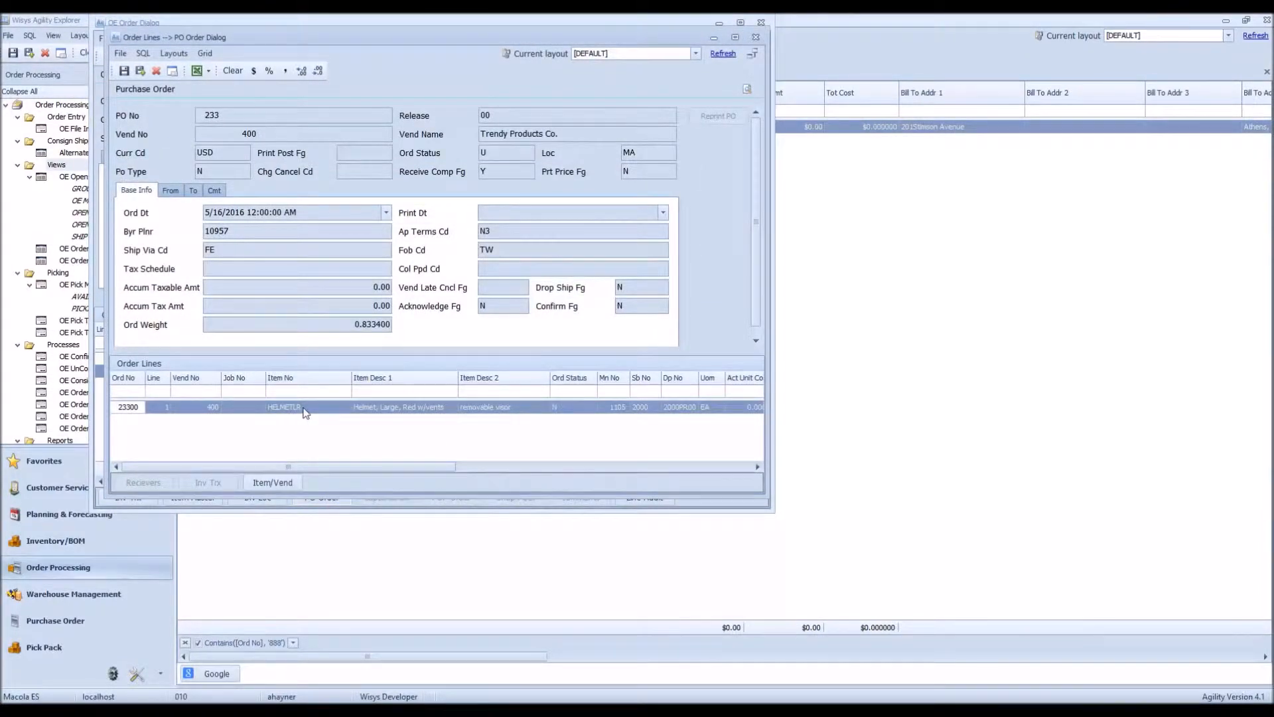
Step: Scroll purchase order 233's line grid to the right, then close the PO Order Dialog
scroll("right", 3)
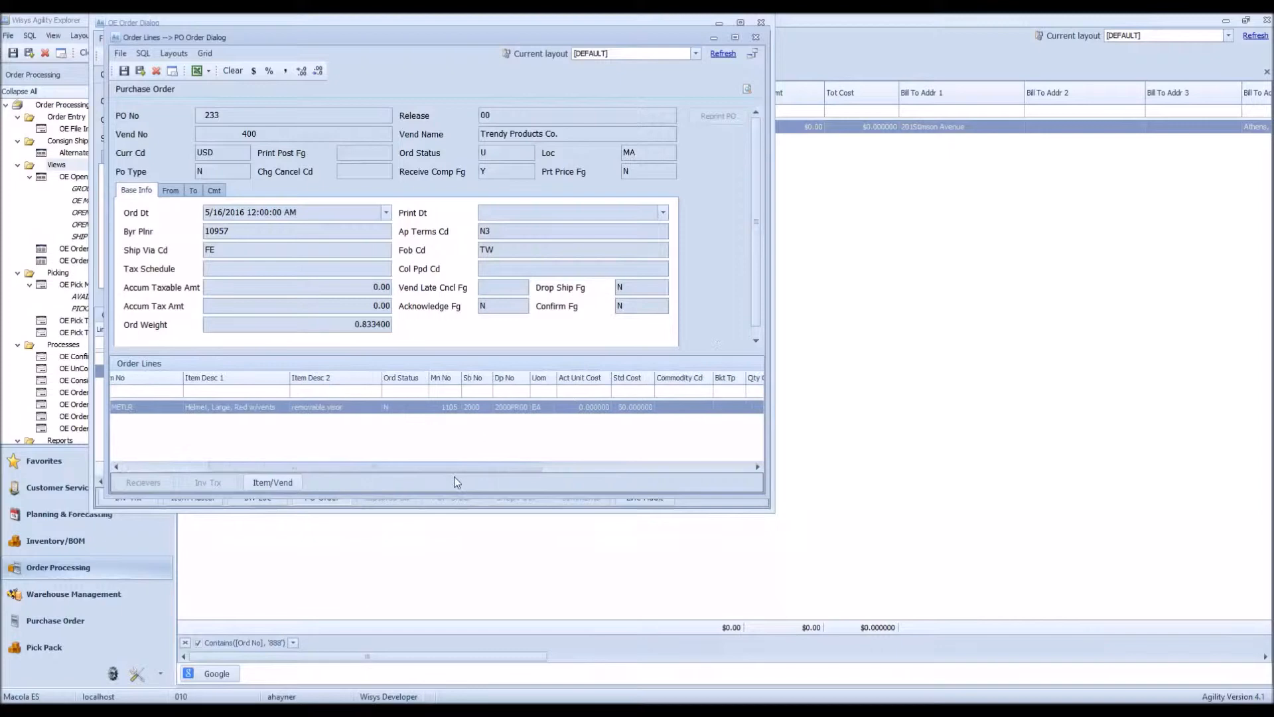
scroll("right", 3)
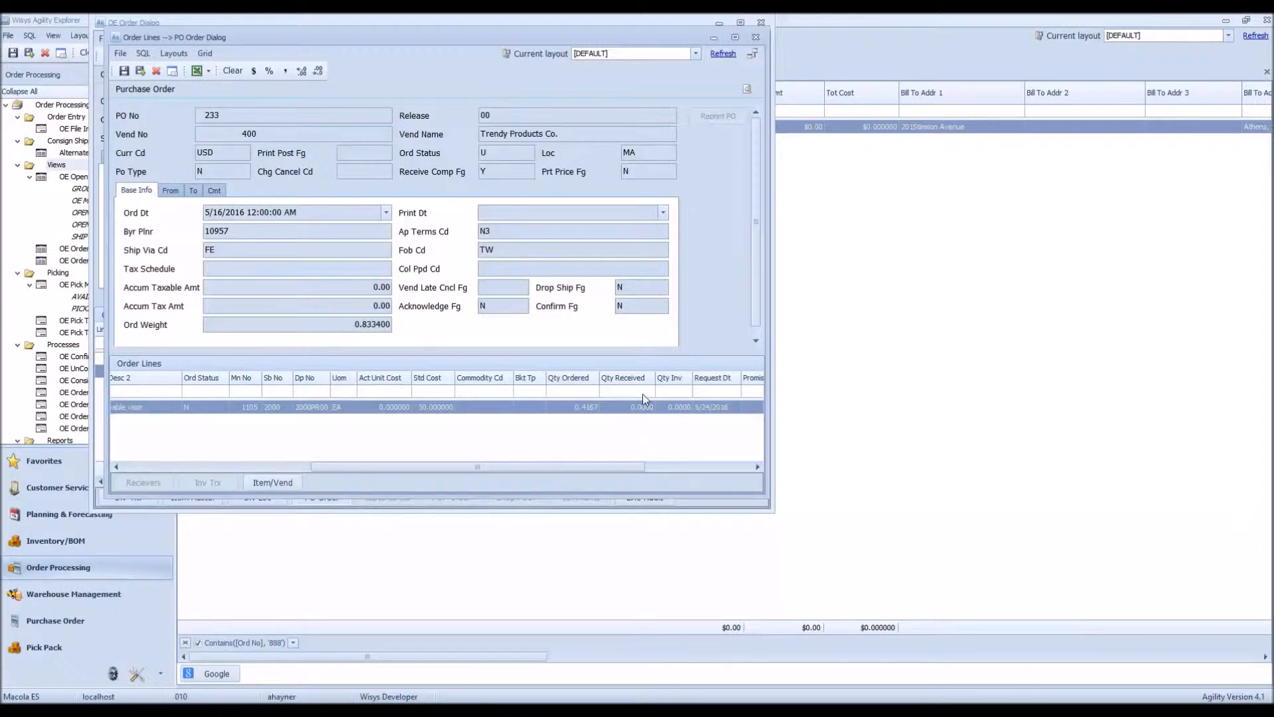
mouse_move(646, 418)
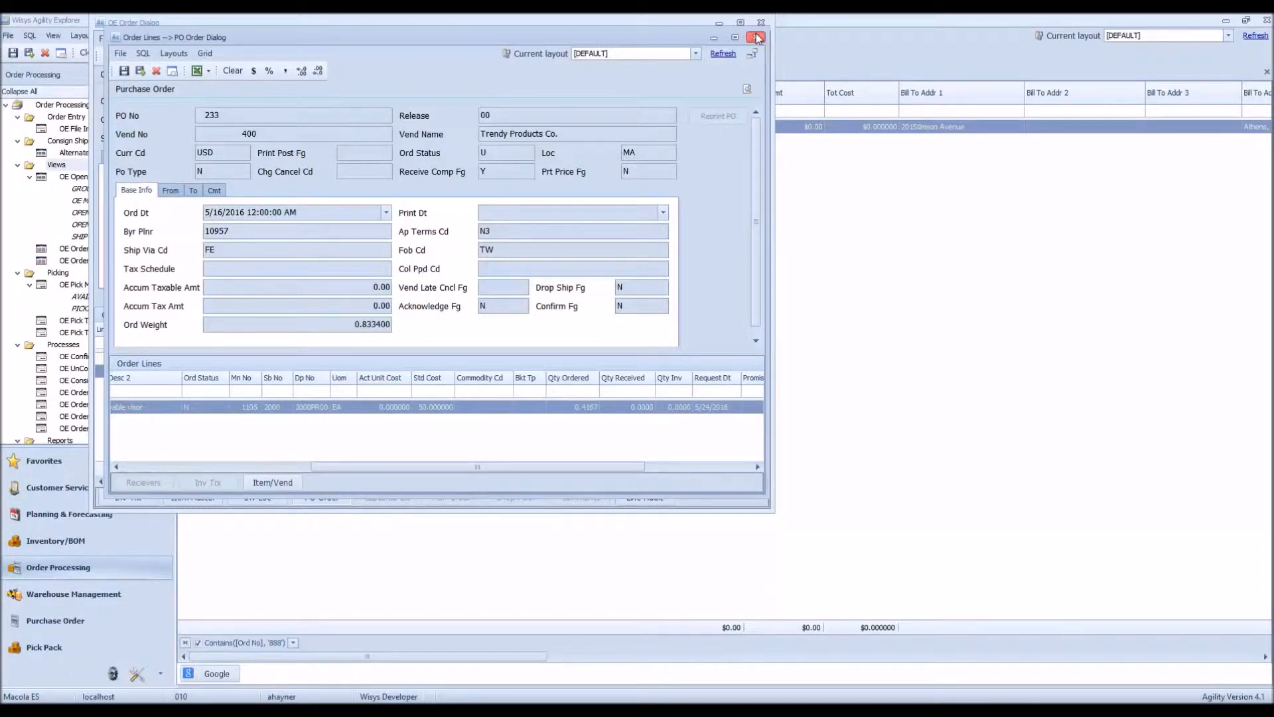
left_click(755, 38)
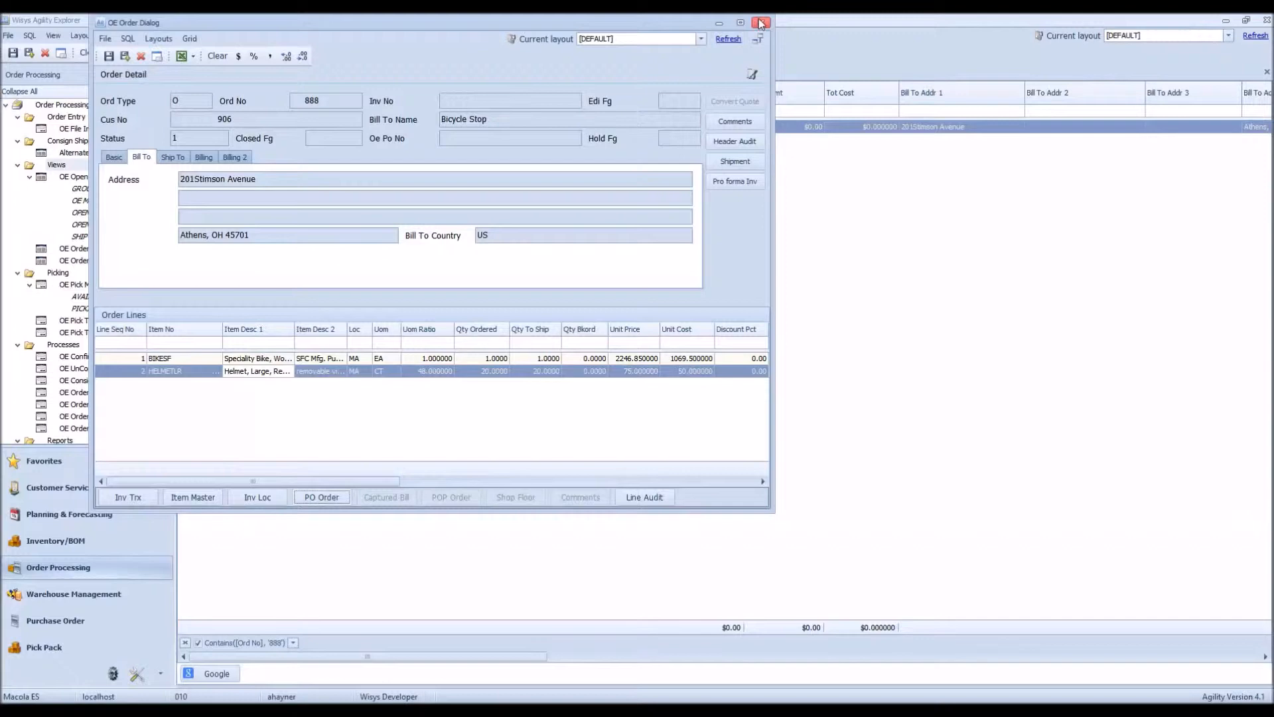
Step: Close order 888, swap the Ord No filter for Ord Type 'q', and open quote 6
left_click(760, 21)
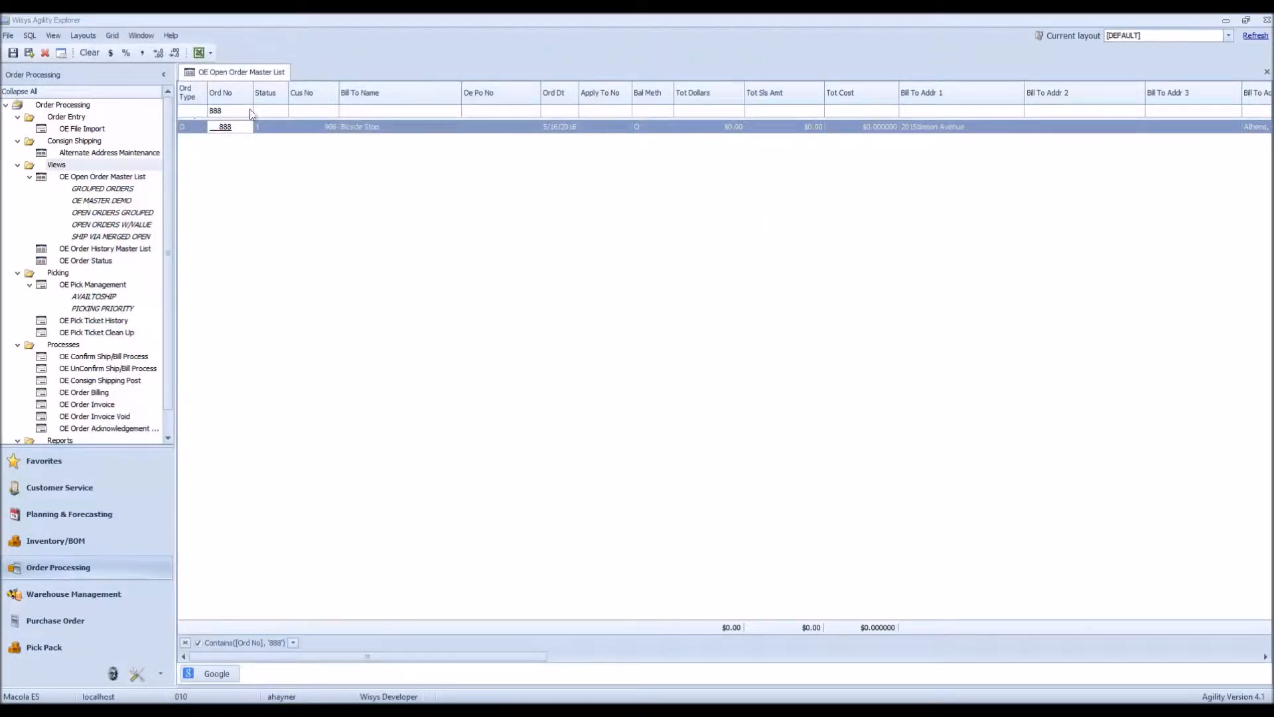
type("8")
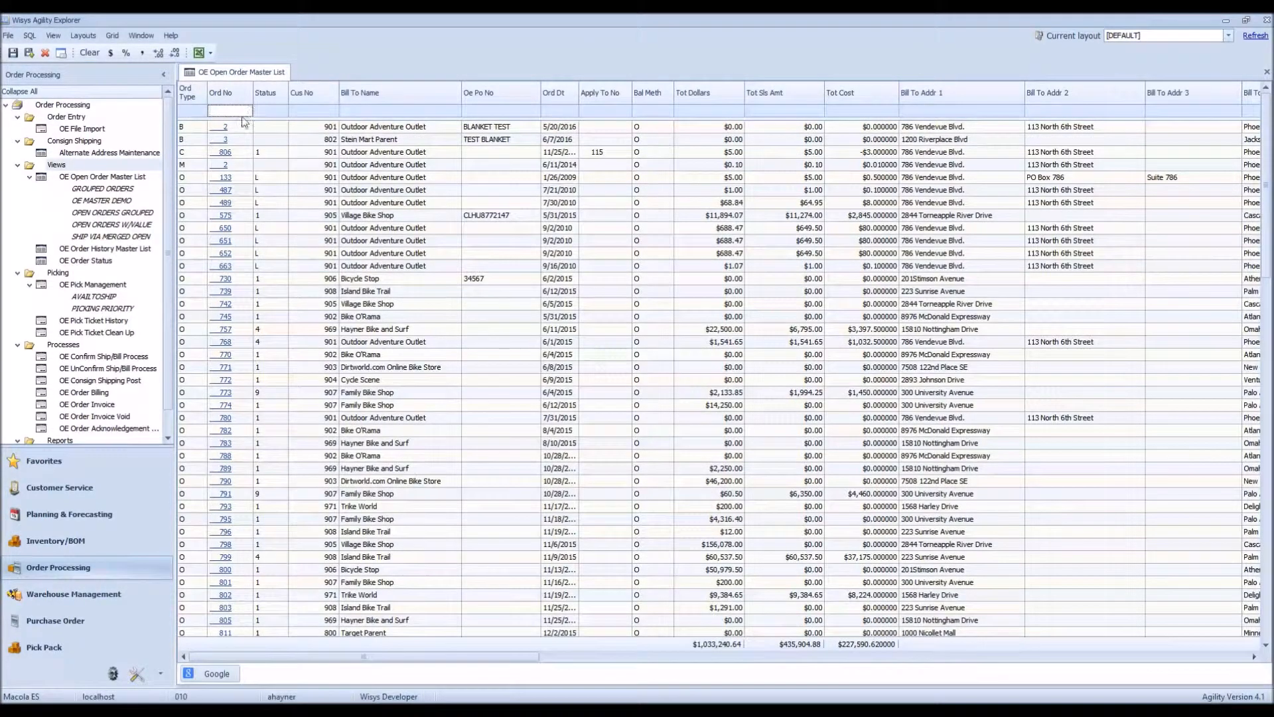
type("q")
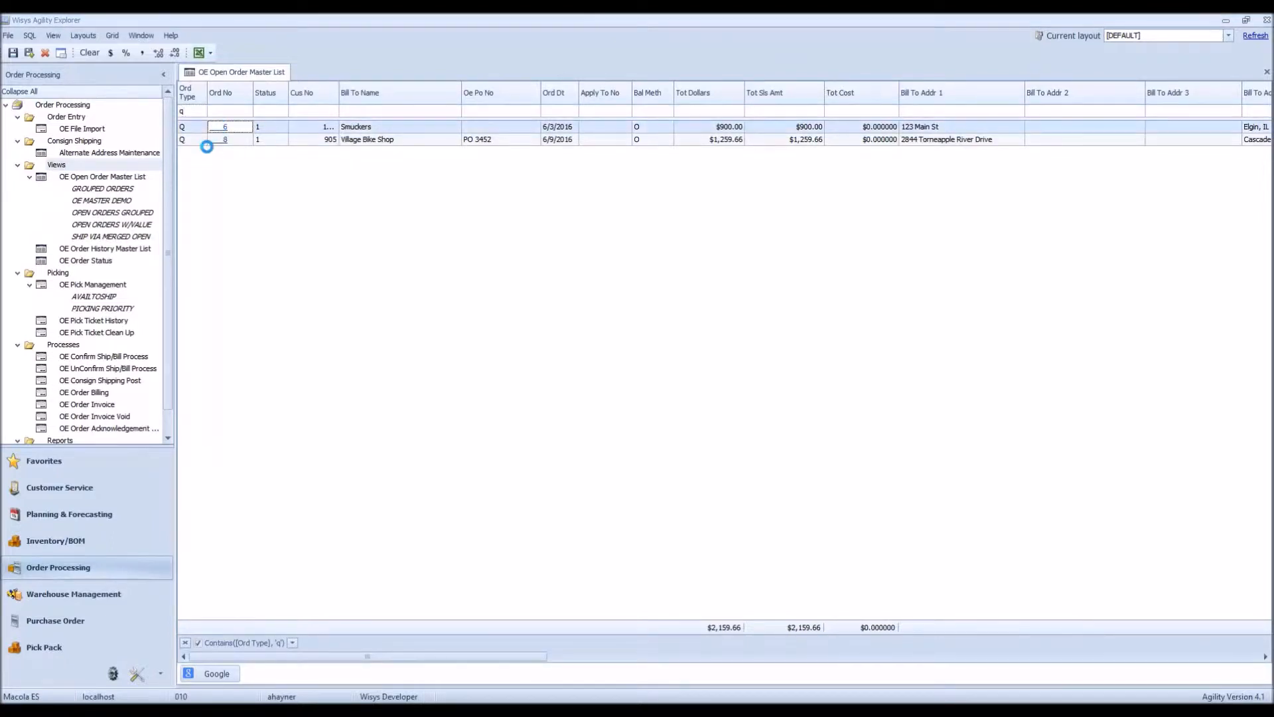
double_click(223, 126)
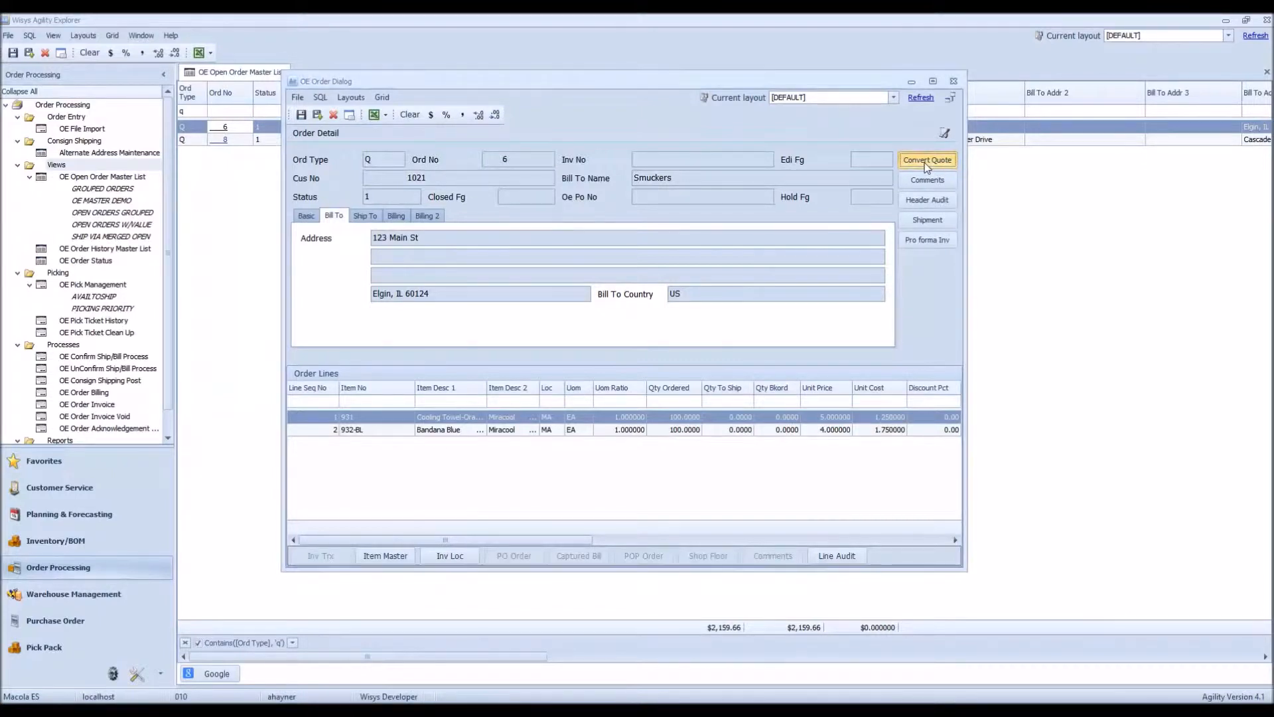
Step: Convert Smuckers quote 6 with Copy Item Notes set, confirming new order 903
left_click(927, 160)
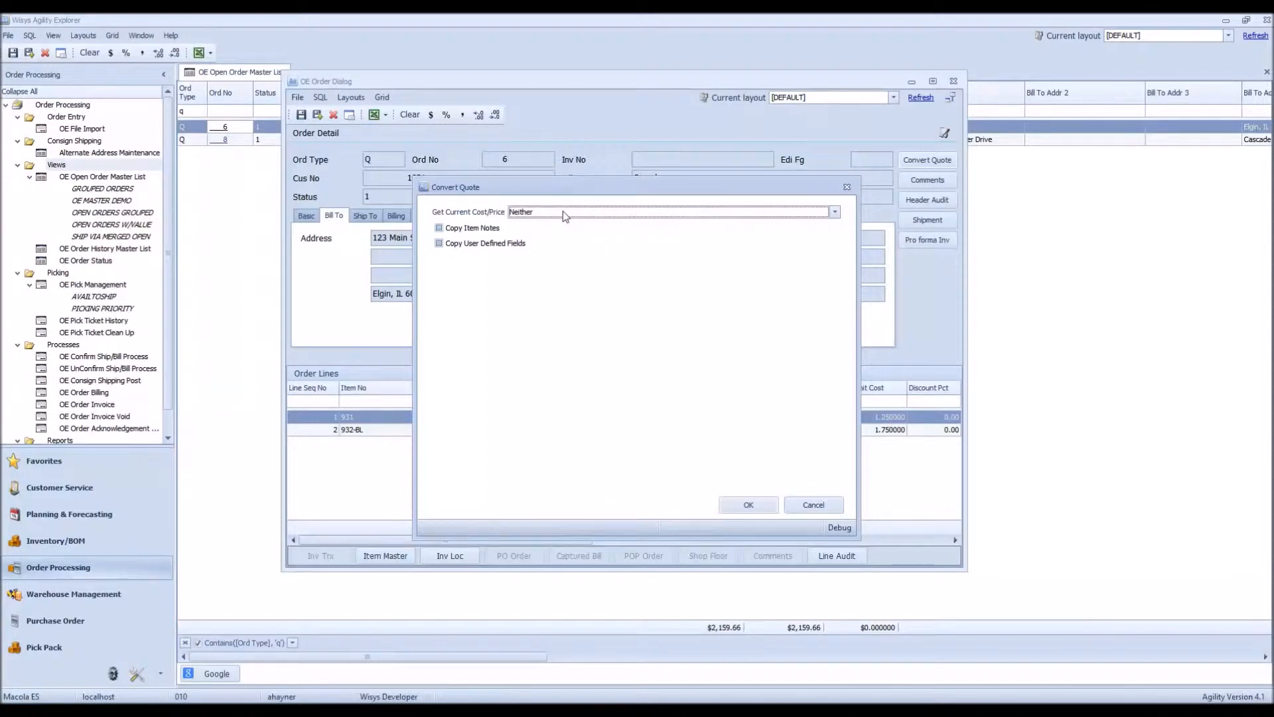
left_click(834, 212)
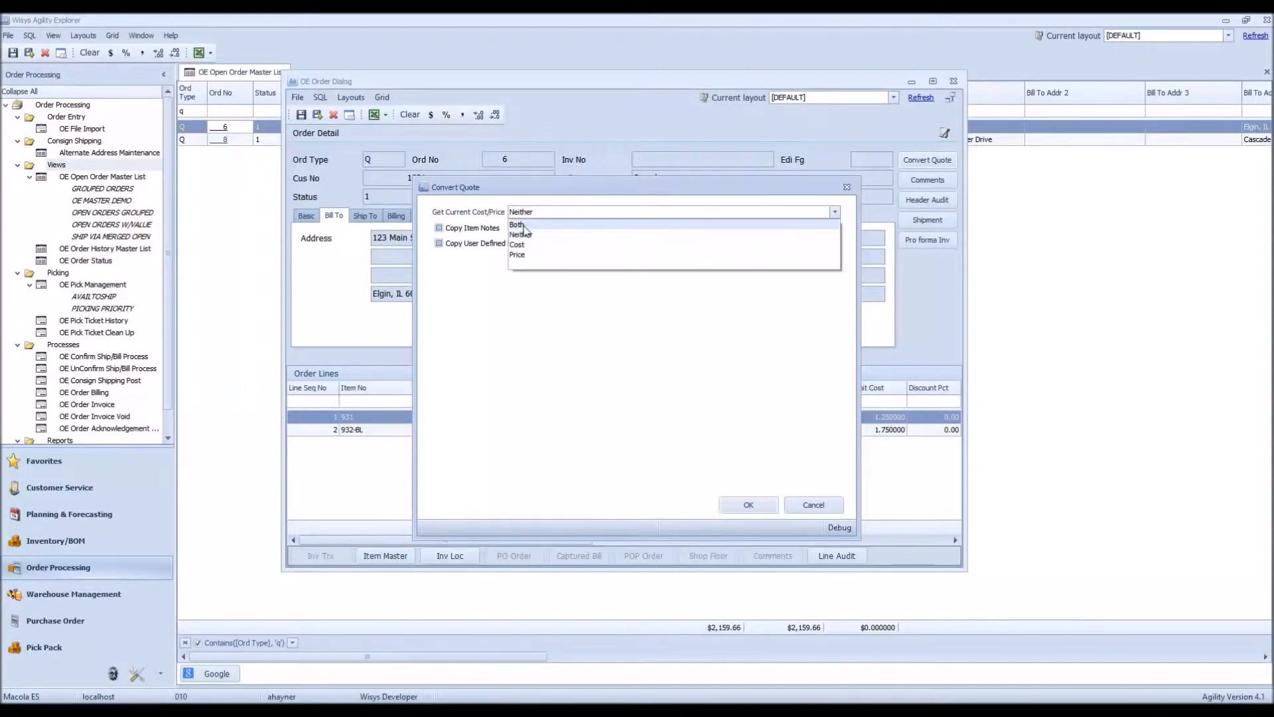
left_click(515, 224)
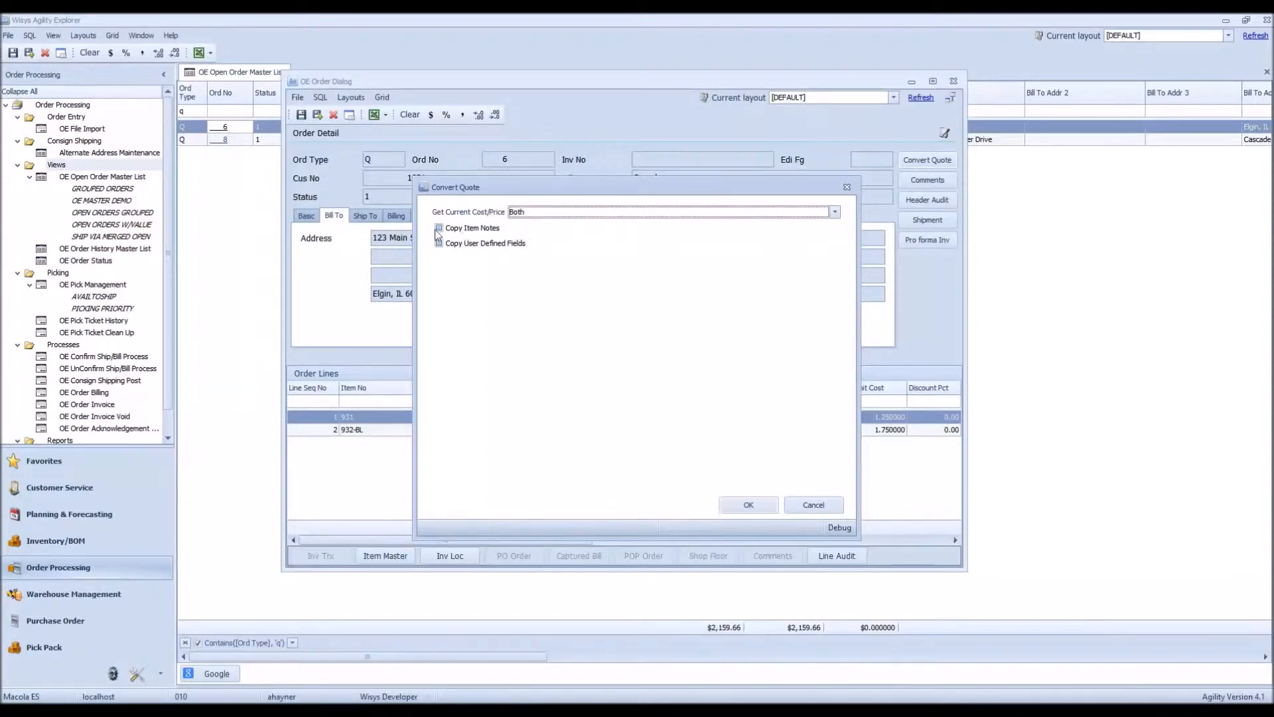
left_click(439, 243)
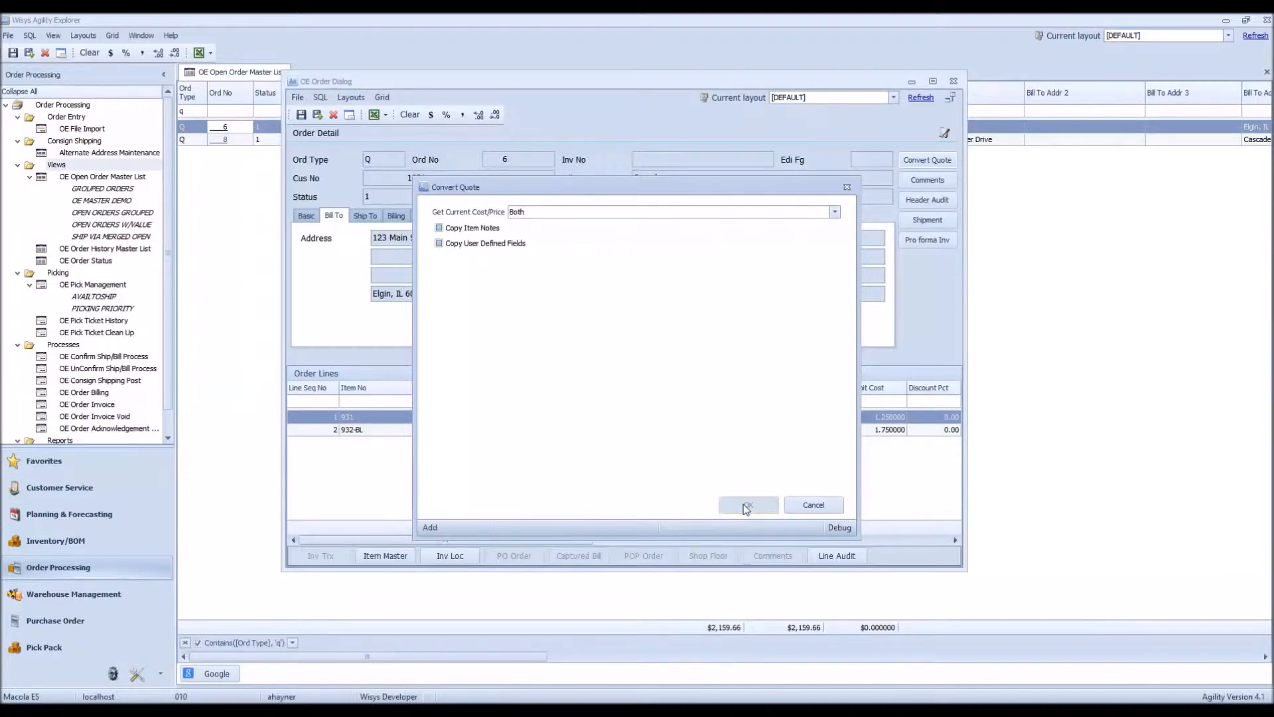
left_click(747, 504)
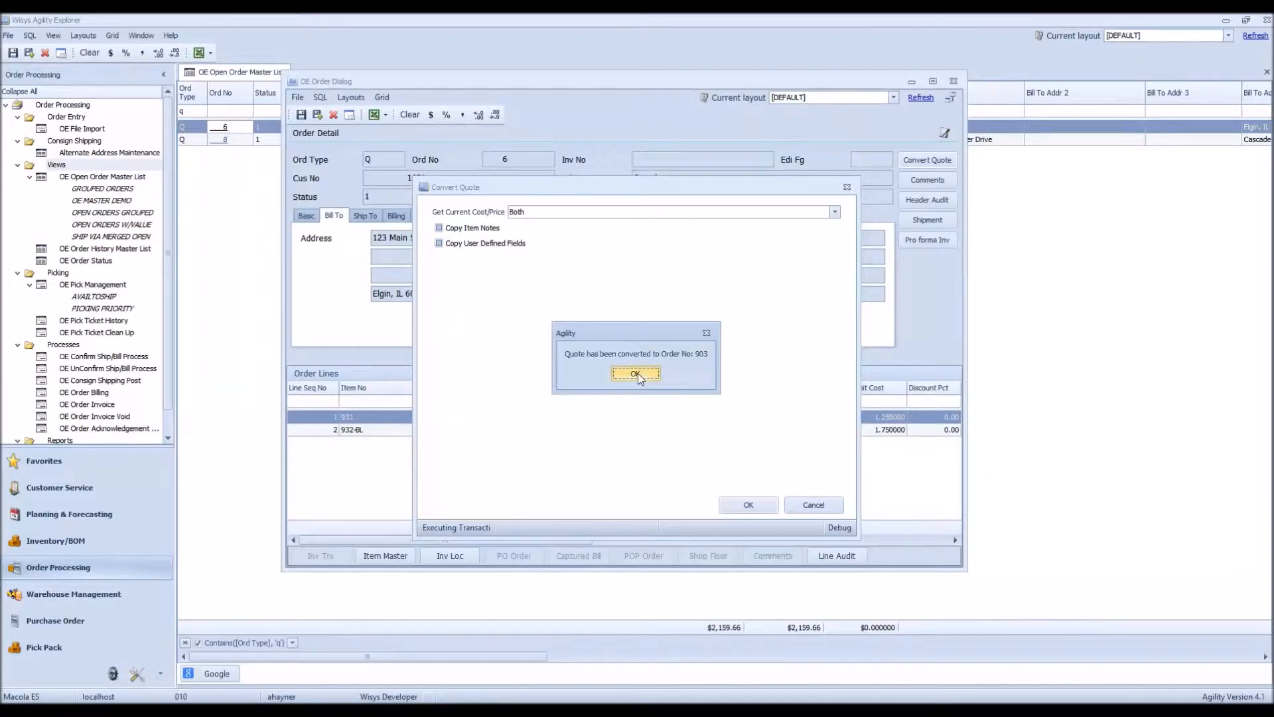
left_click(636, 374)
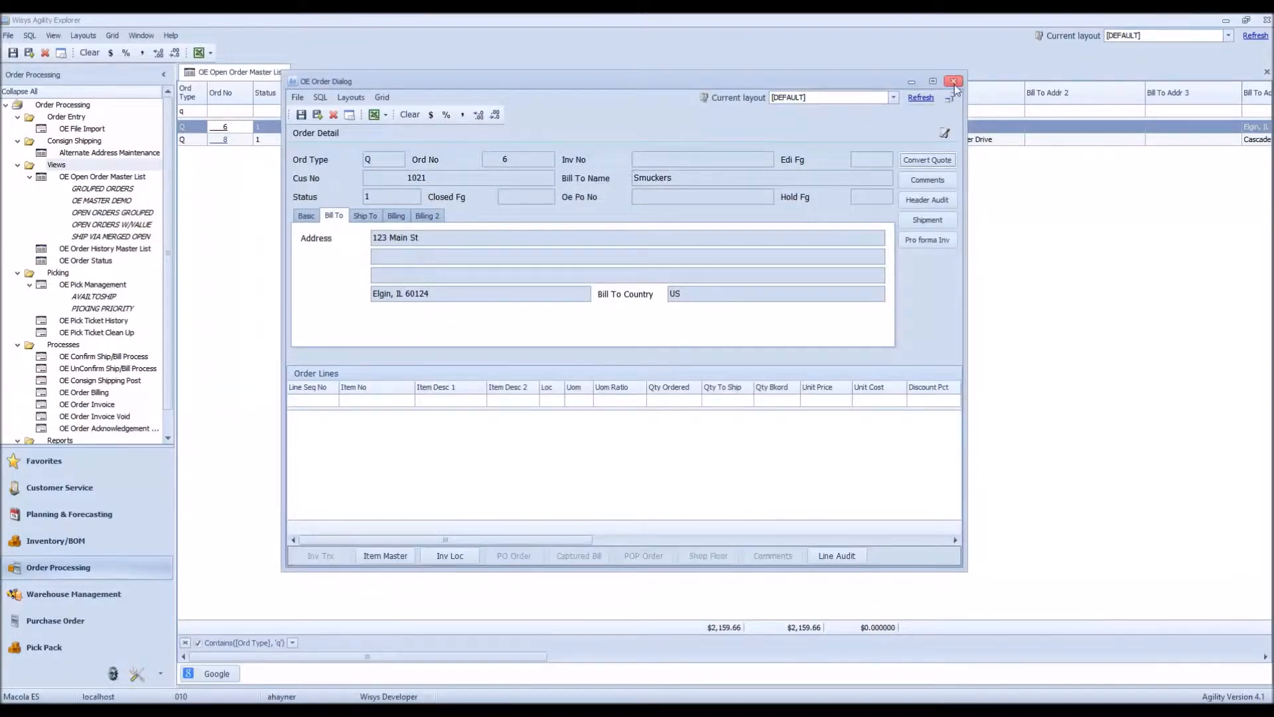
Step: Close the quote's order details and narrow the open order list to order 903
left_click(953, 80)
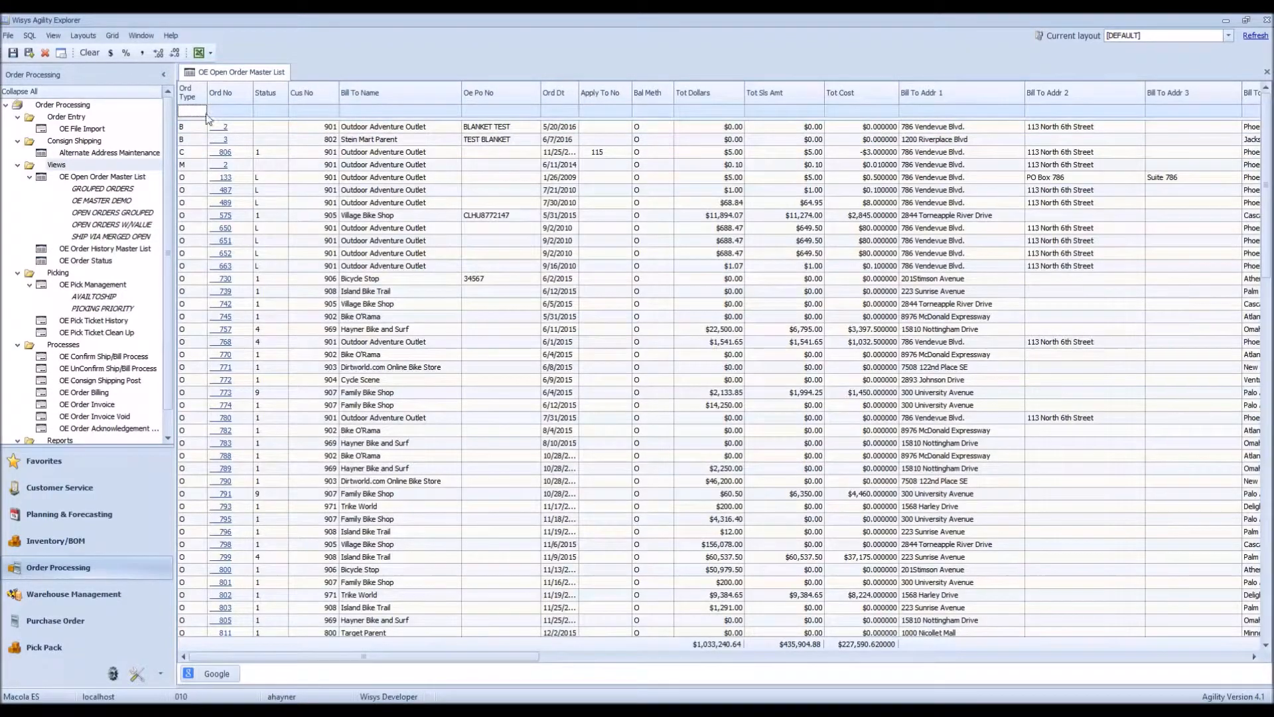
type("903")
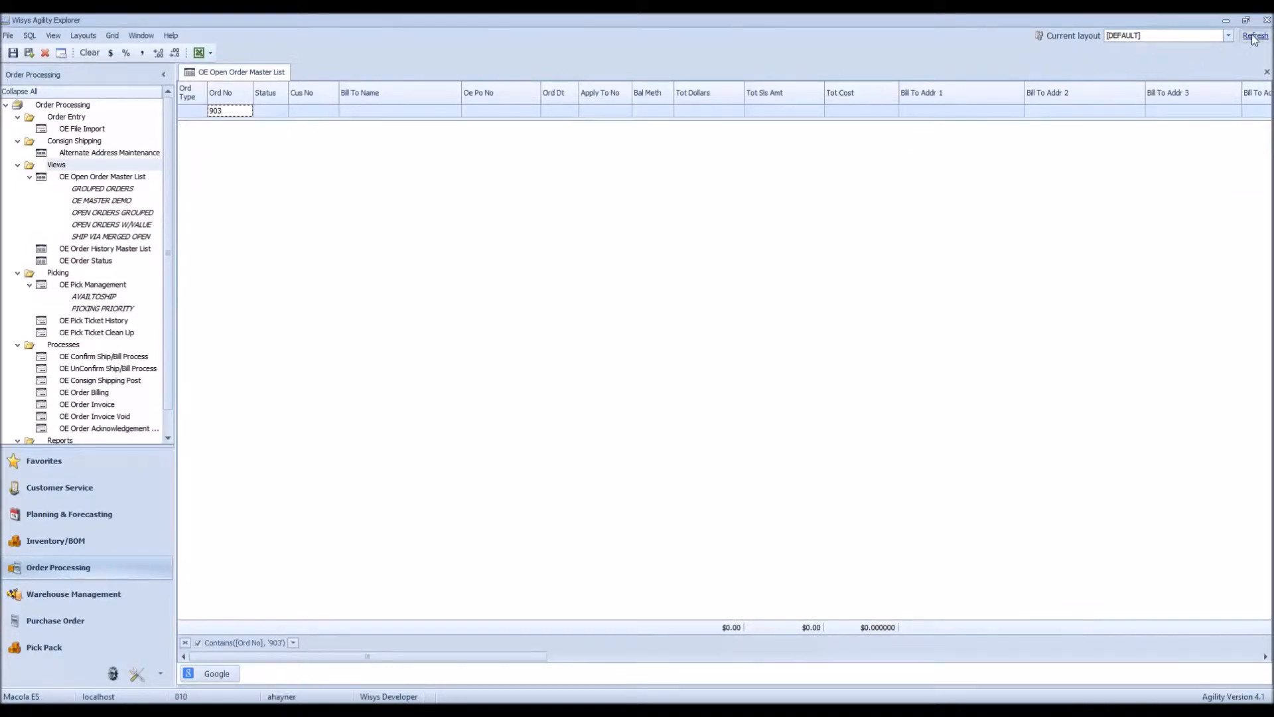
left_click(1253, 36)
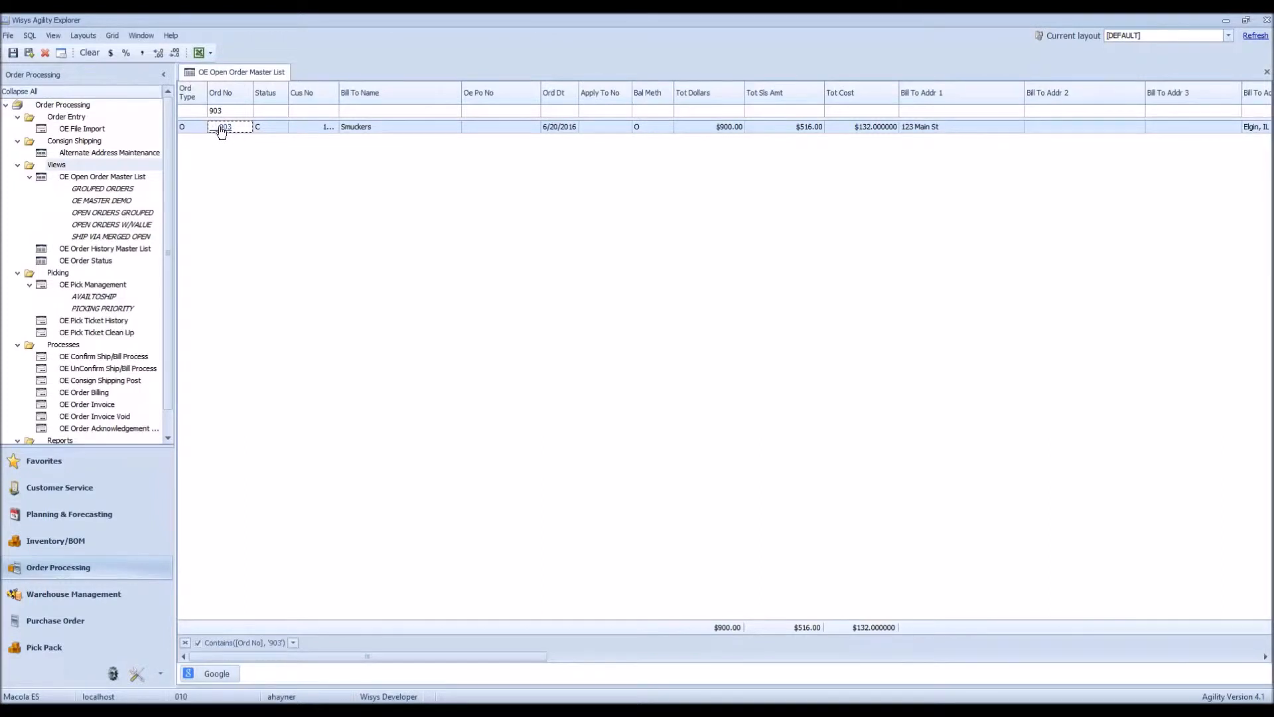
Step: Open Smuckers order 903 to review its two lines, then close it
left_click(227, 127)
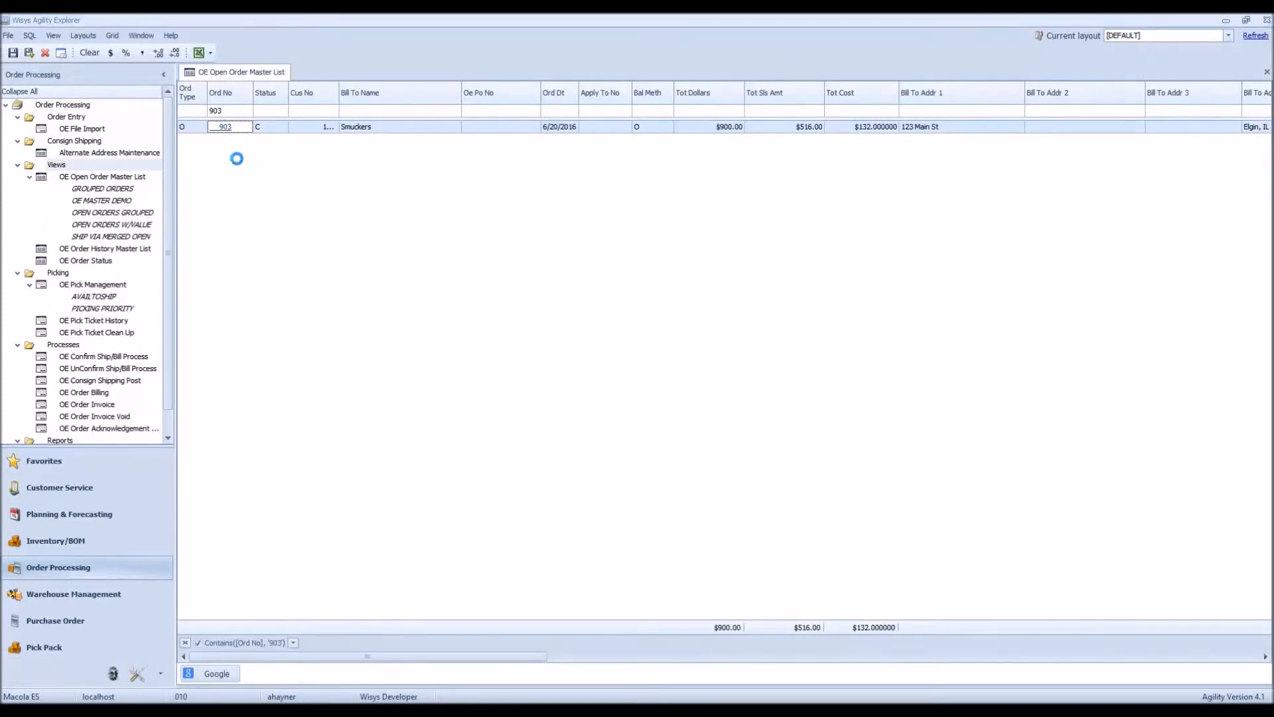
double_click(229, 126)
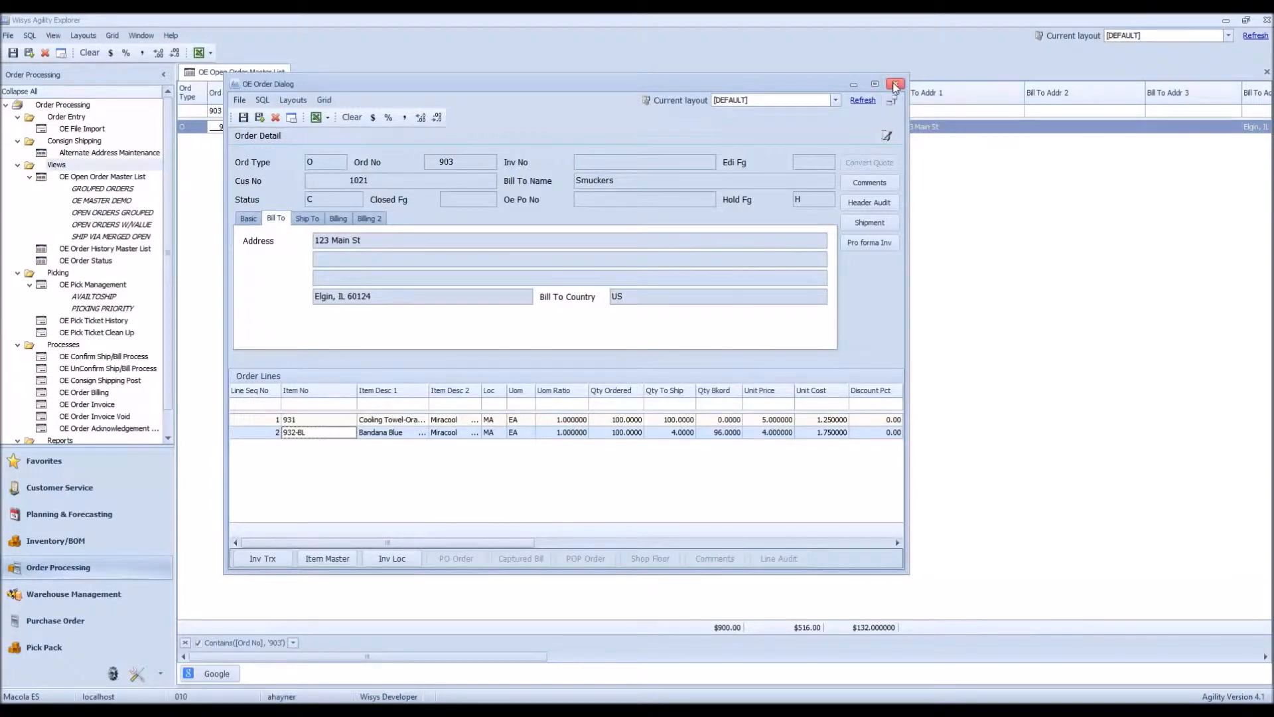
mouse_move(892, 83)
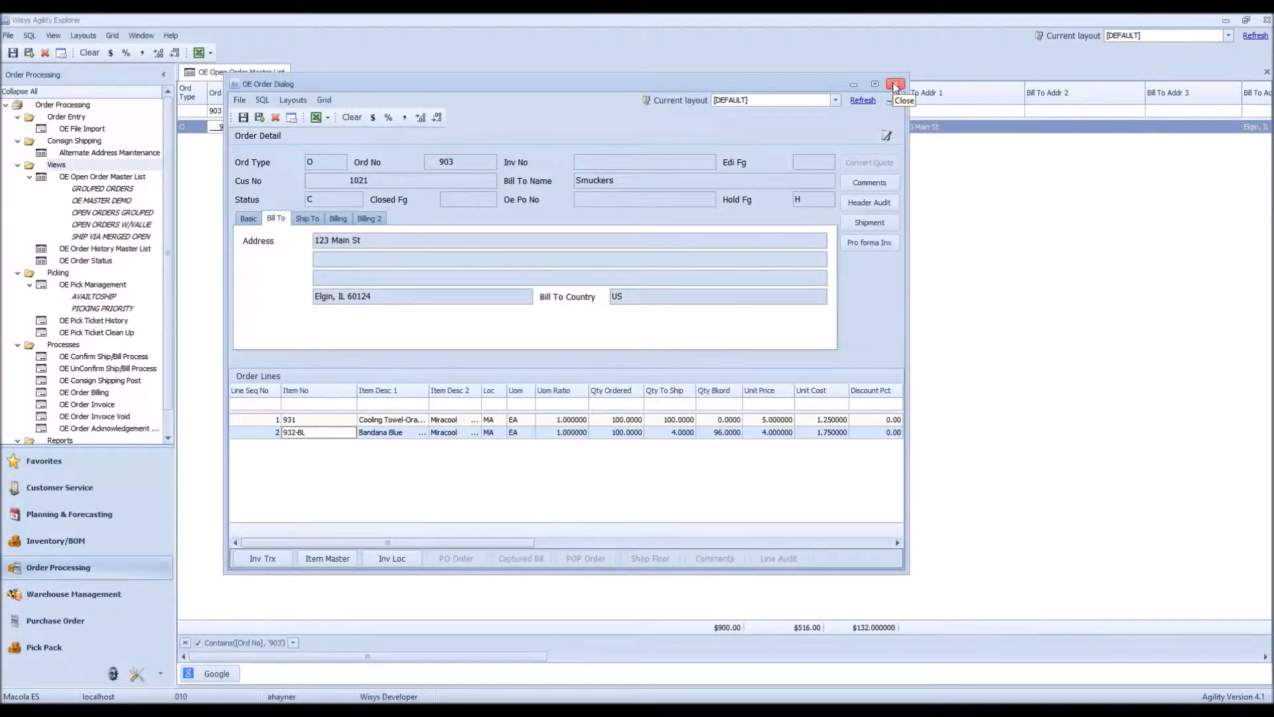
left_click(893, 84)
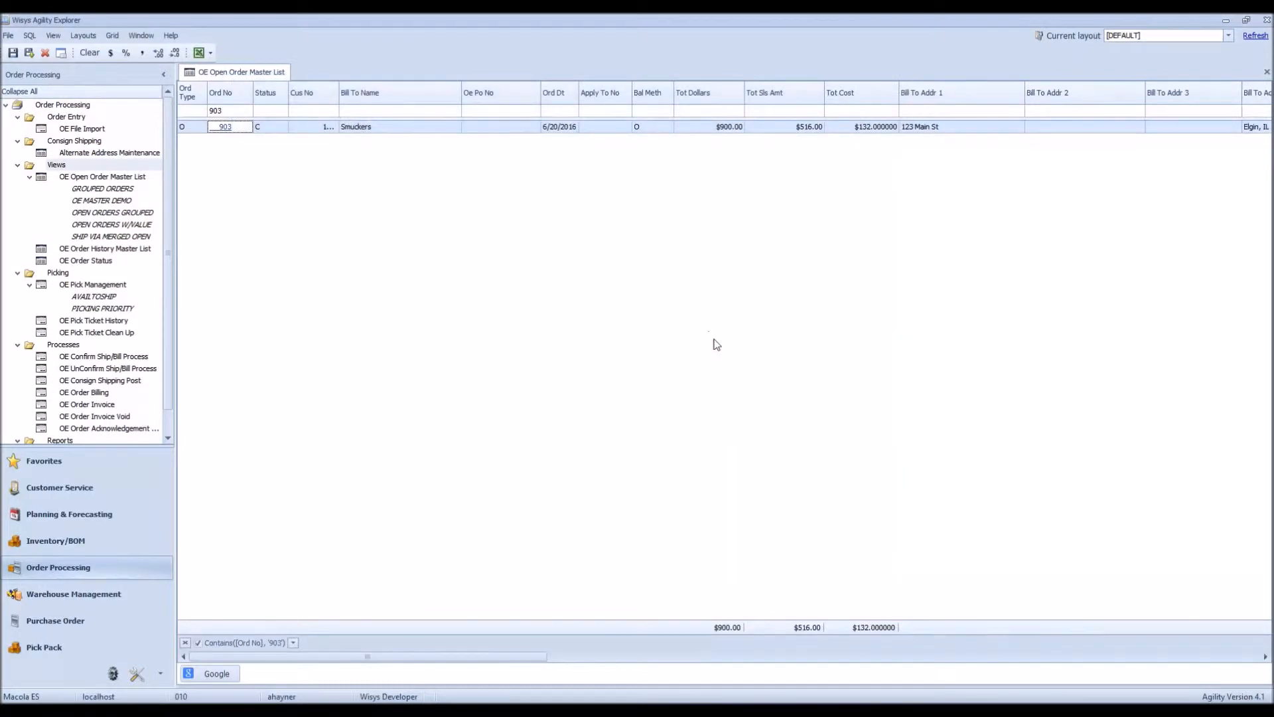
mouse_move(431, 233)
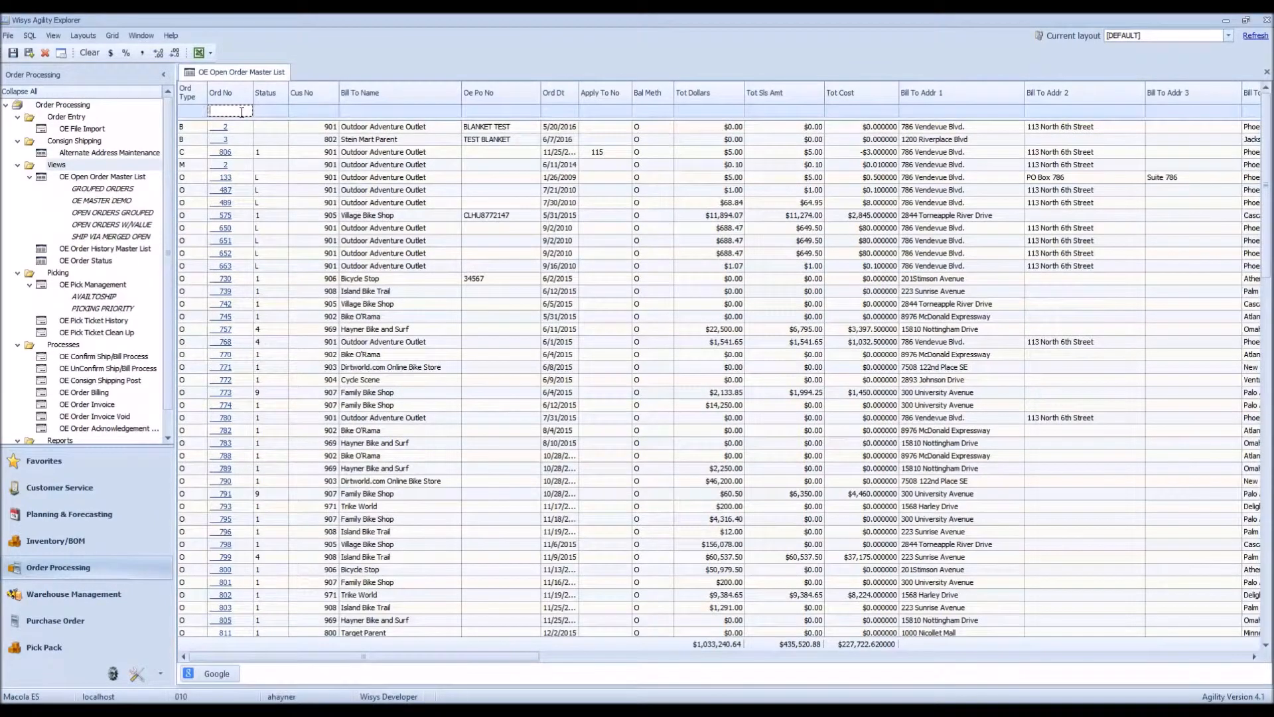
Step: Filter the list to order 856 and open Village Bike Shop's order with its three lines
type("856")
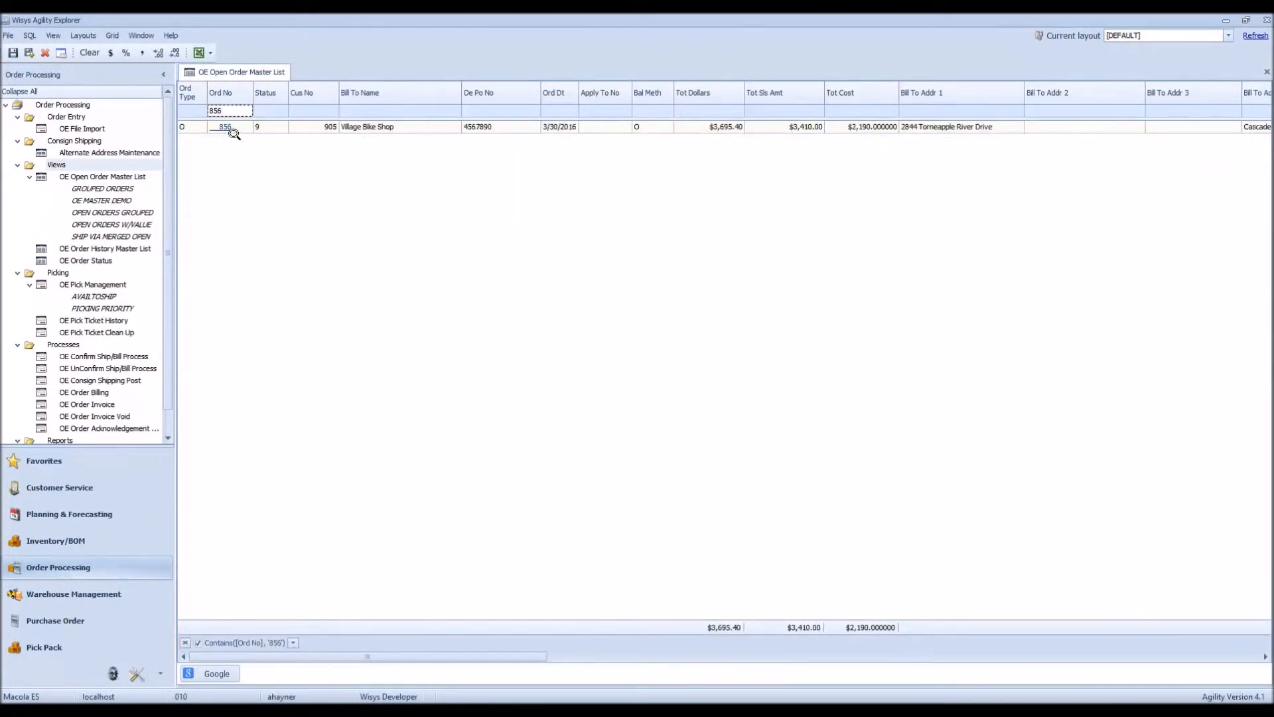
left_click(225, 126)
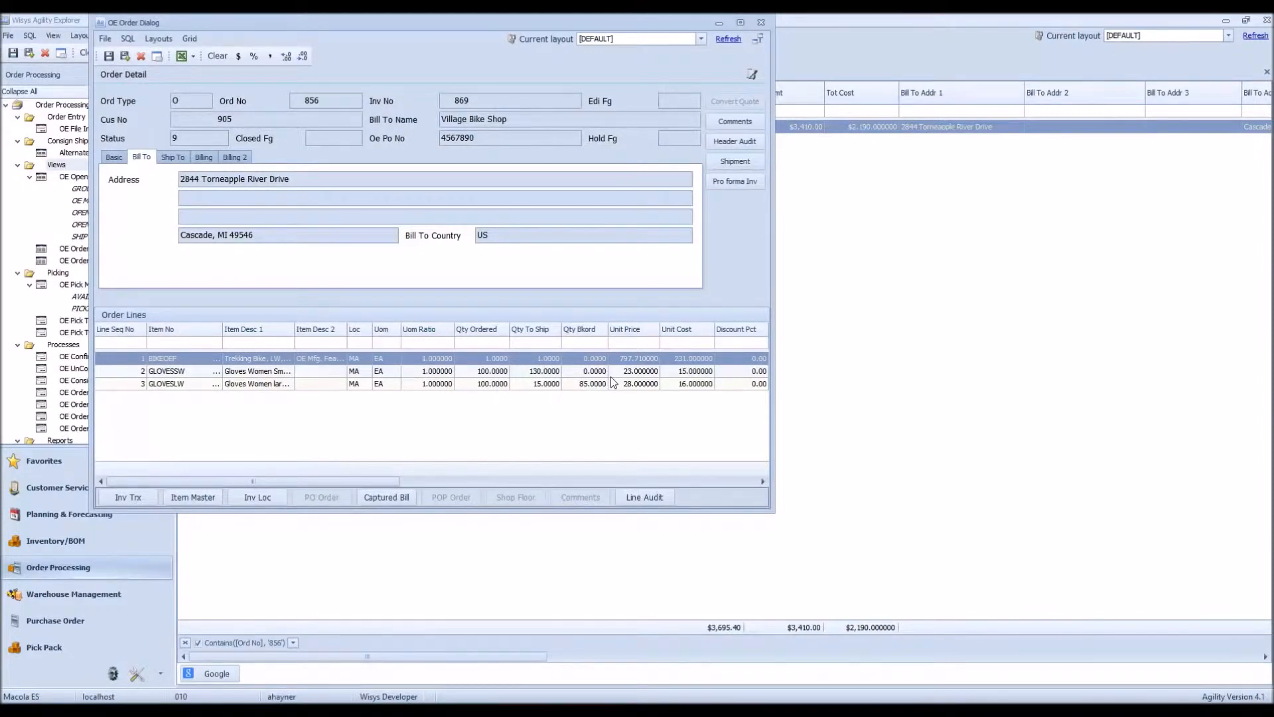
mouse_move(742, 537)
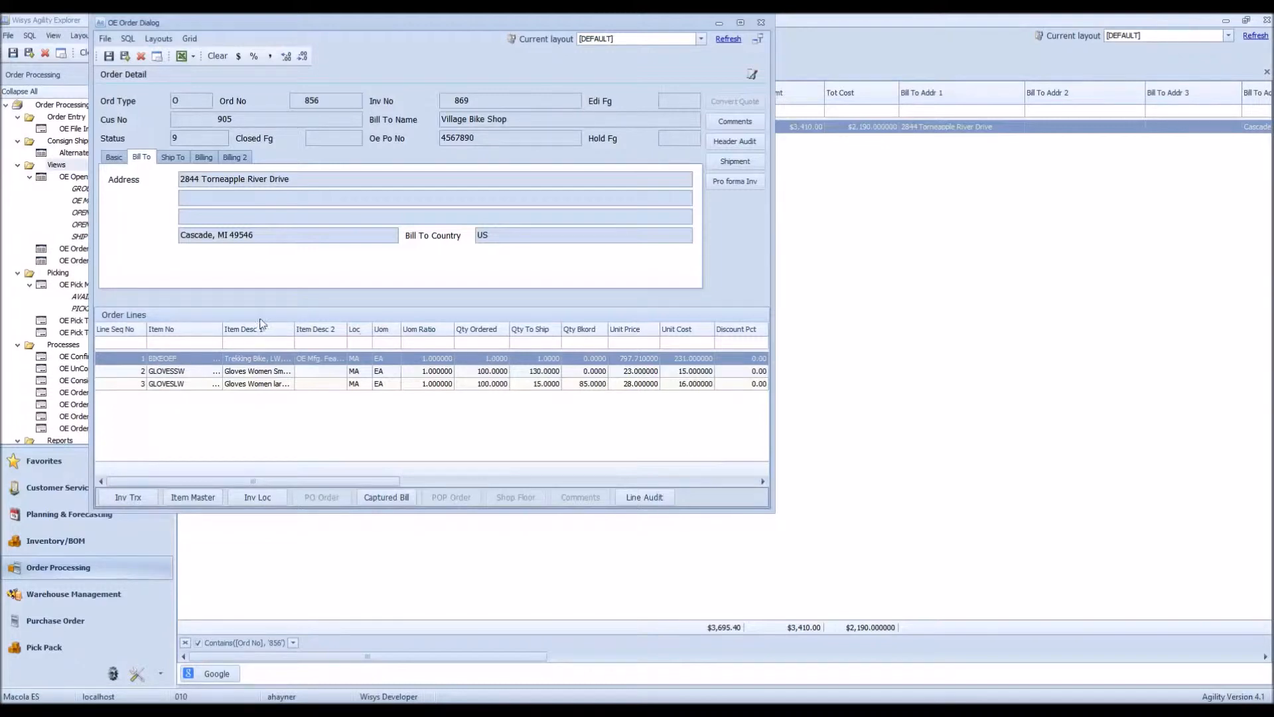
mouse_move(256, 371)
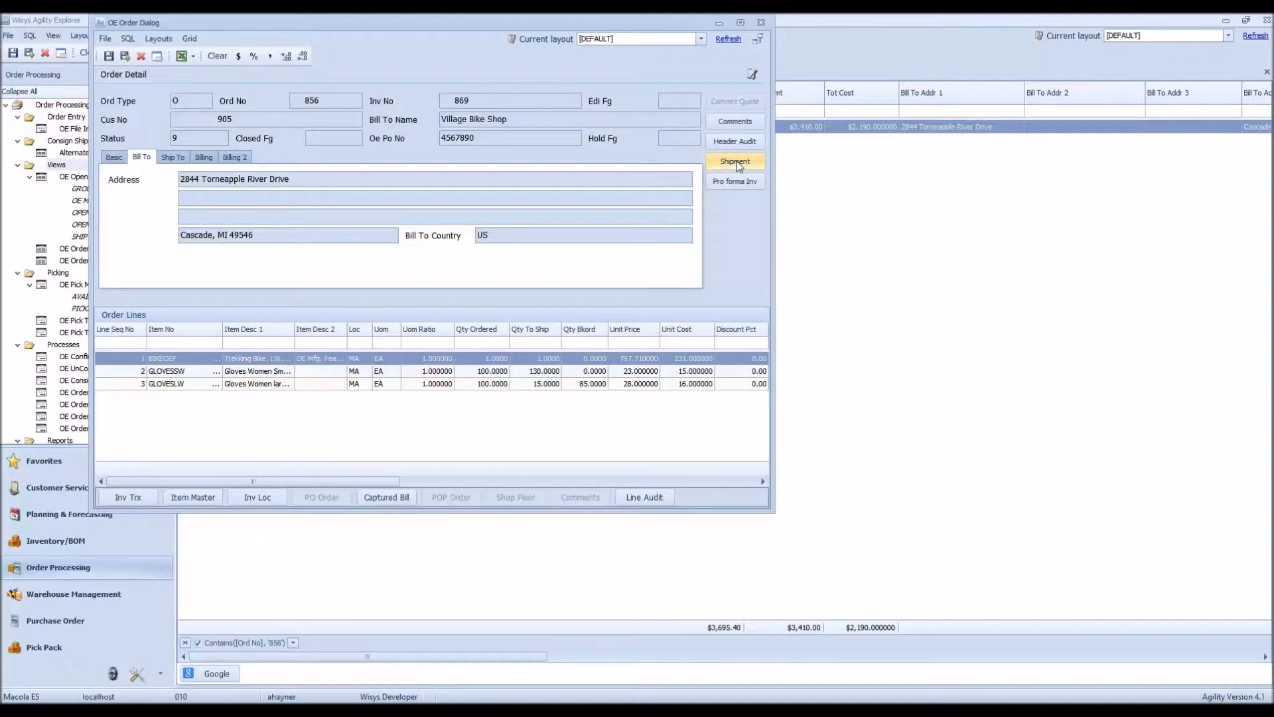
Step: Bring up shipment 141 for order 856 and inspect its tracking number
left_click(734, 161)
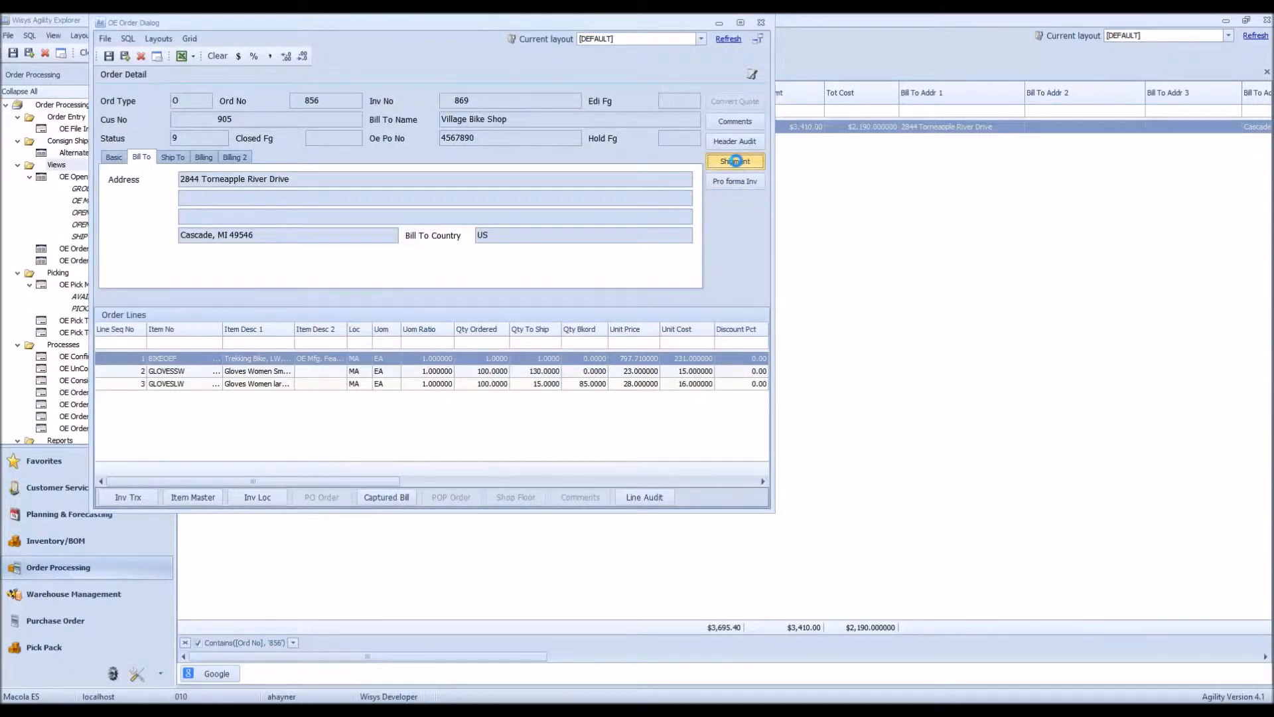
left_click(735, 161)
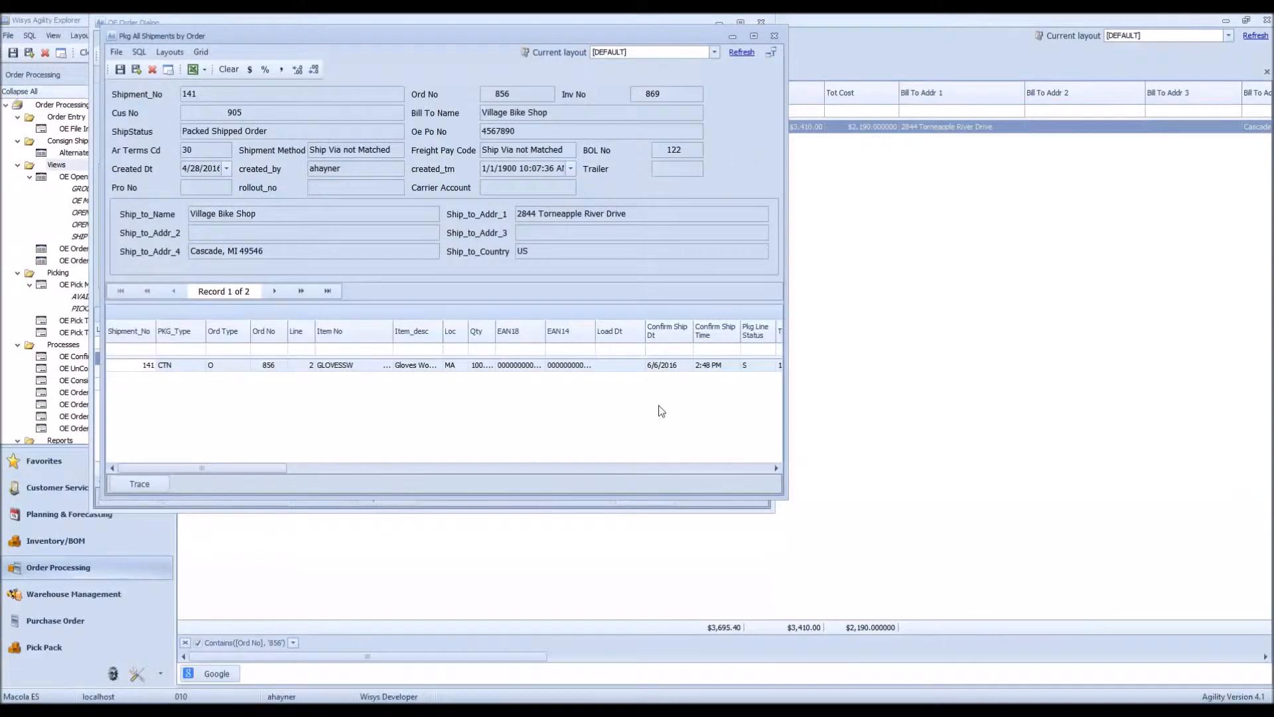
mouse_move(250, 473)
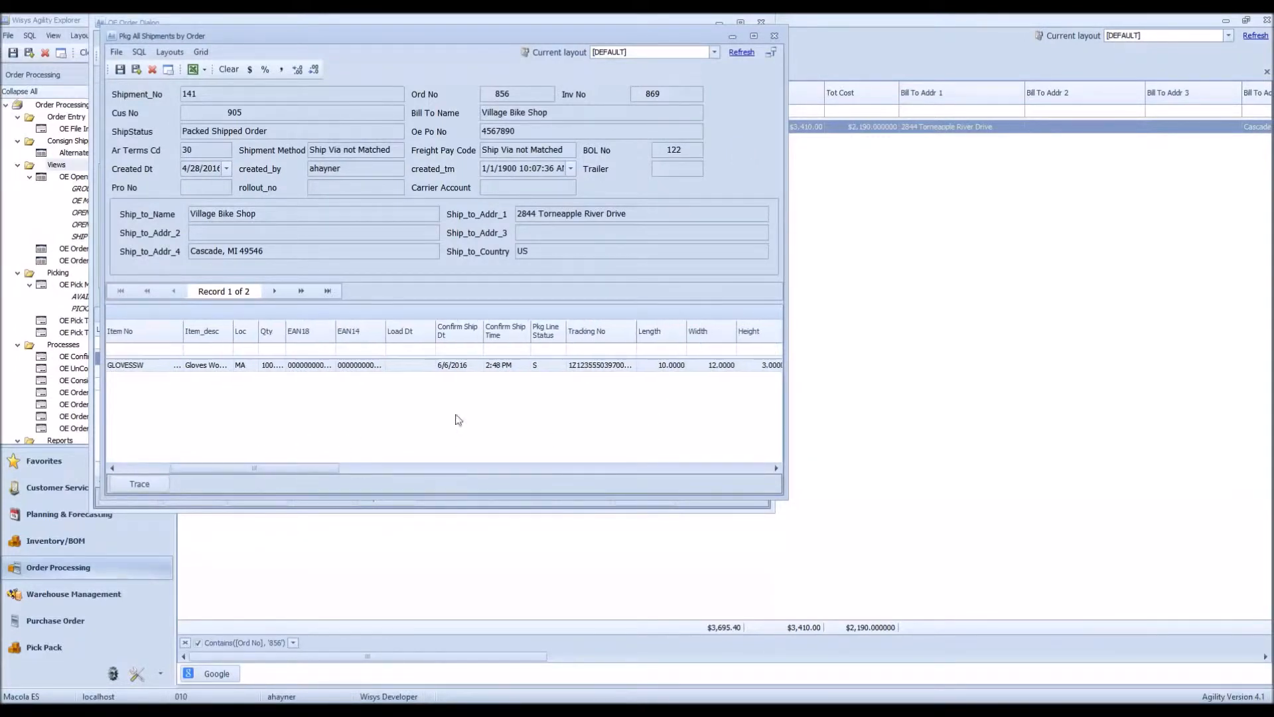
left_click(601, 365)
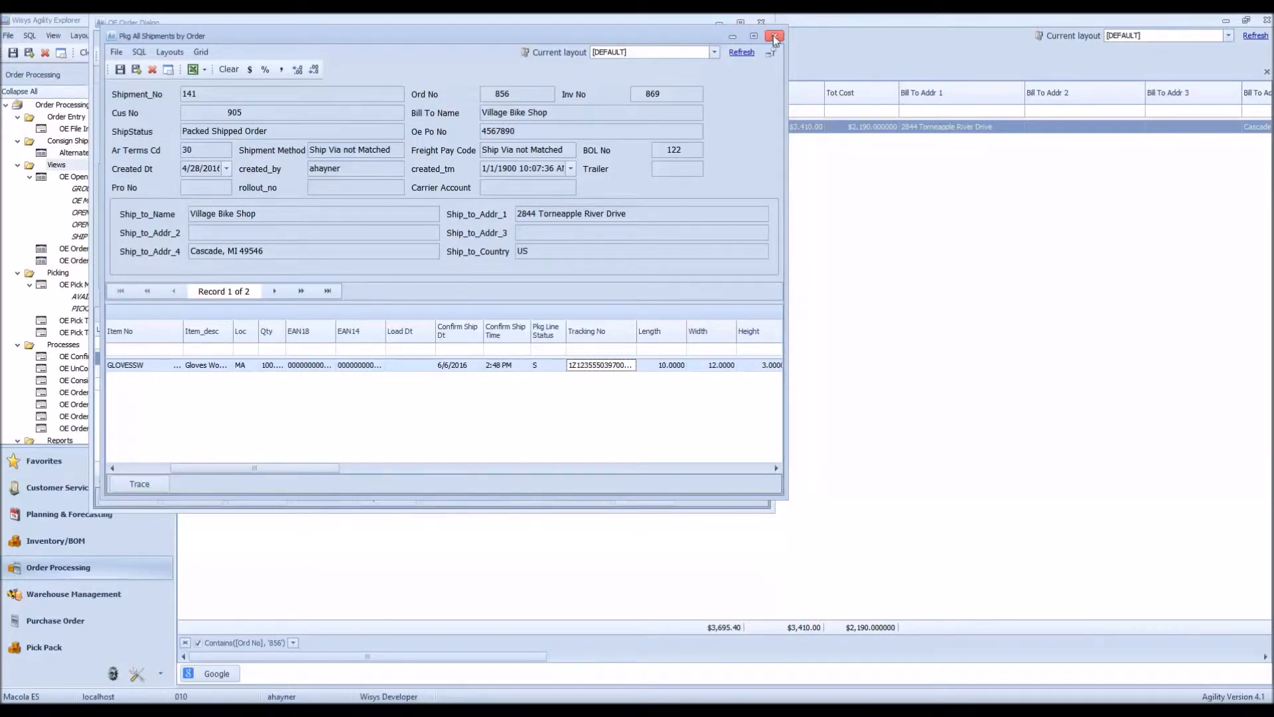
mouse_move(775, 39)
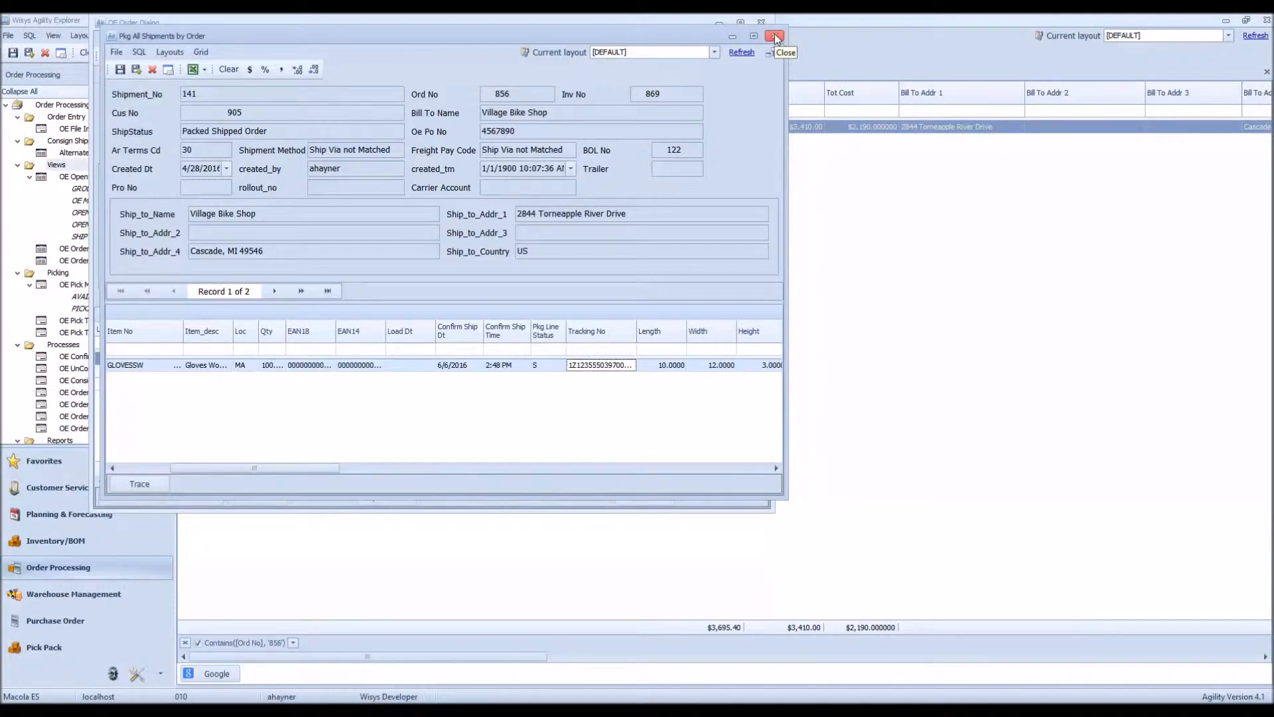
Step: Close shipment 141's window and request order 856's pro forma invoice
left_click(773, 37)
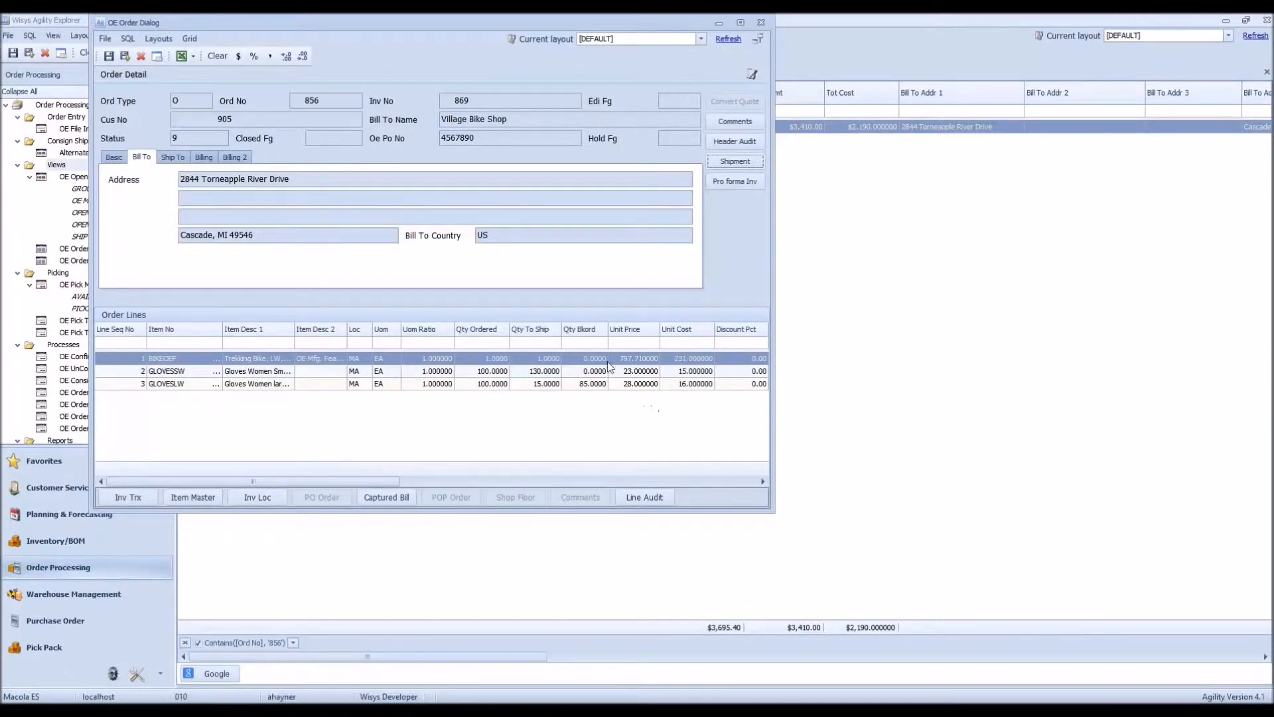
mouse_move(731, 184)
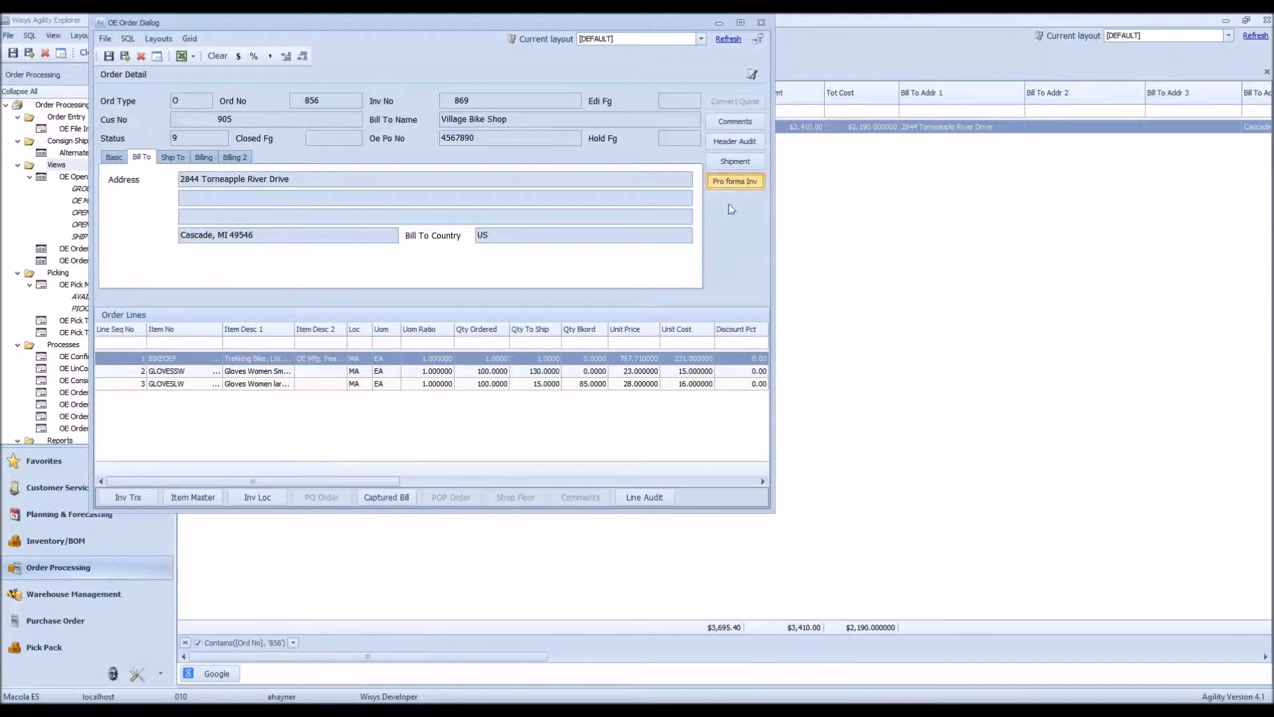
left_click(736, 181)
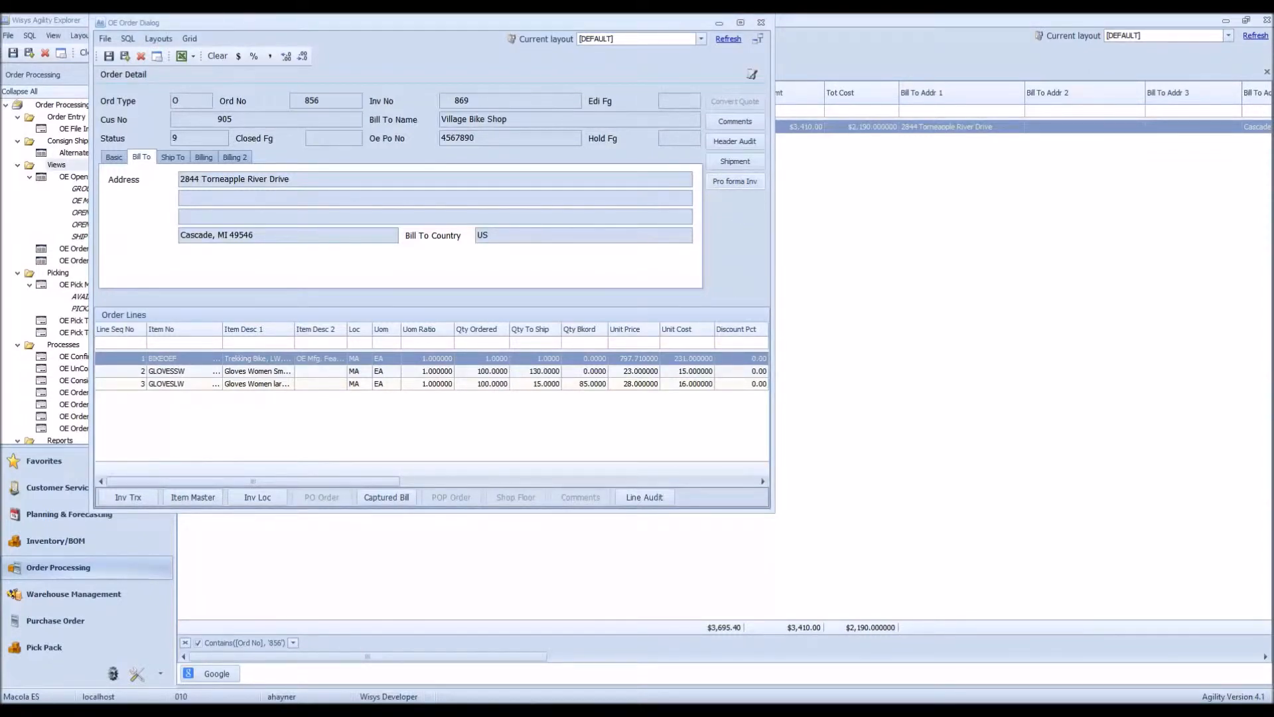
Step: Scroll through pro forma invoice 869 for order 856, then close the preview
left_click(735, 181)
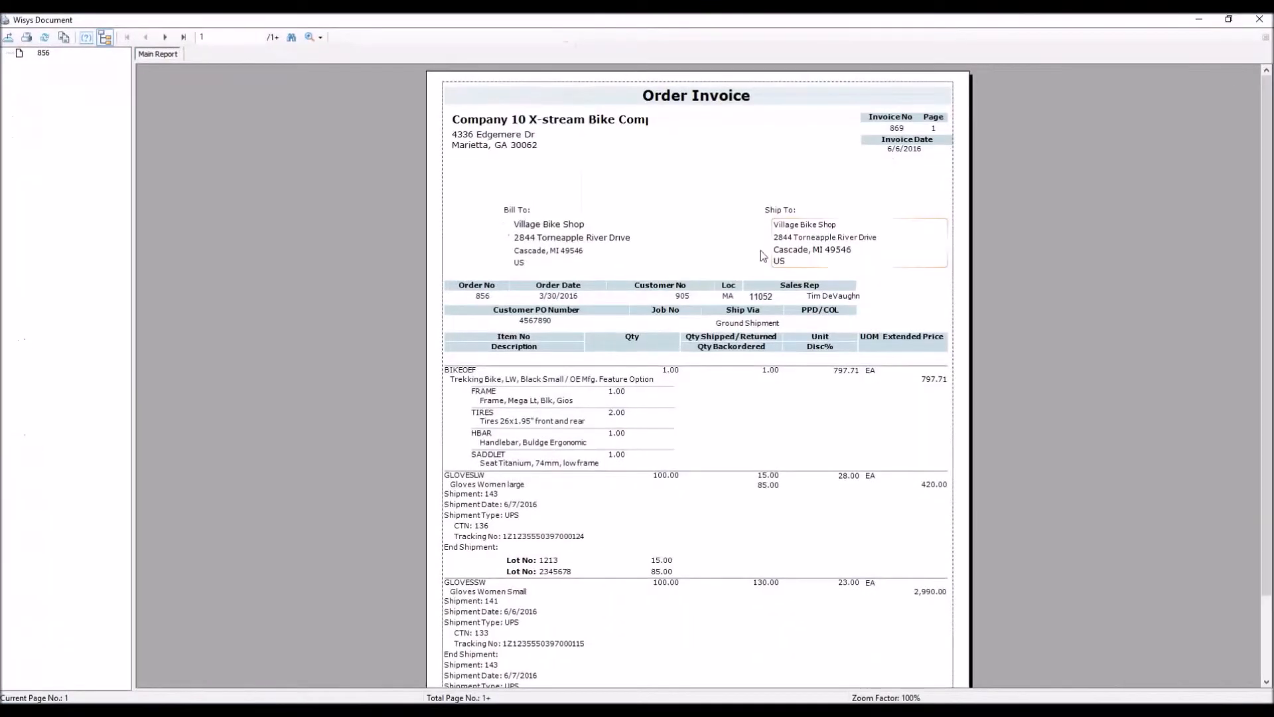
scroll("down", 3)
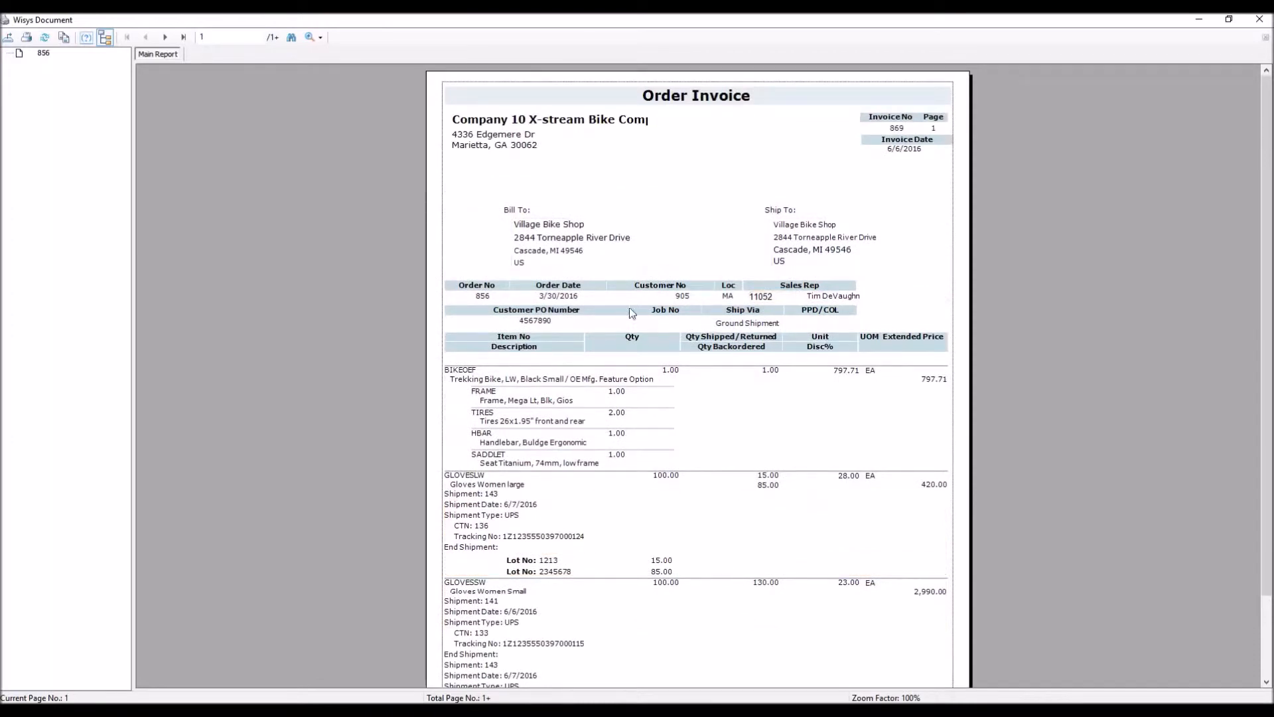
scroll("down", 3)
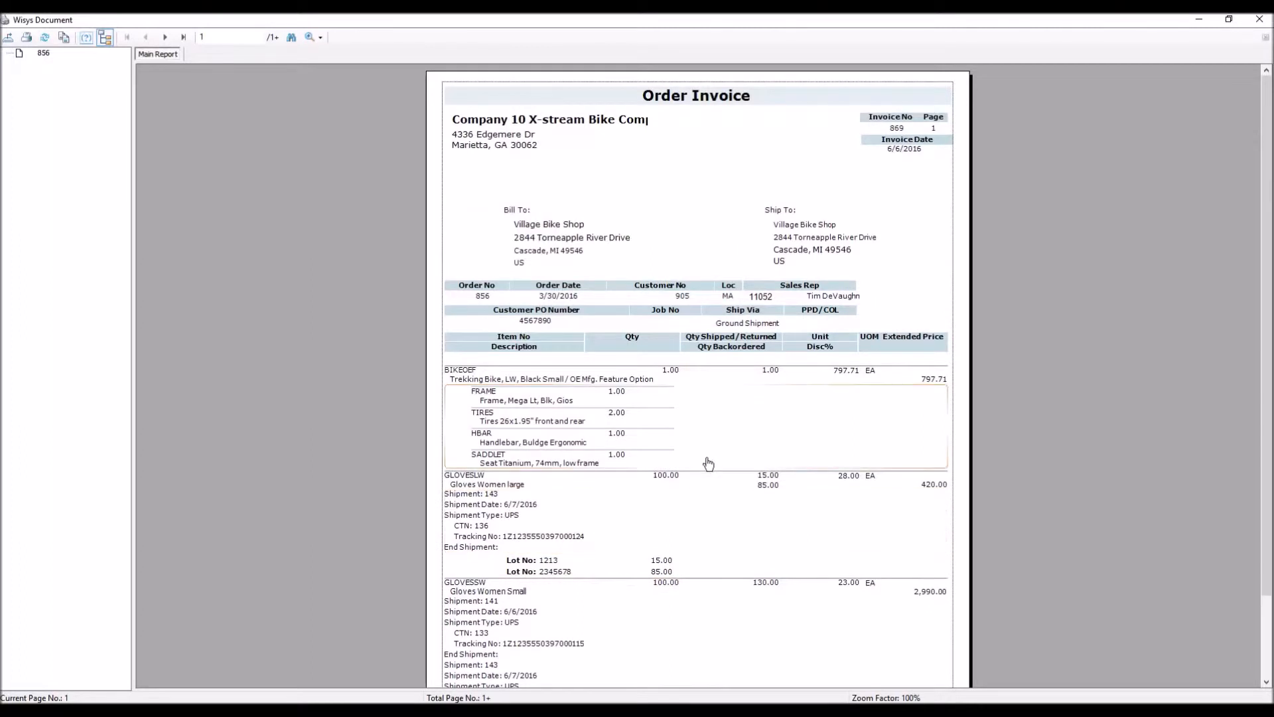
mouse_move(1113, 76)
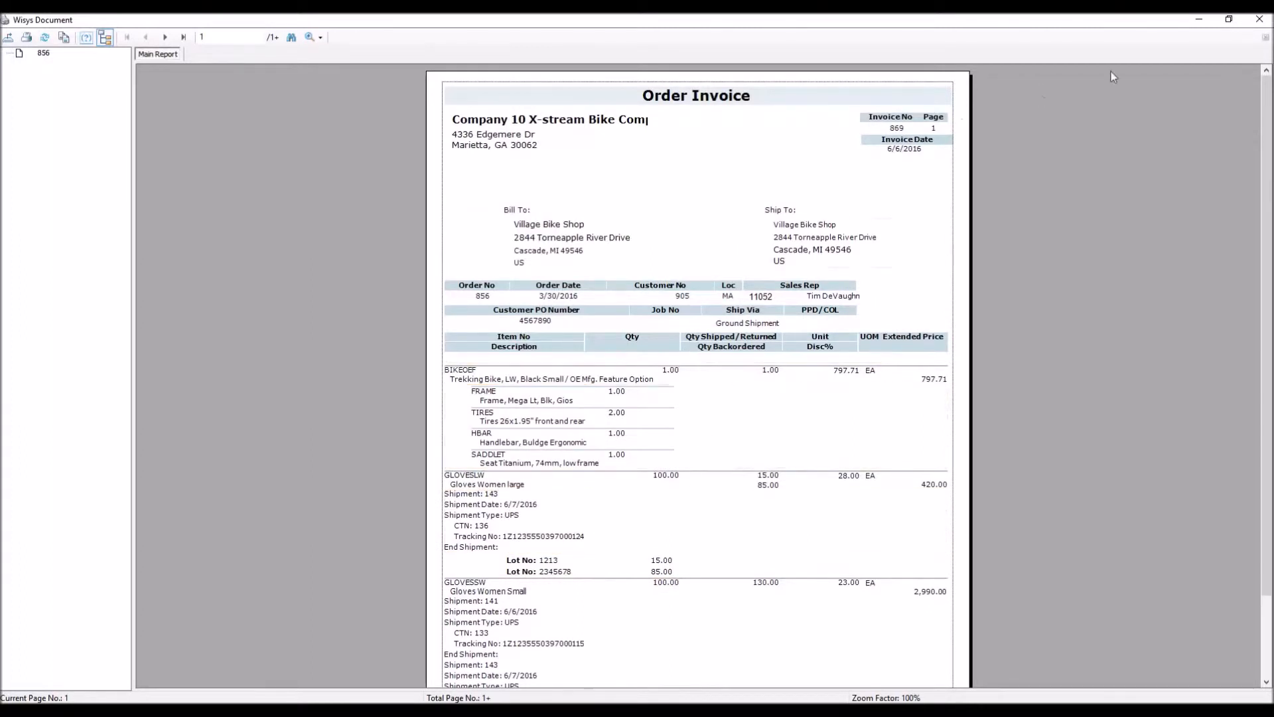
mouse_move(894, 126)
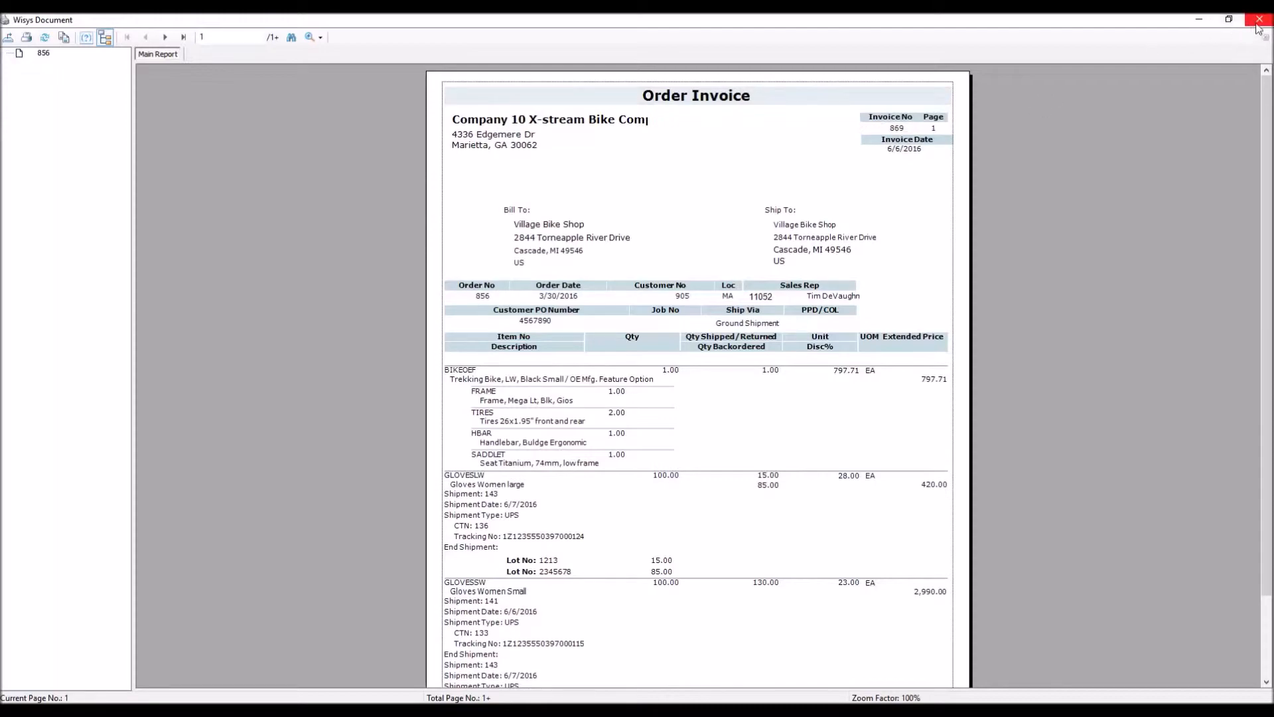
left_click(1259, 17)
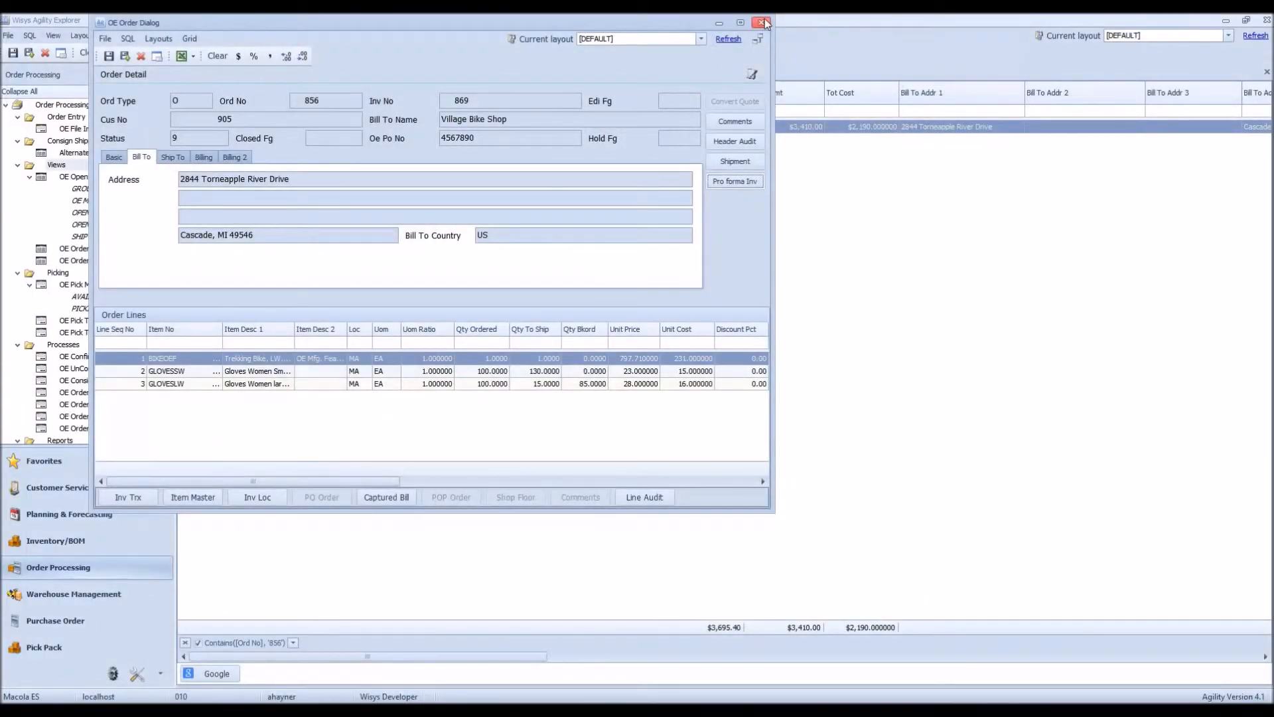
Step: Close order 856 and show open orders with 'bike' bill-to names, sorted by Bill To Name
left_click(761, 22)
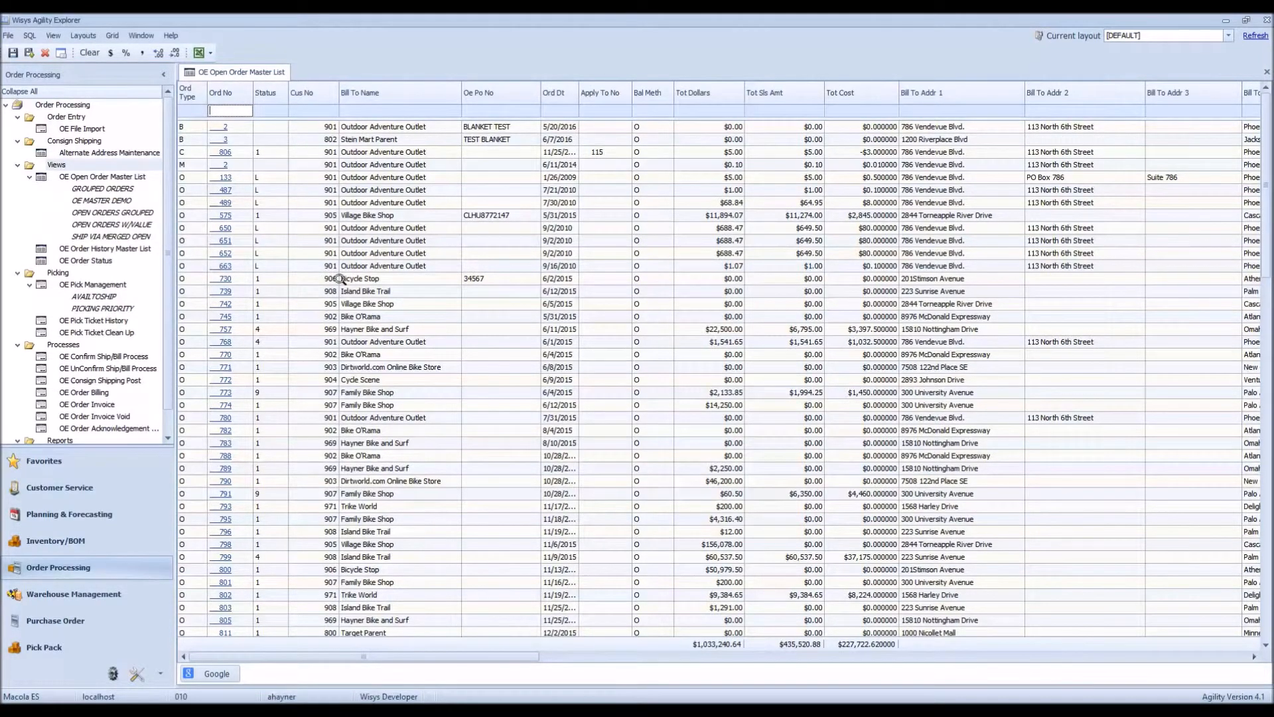
type("b")
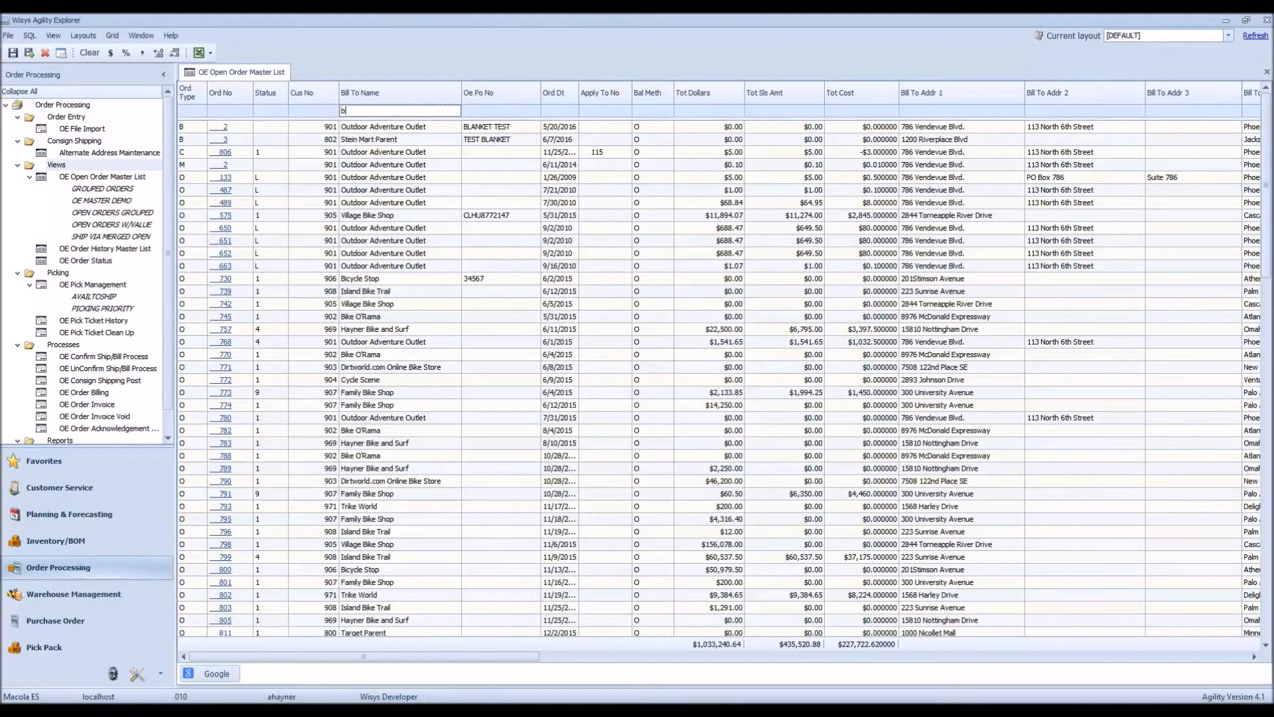
type("ike")
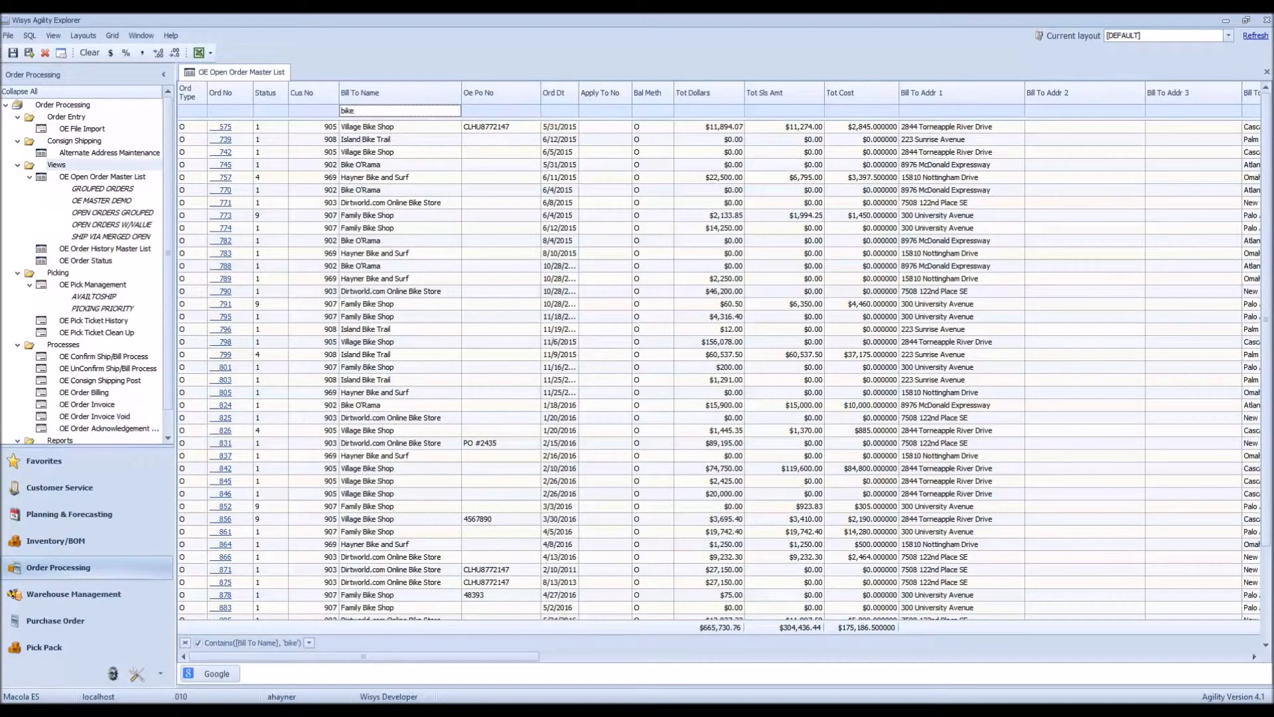
left_click(360, 92)
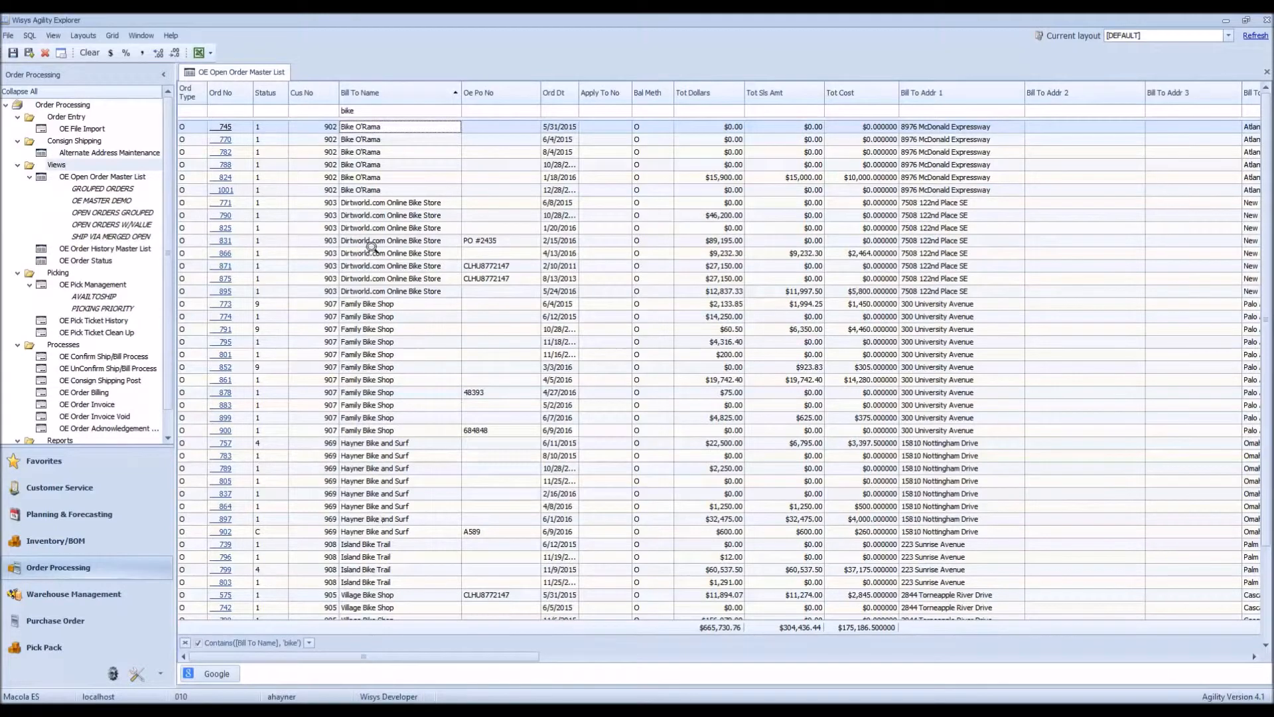
mouse_move(268, 140)
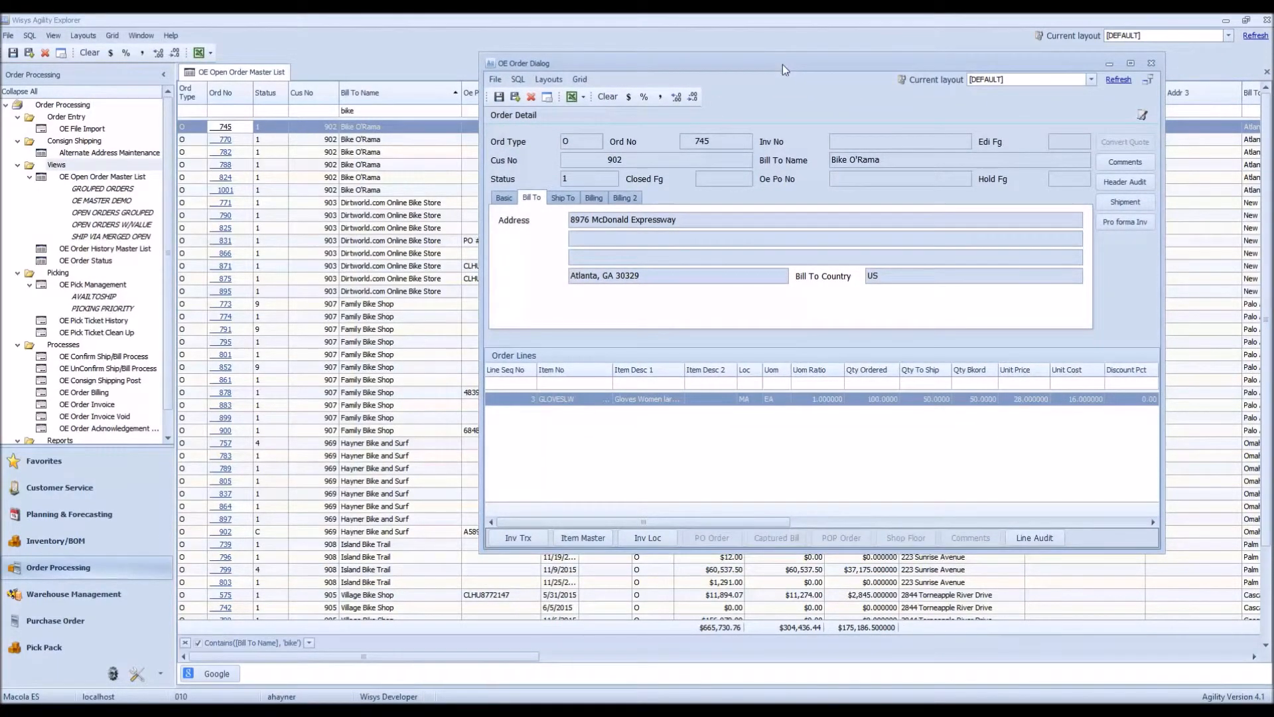
mouse_move(626, 347)
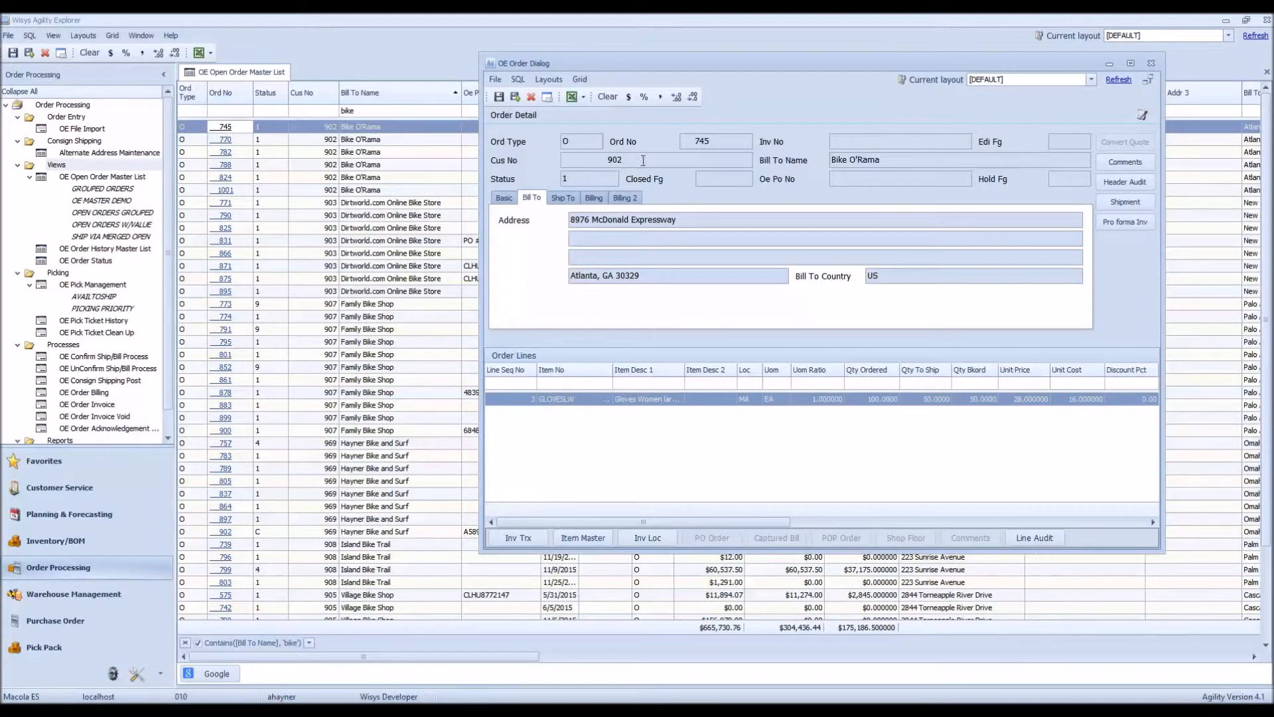
mouse_move(730, 490)
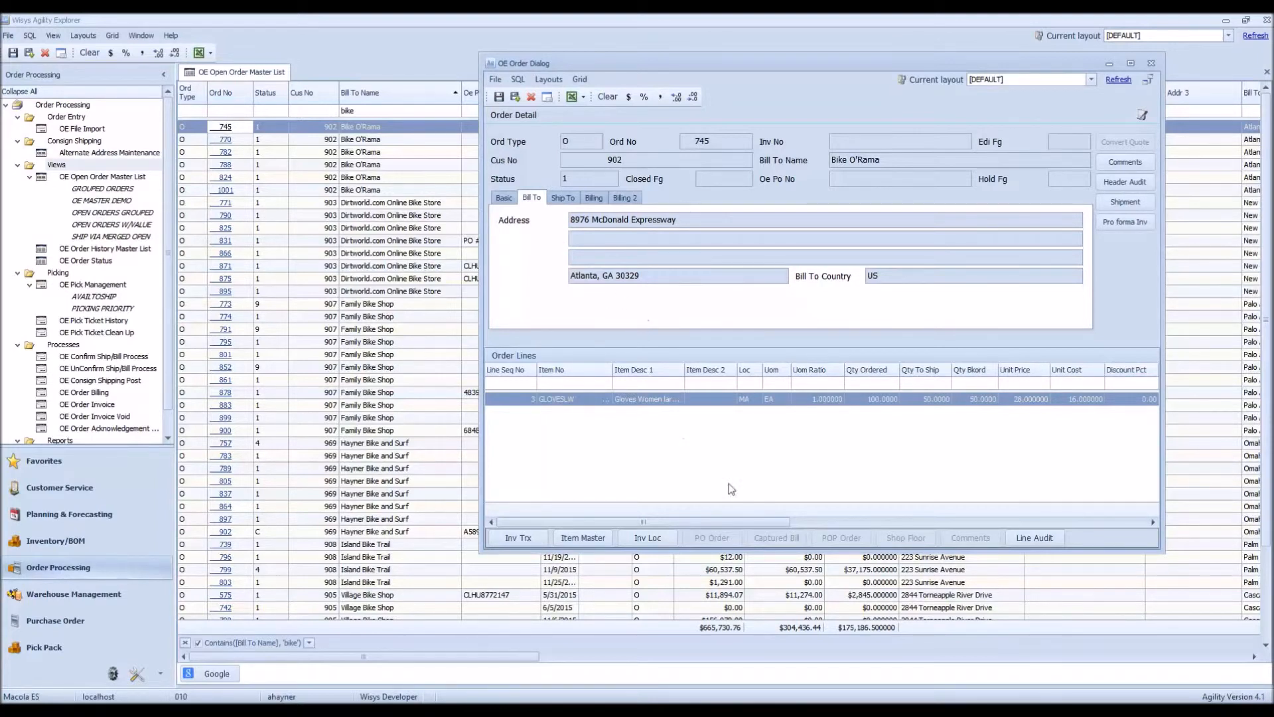
mouse_move(792, 452)
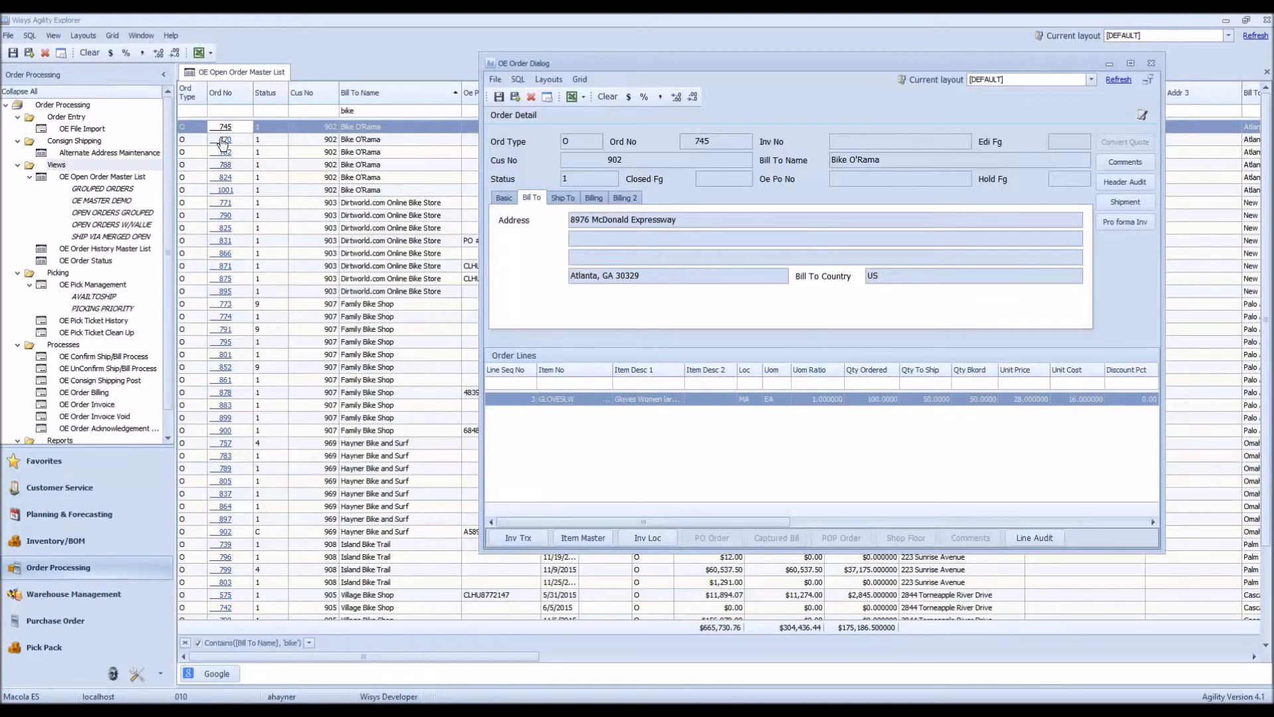
mouse_move(1195, 117)
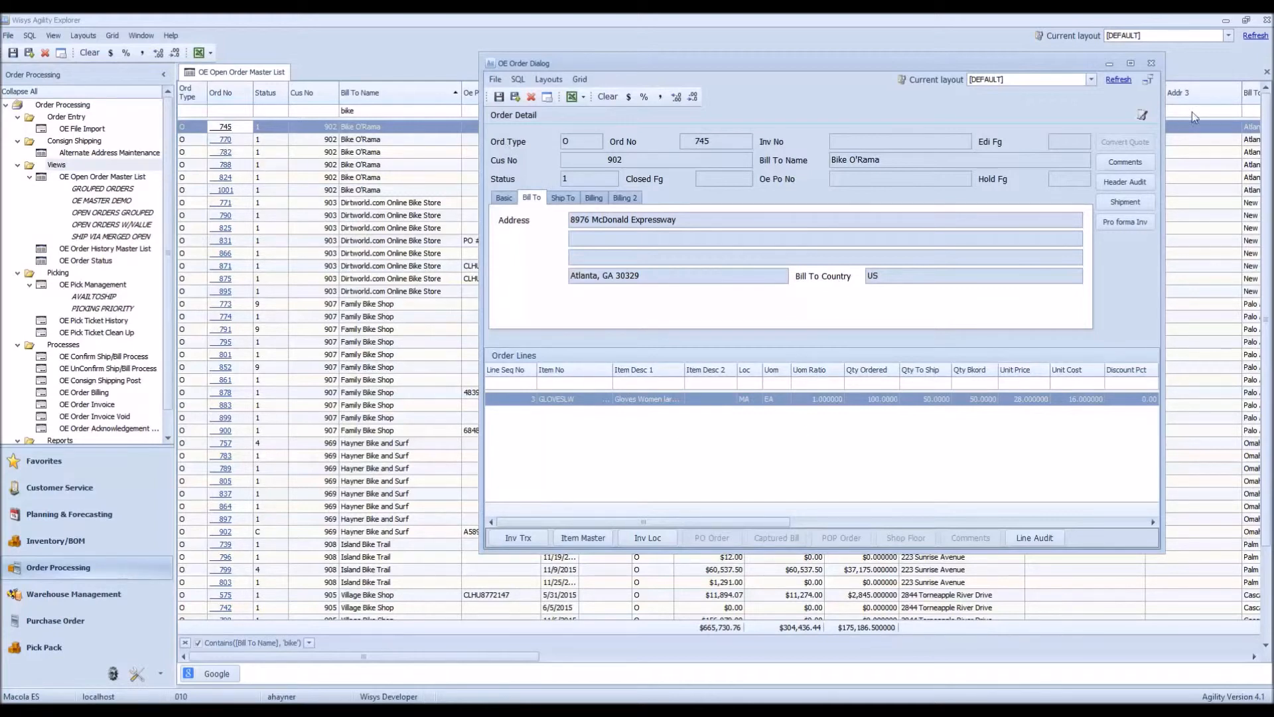
mouse_move(1092, 65)
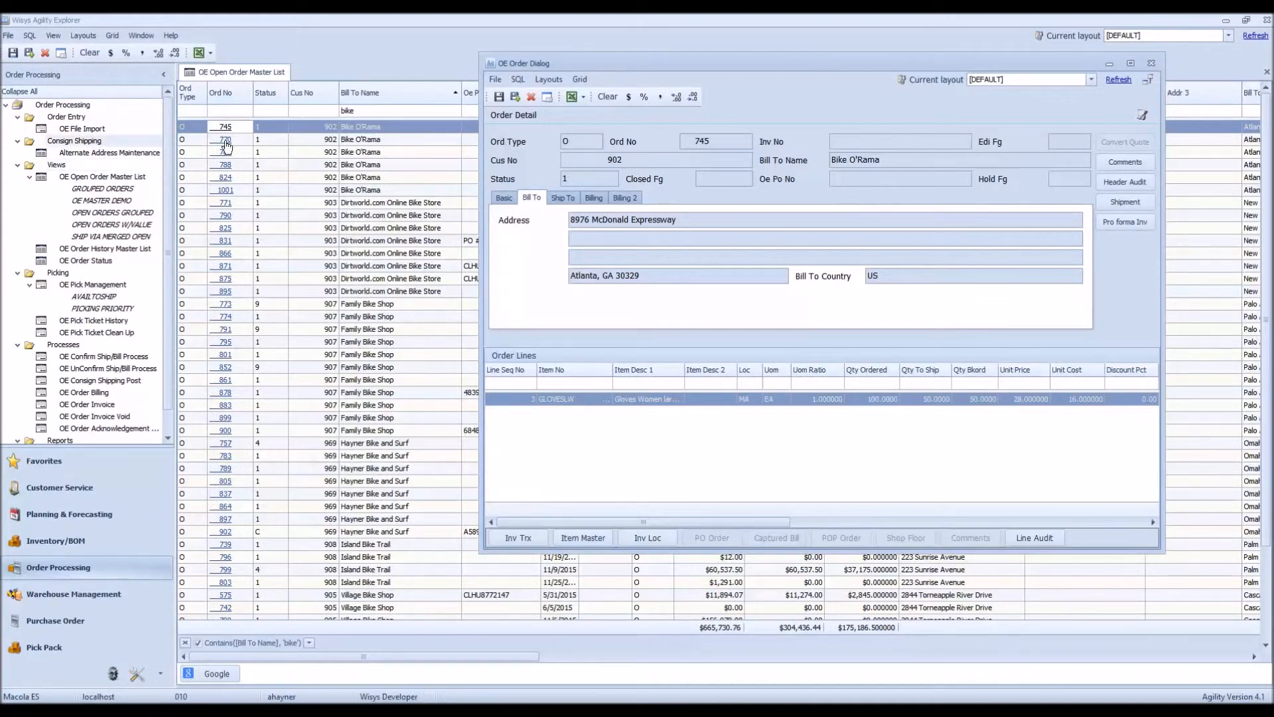
Step: Step the order dialog through Bike O'Rama orders 770, 782 and 788, then close it
left_click(224, 139)
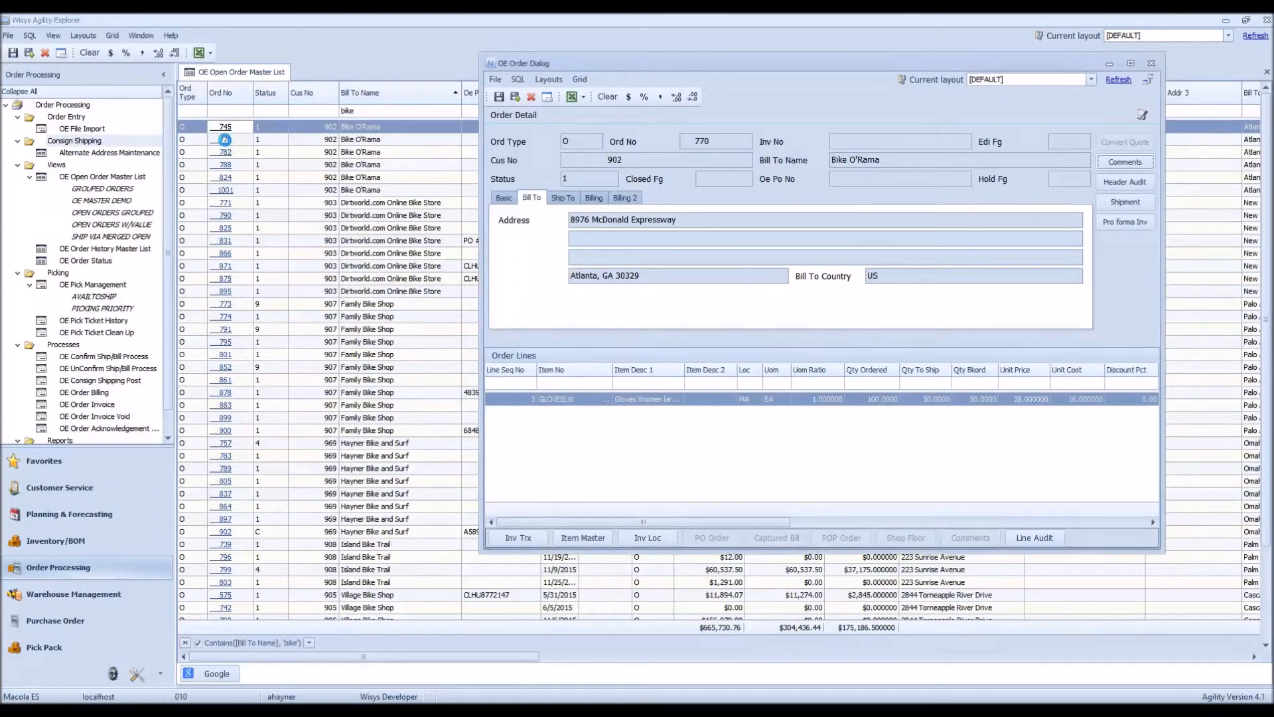
left_click(224, 140)
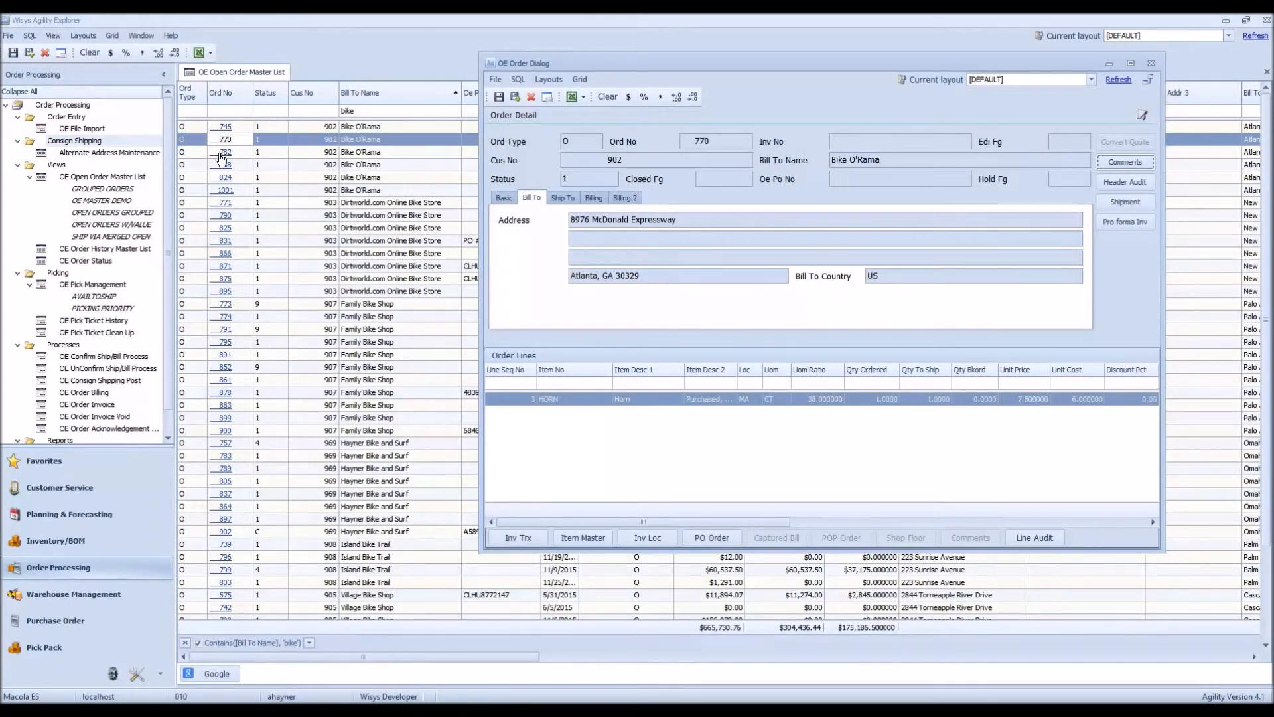
left_click(224, 152)
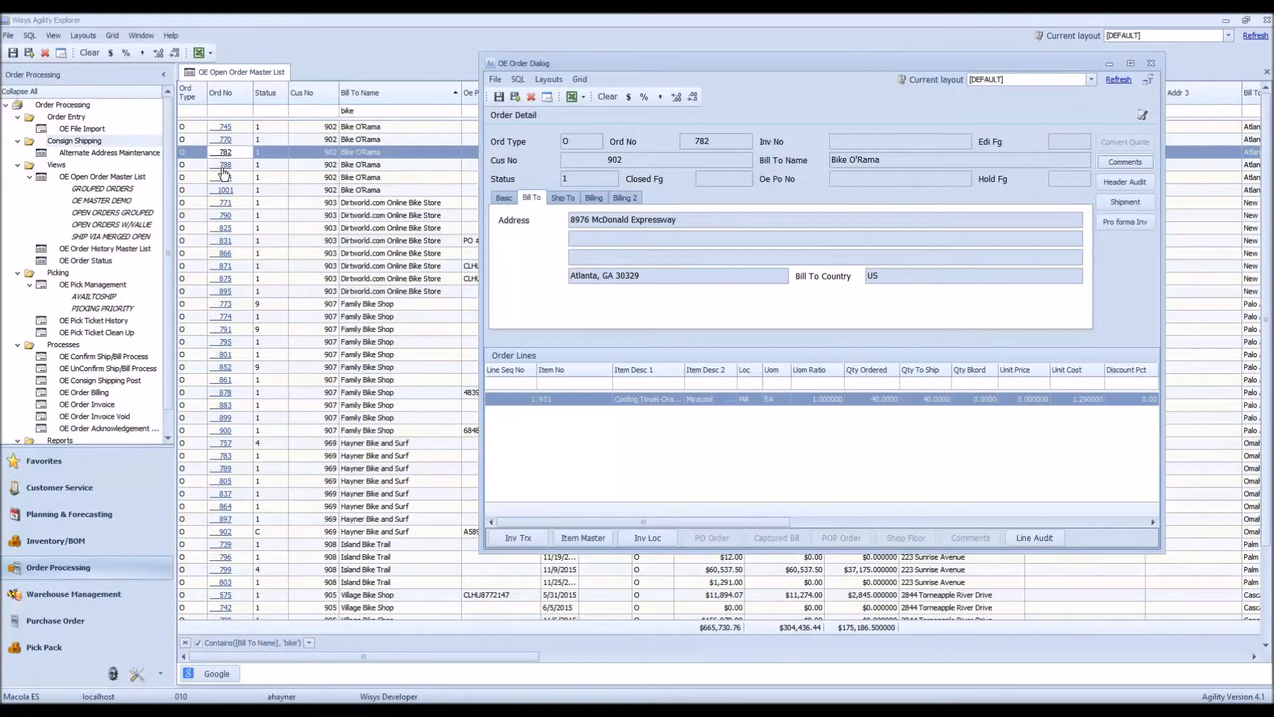
left_click(224, 164)
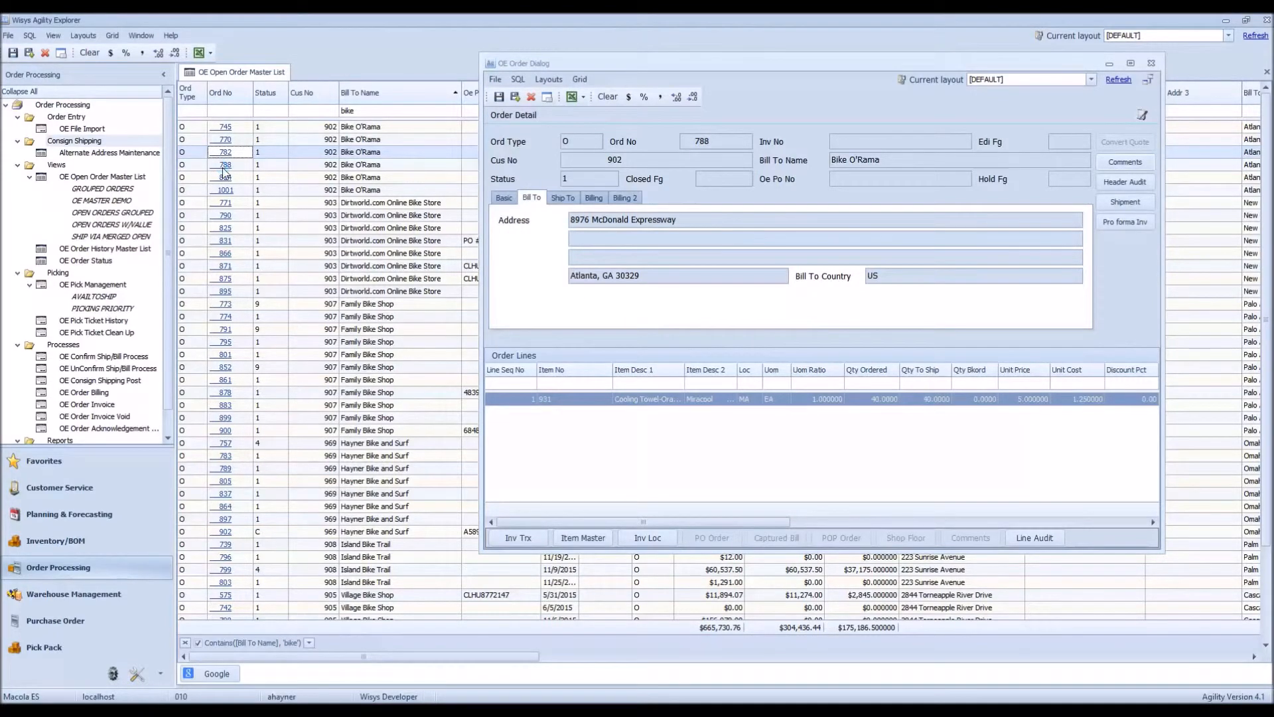
left_click(224, 165)
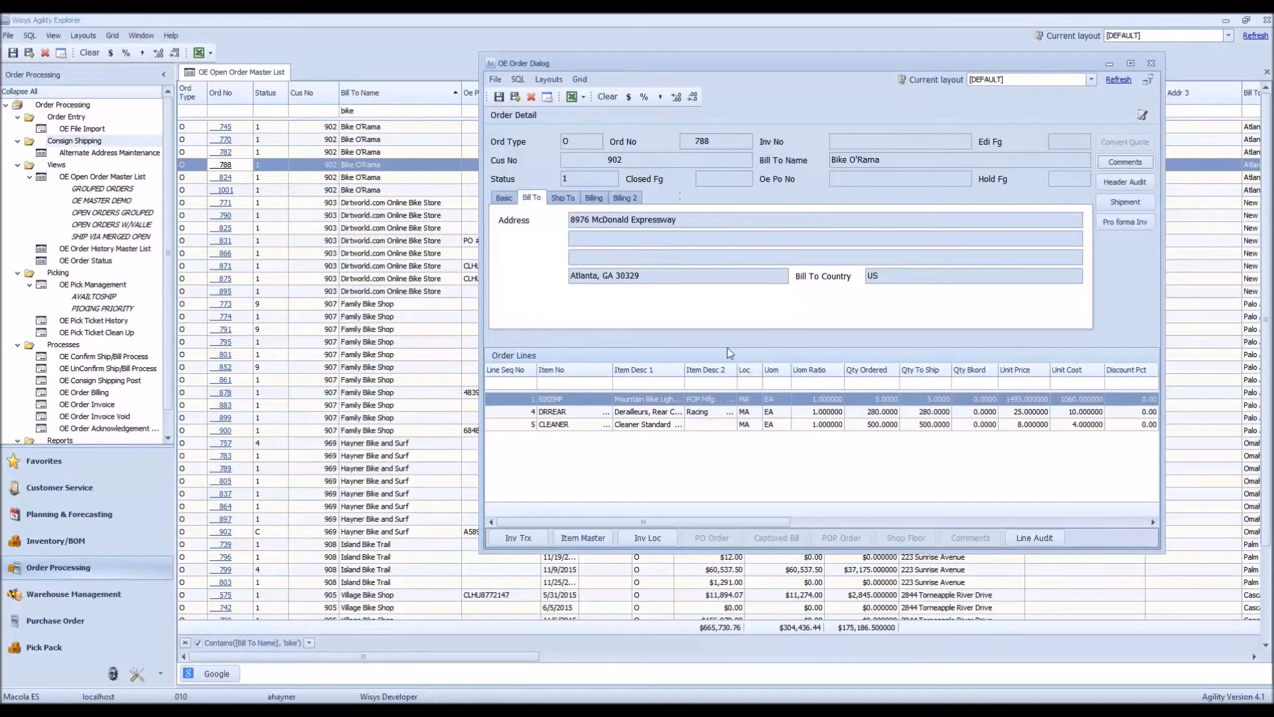
mouse_move(876, 250)
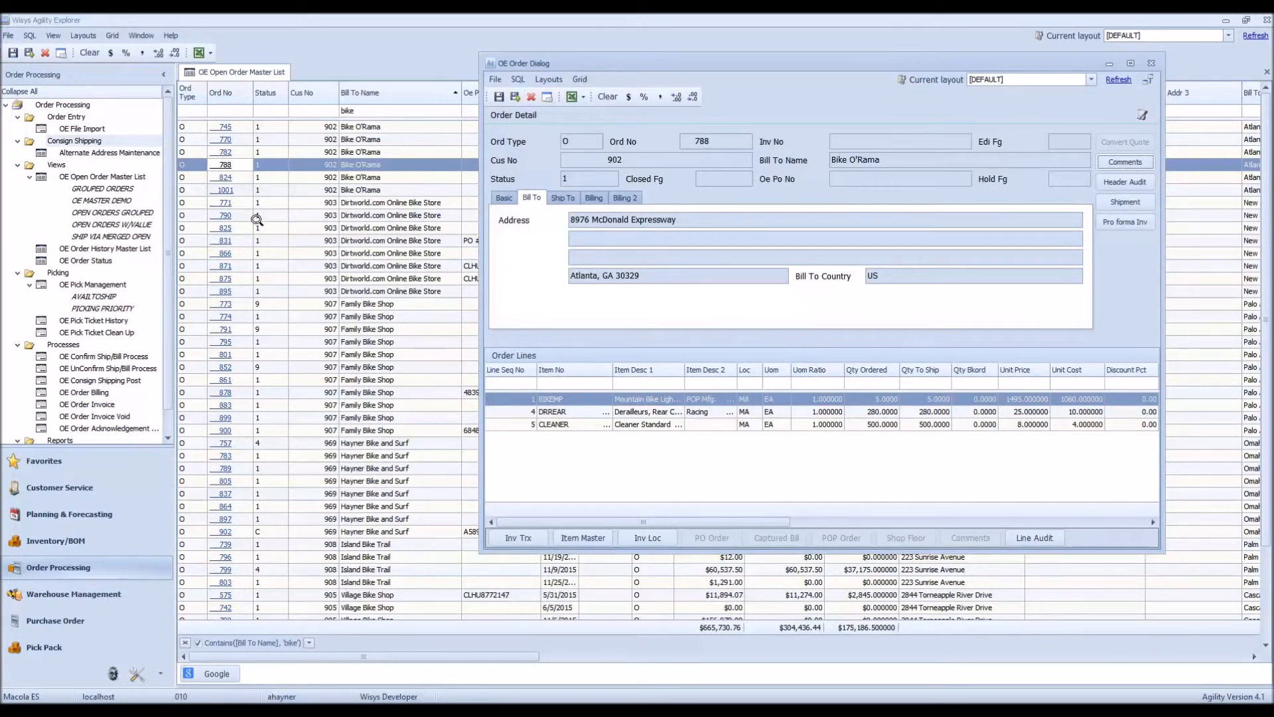
mouse_move(847, 73)
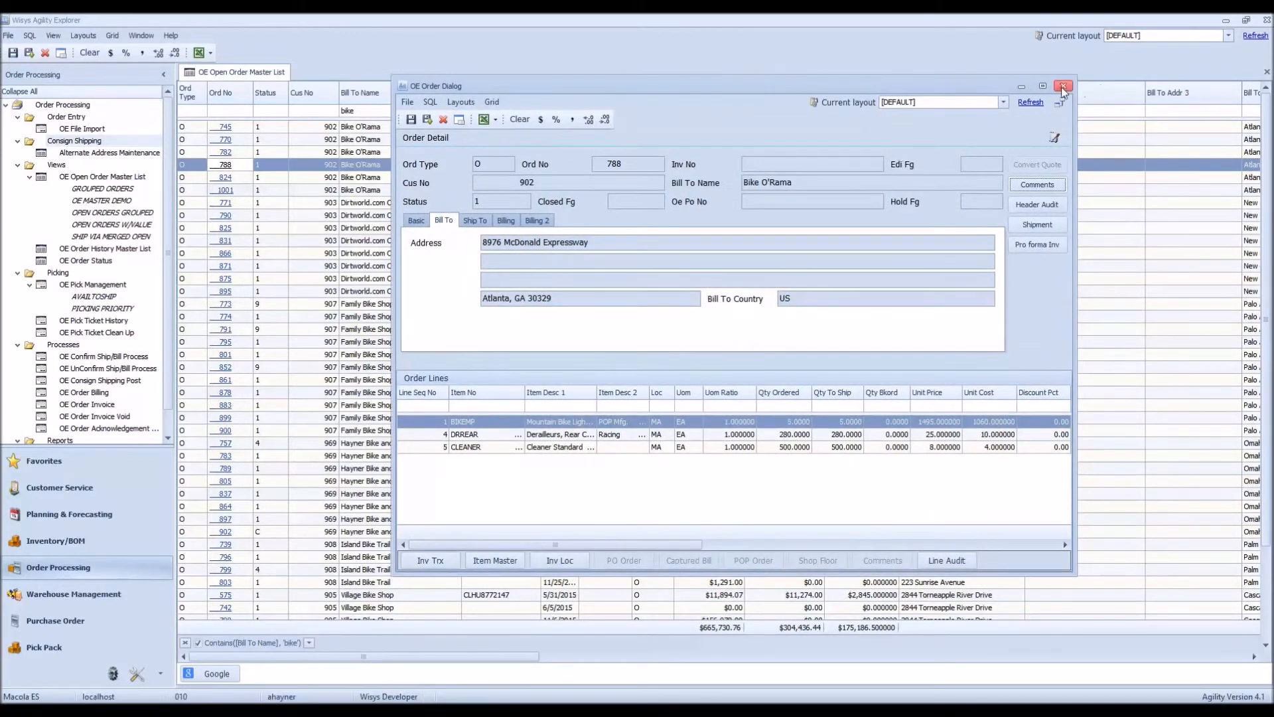
left_click(1063, 85)
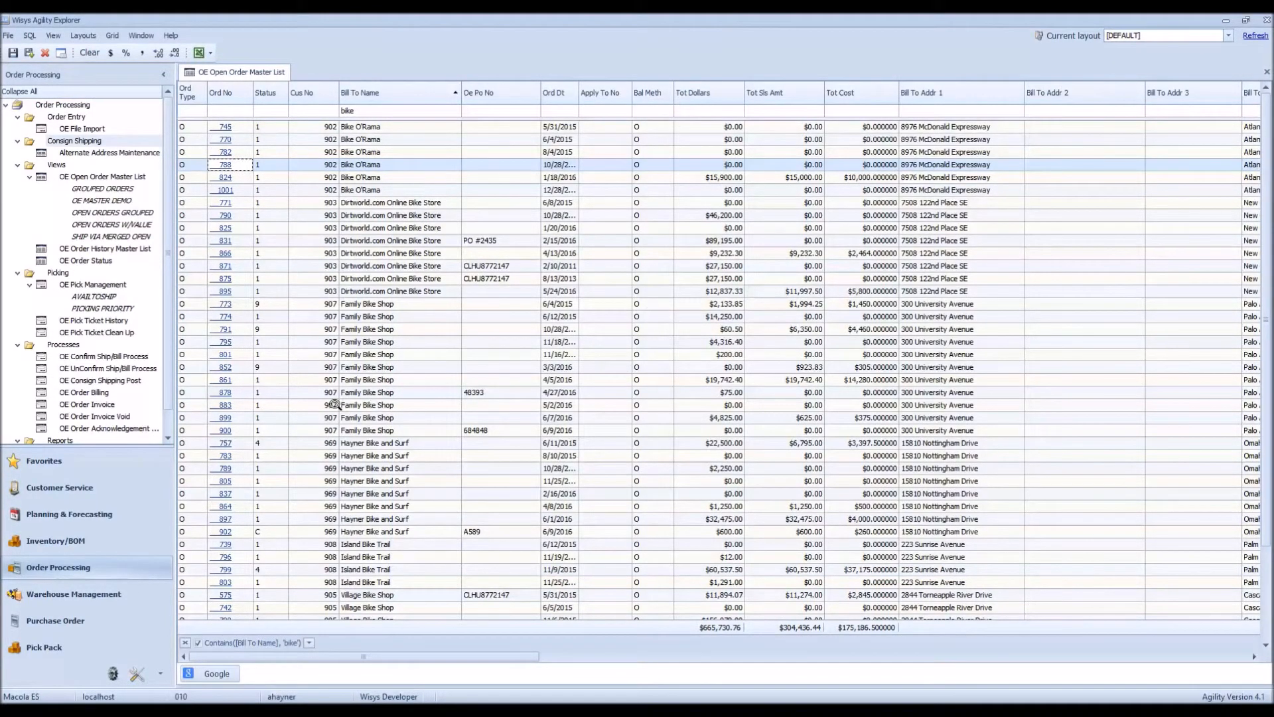
mouse_move(304, 386)
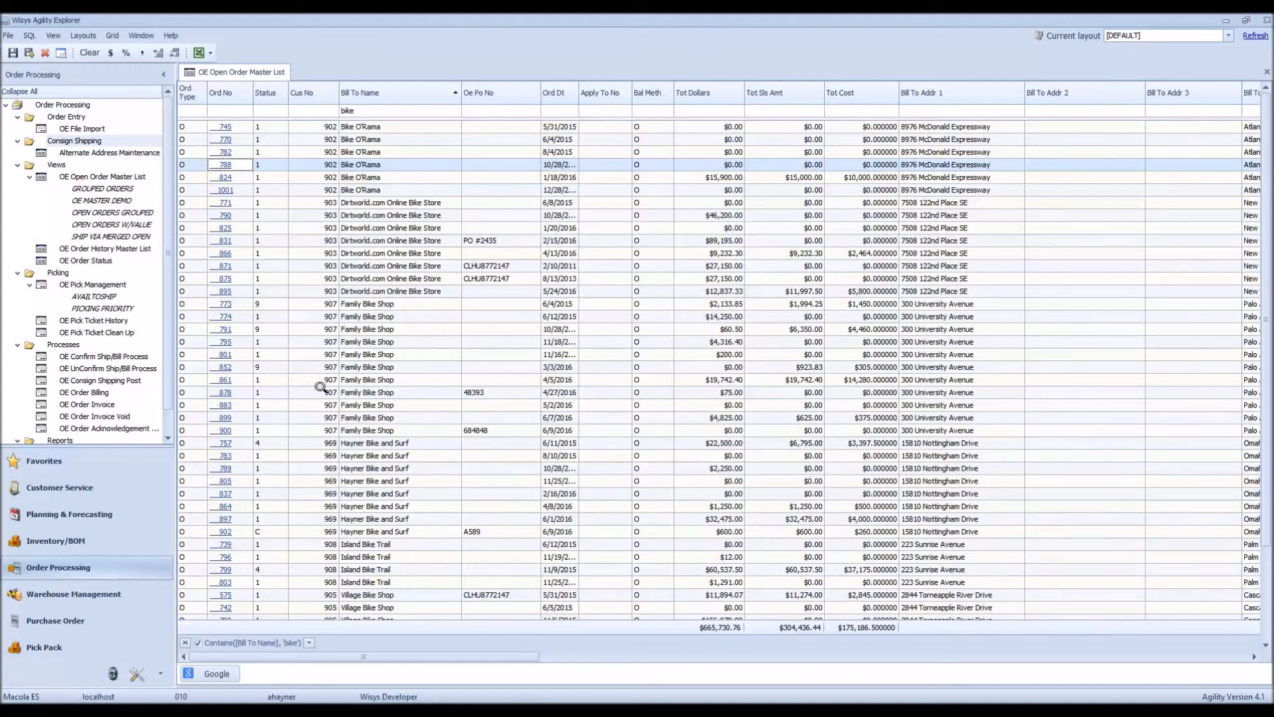